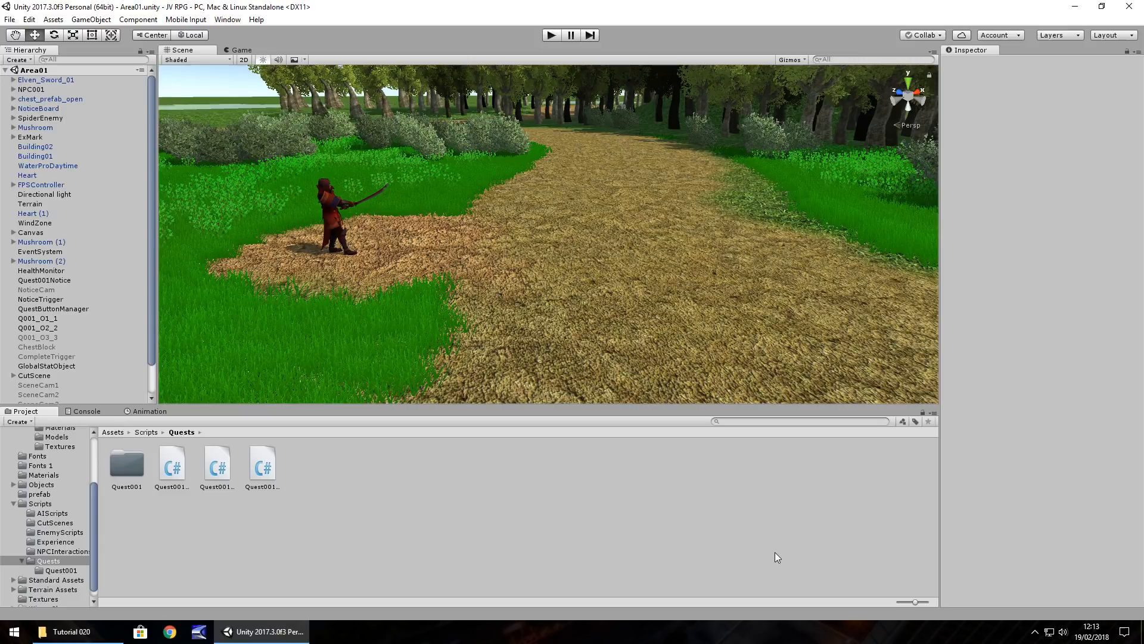
{"action": "mouse_move", "coordinate": [496, 350]}
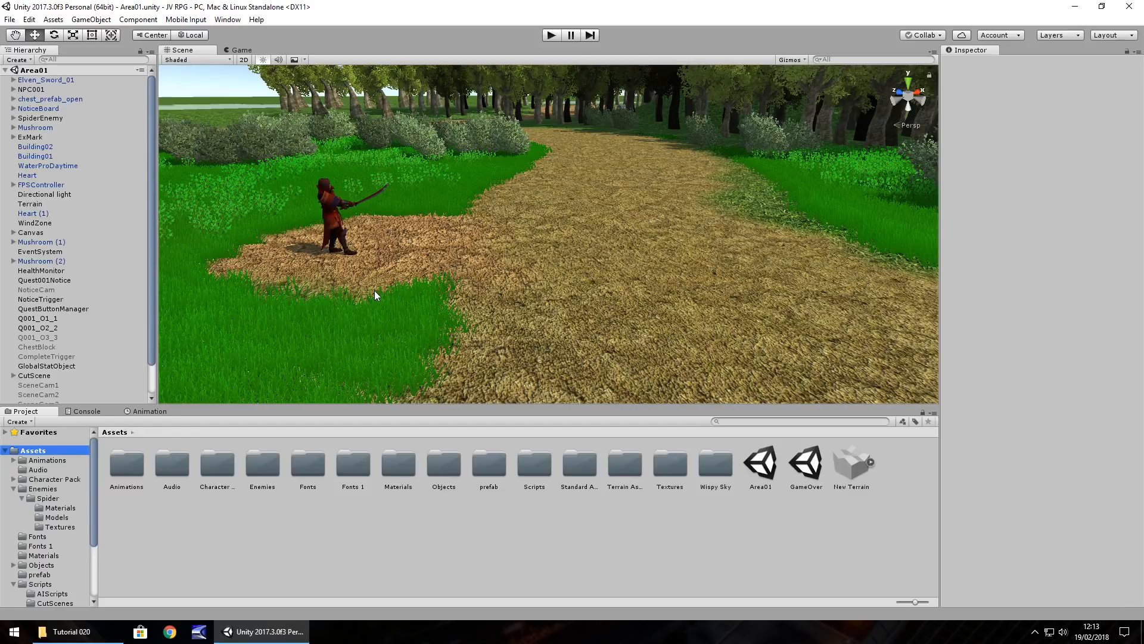
{"action": "mouse_move", "coordinate": [464, 295]}
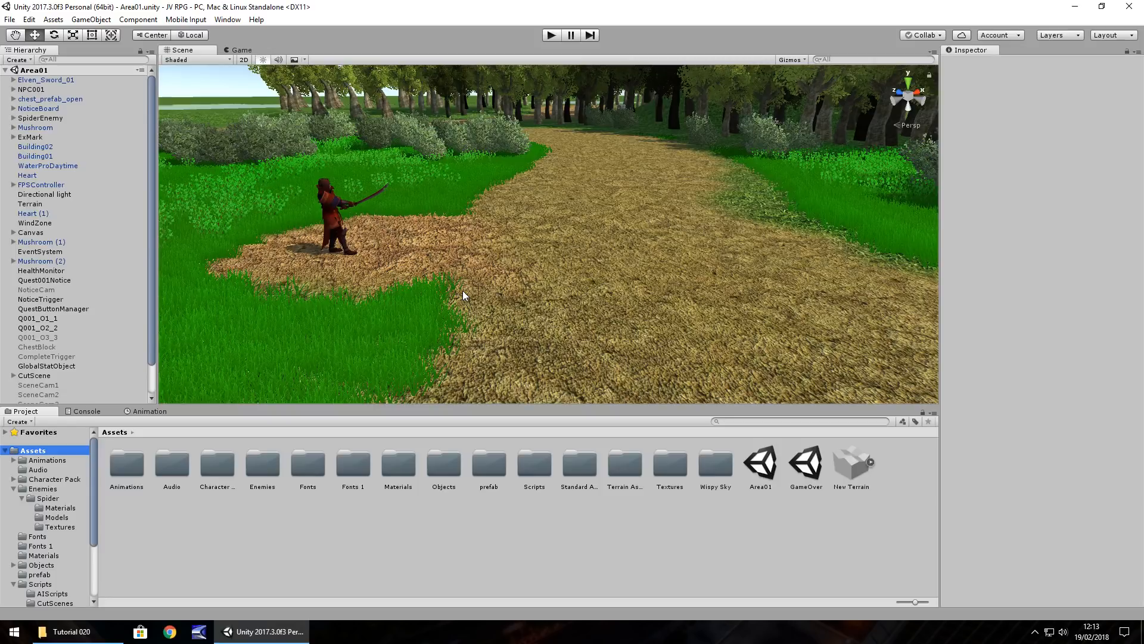
{"action": "mouse_move", "coordinate": [345, 344]}
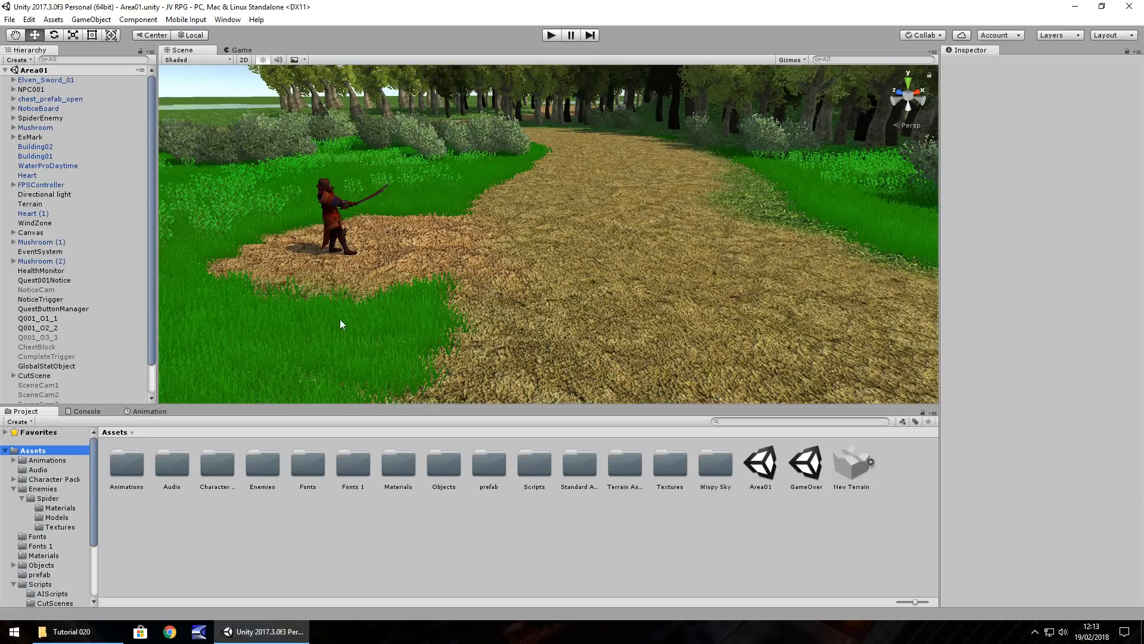
{"action": "mouse_move", "coordinate": [336, 328]}
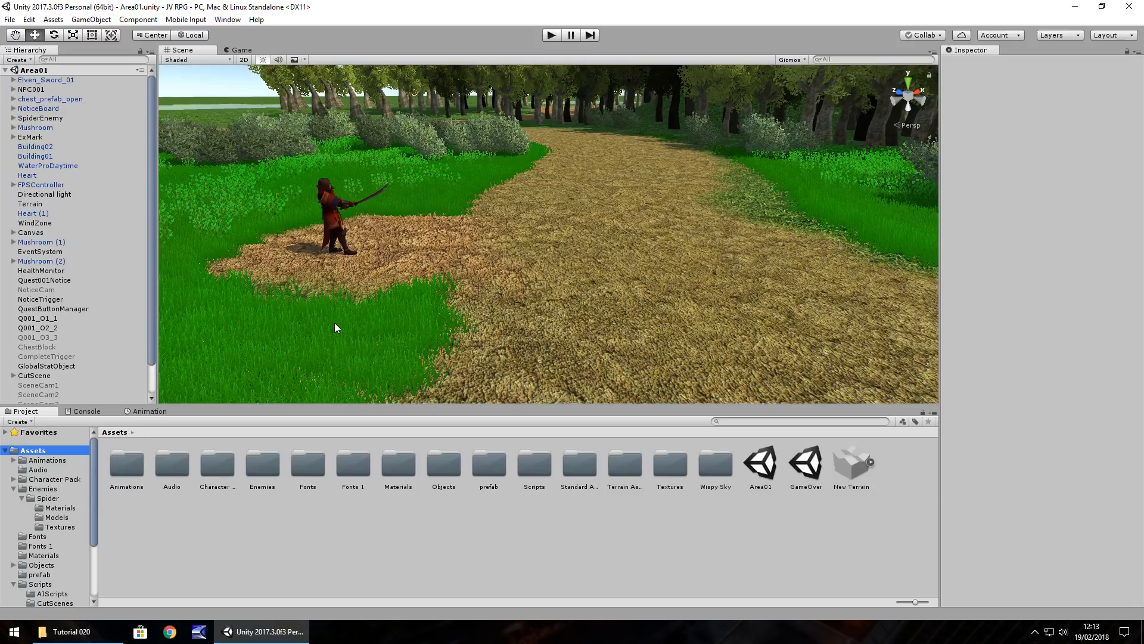
{"action": "mouse_move", "coordinate": [503, 320]}
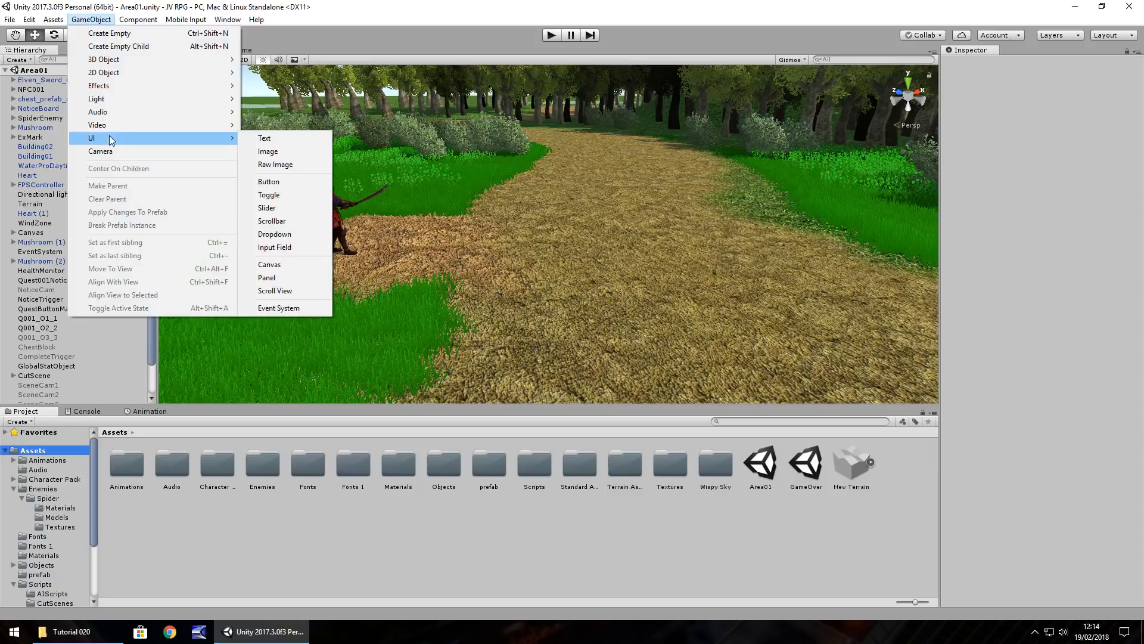
- Add a Raw Image under the Canvas and move it to Pos X 577, Pos Y -200 at lower right
{"action": "left_click", "coordinate": [275, 164]}
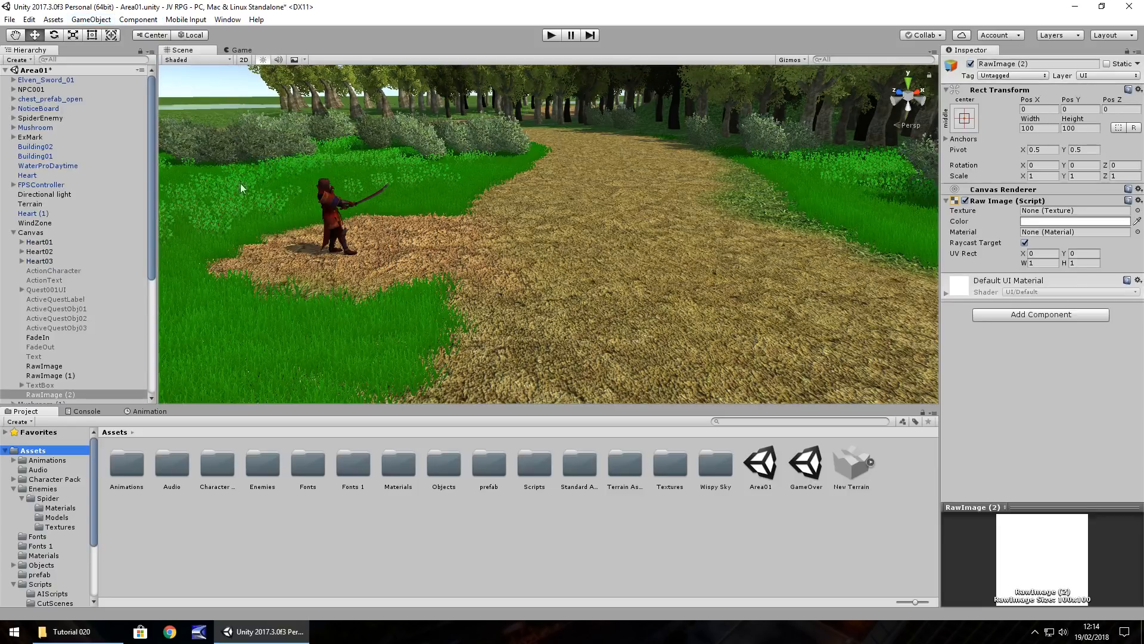
{"action": "left_click", "coordinate": [50, 395]}
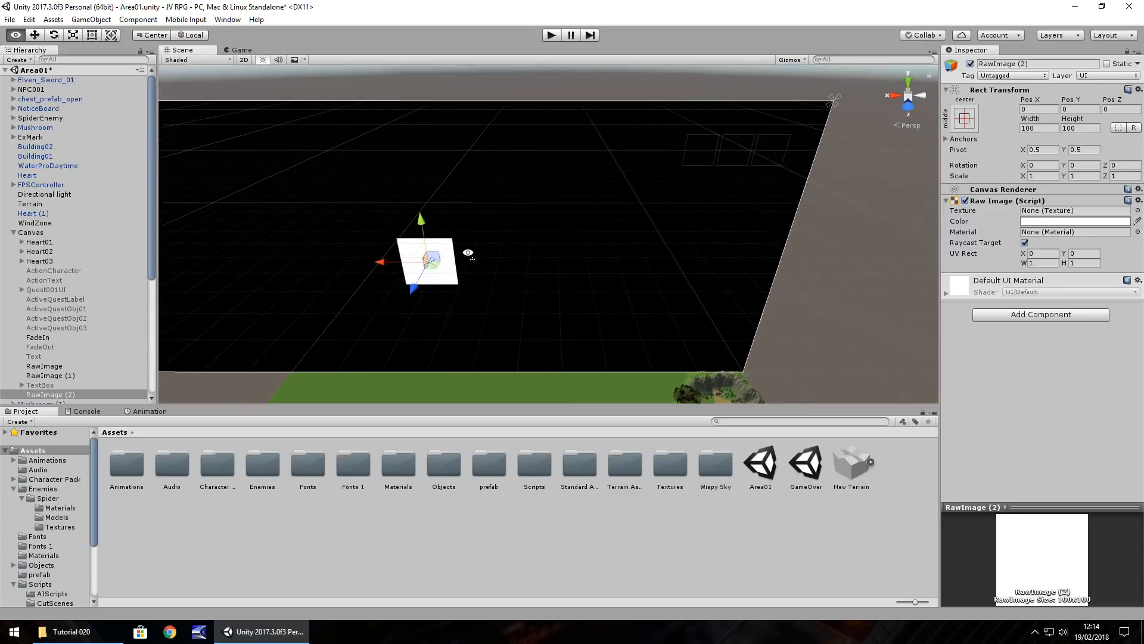
{"action": "mouse_move", "coordinate": [563, 161]}
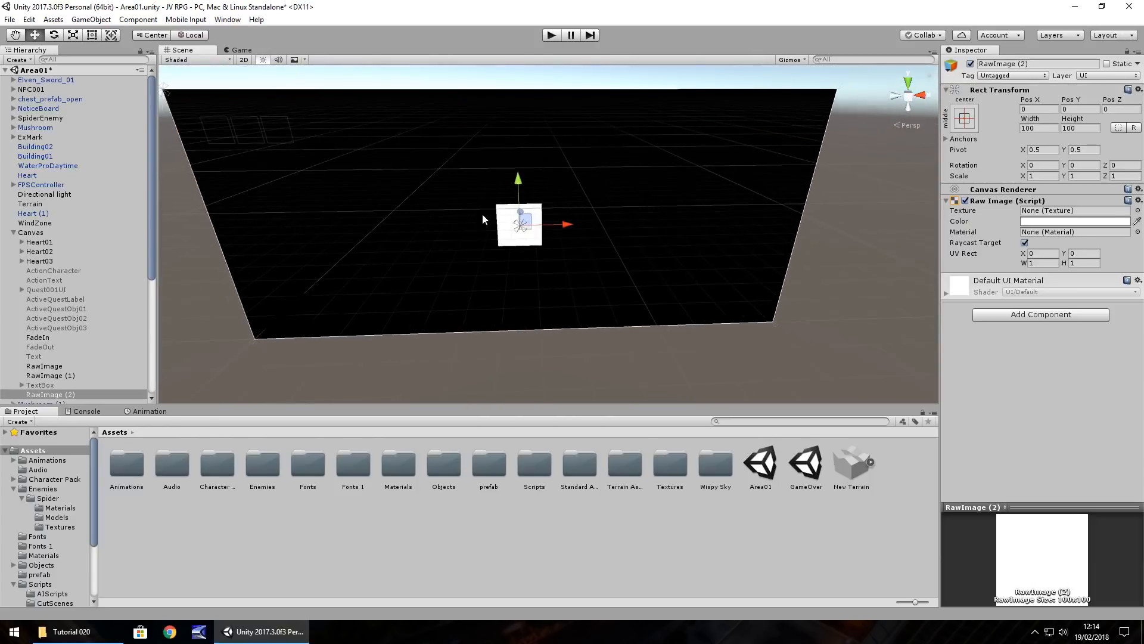
{"action": "mouse_move", "coordinate": [3, 306]}
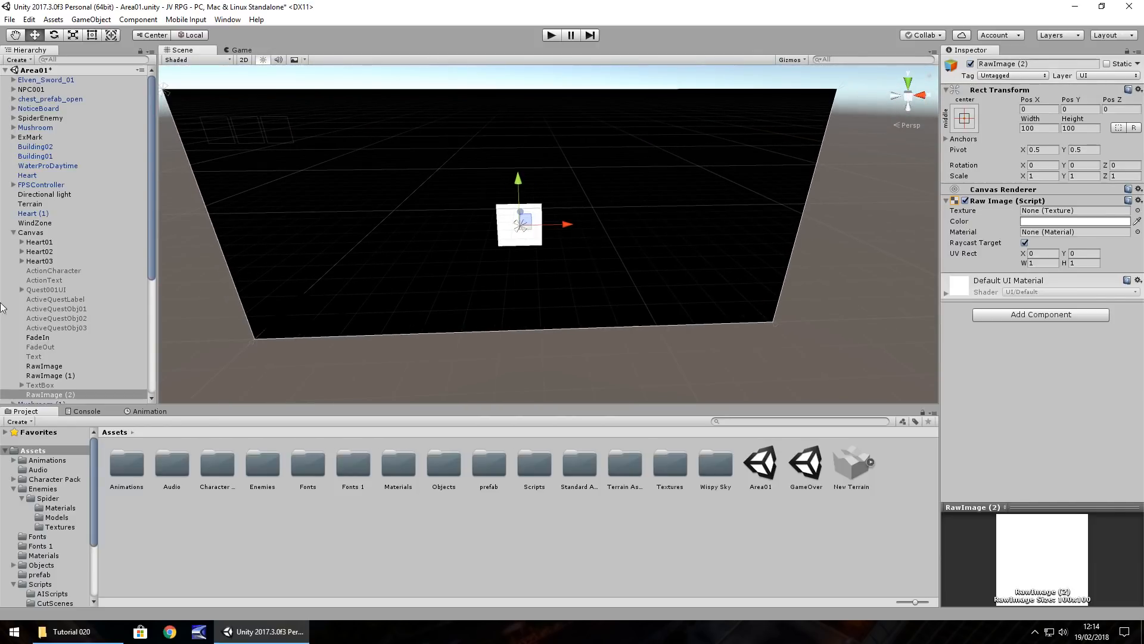
{"action": "left_click", "coordinate": [39, 398]}
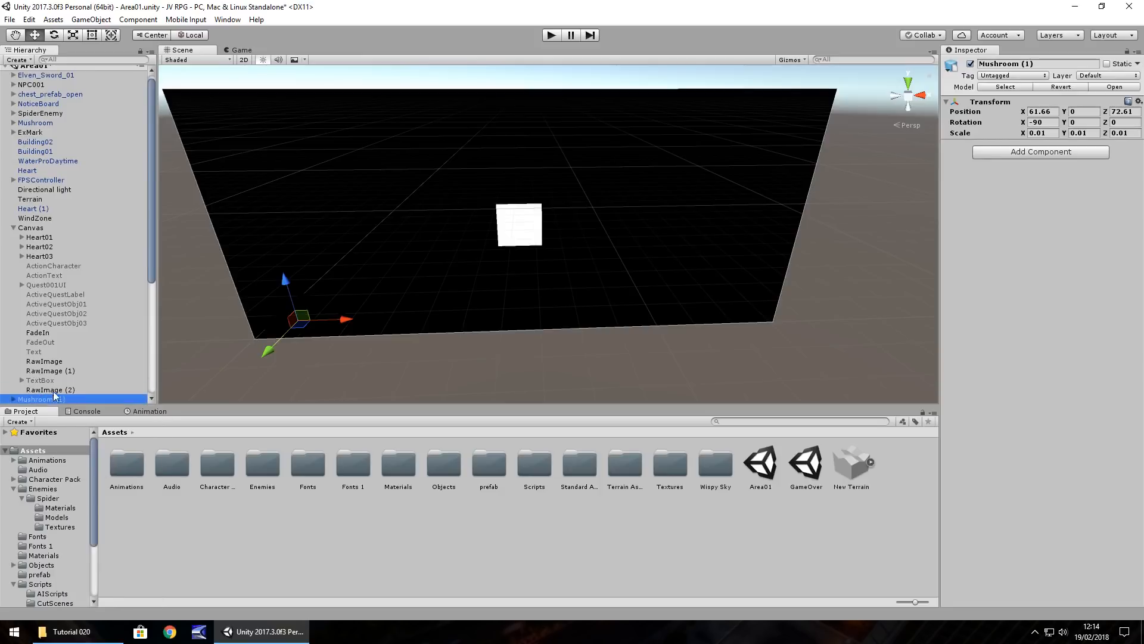
{"action": "left_click", "coordinate": [50, 388]}
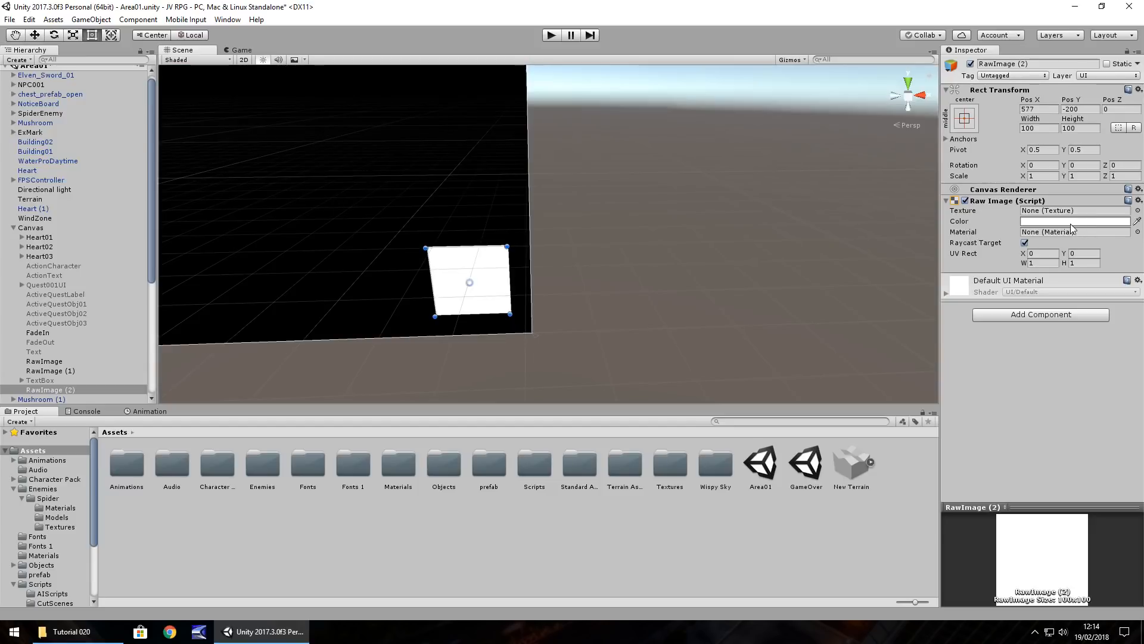
- Tint RawImage (2) light blue in the colour picker
{"action": "left_click", "coordinate": [1073, 222]}
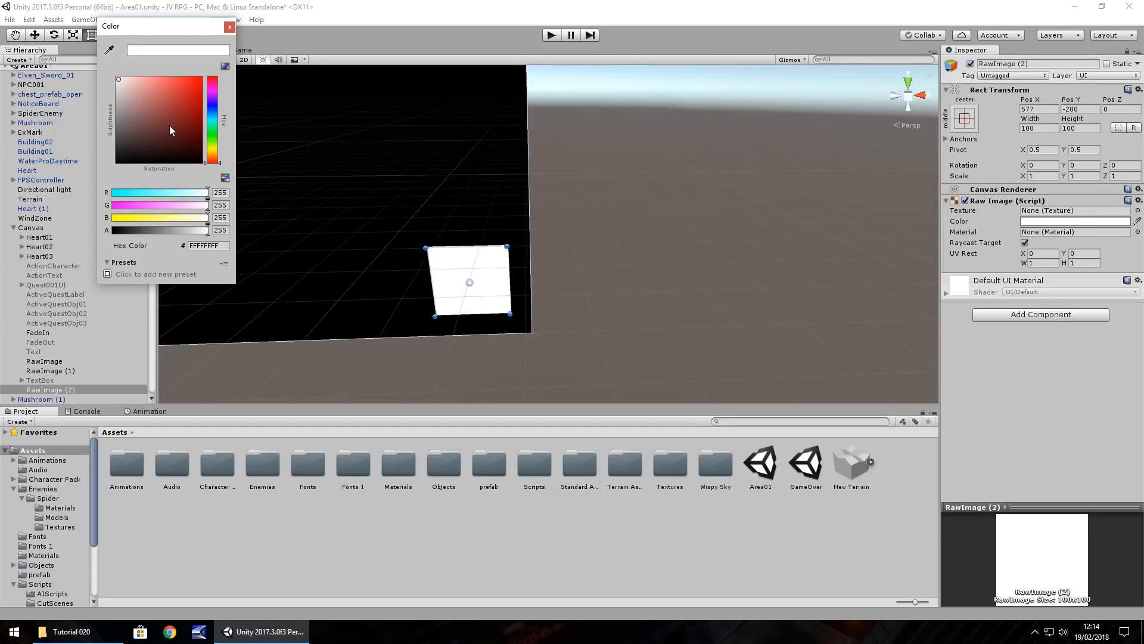
{"action": "left_click", "coordinate": [154, 82]}
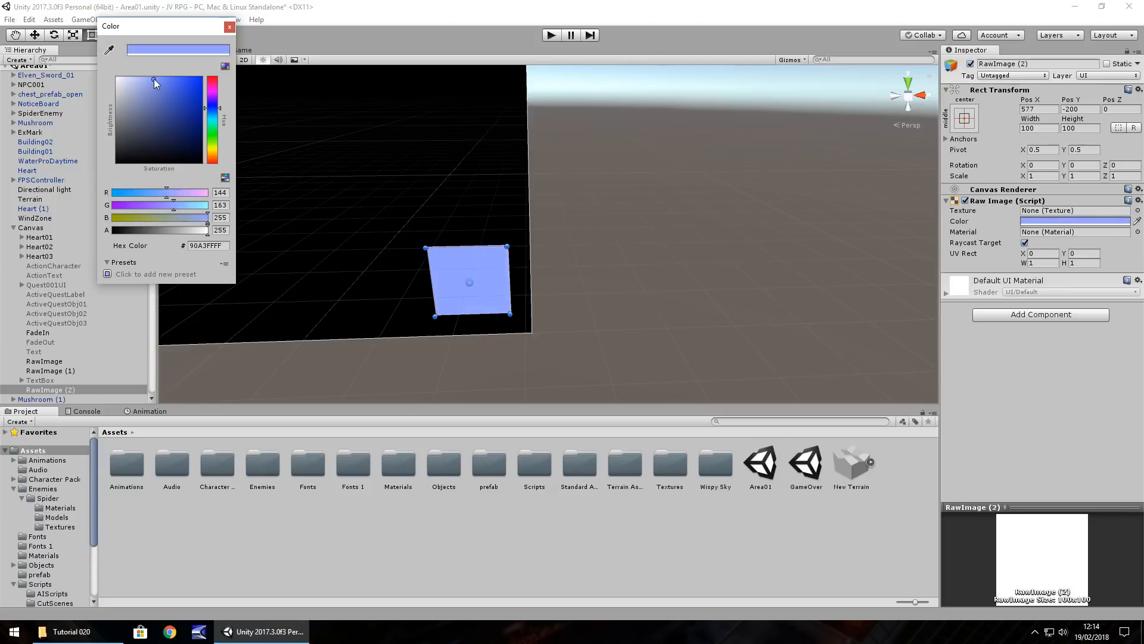
{"action": "left_click", "coordinate": [229, 26]}
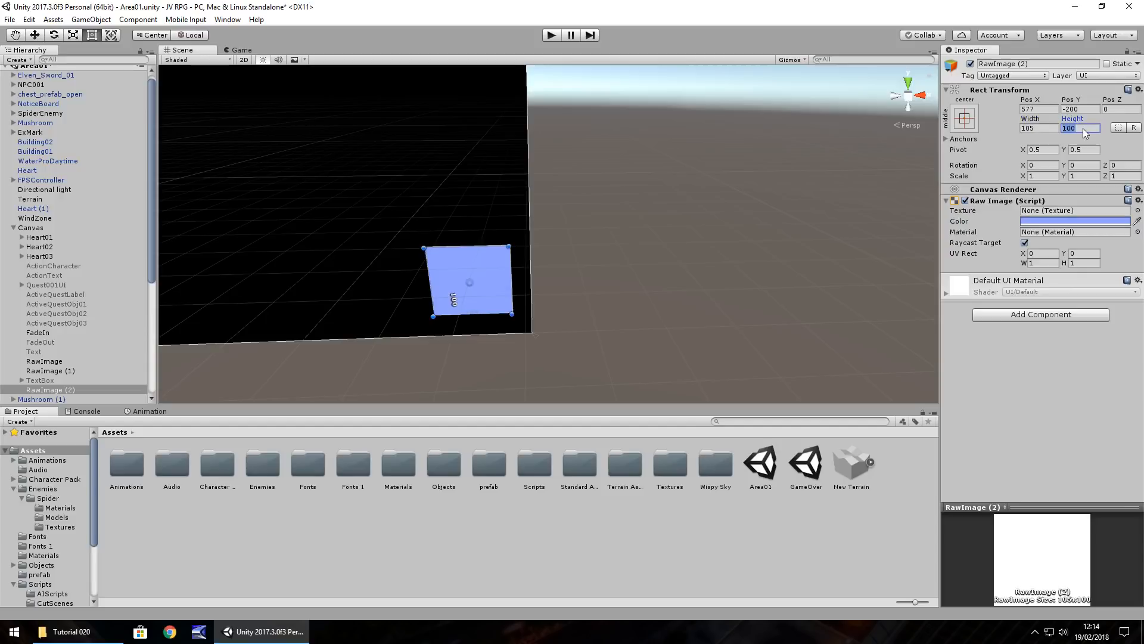
- Size the image 105 by 105 and anchor it to the bottom-right corner
{"action": "type", "text": "105"}
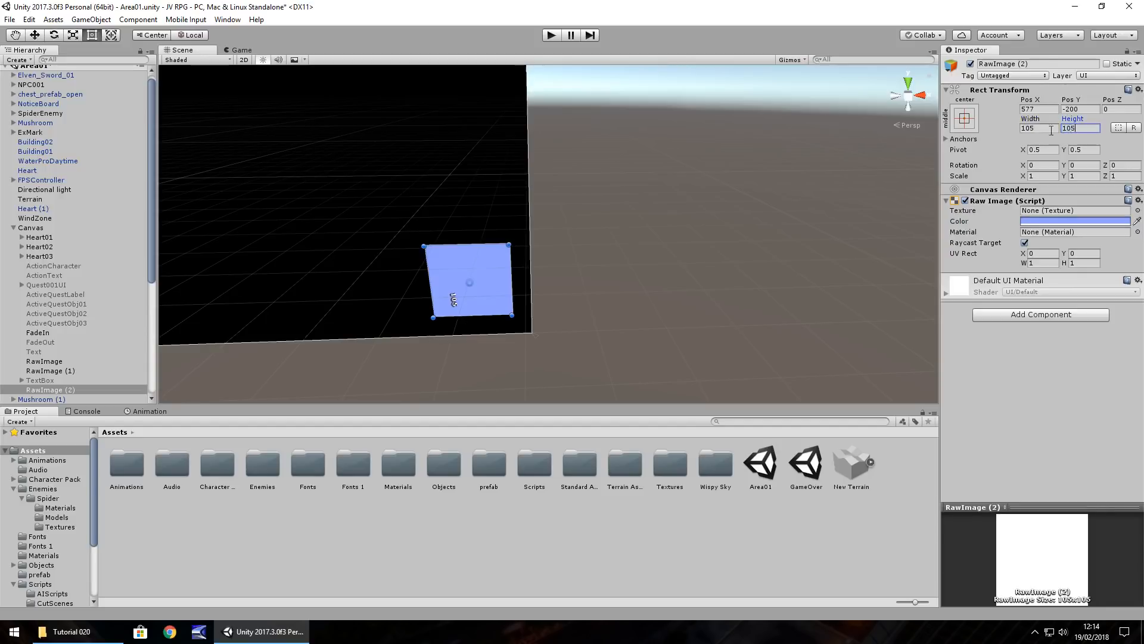
{"action": "left_click", "coordinate": [965, 118]}
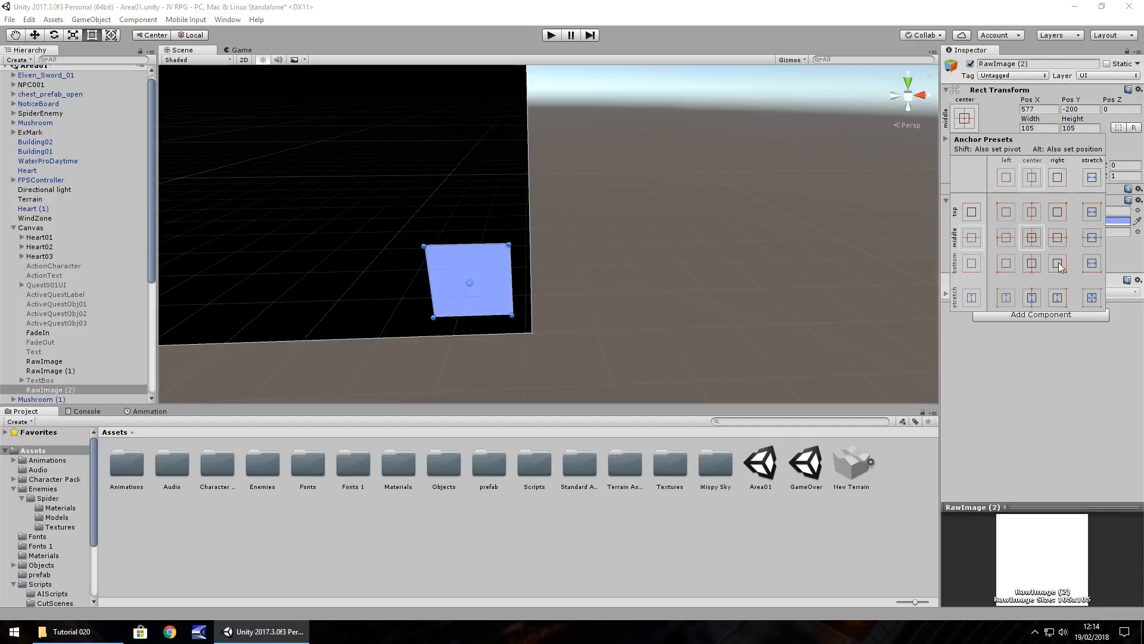
{"action": "left_click", "coordinate": [1057, 263]}
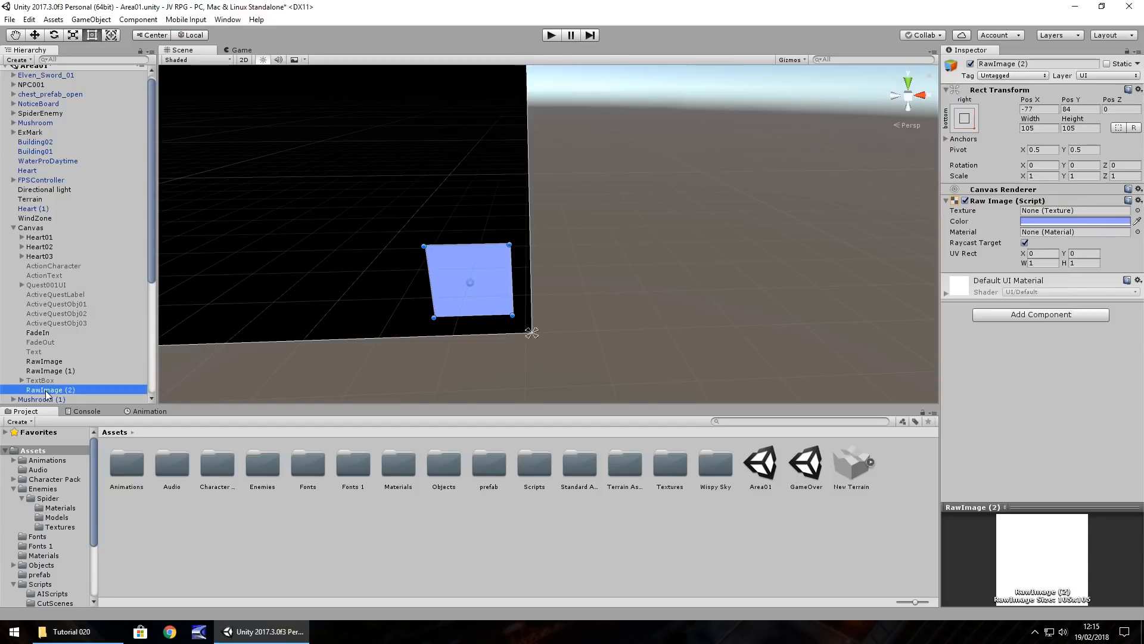
- Rename RawImage (2) to MiniMap and duplicate it as a child
{"action": "right_click", "coordinate": [50, 390]}
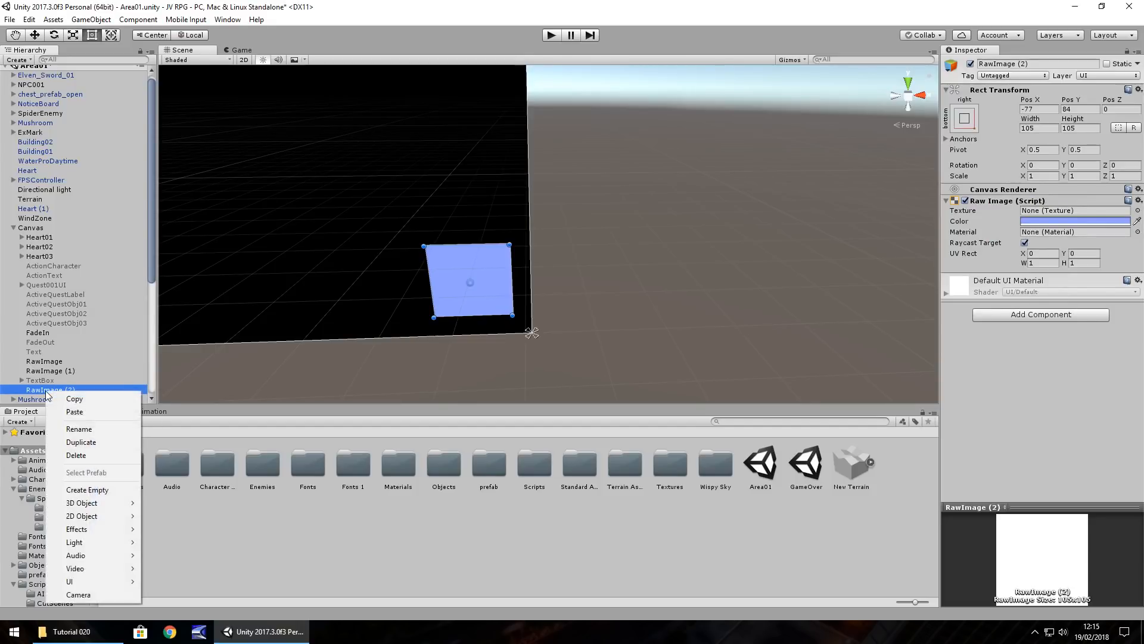
{"action": "left_click", "coordinate": [79, 430]}
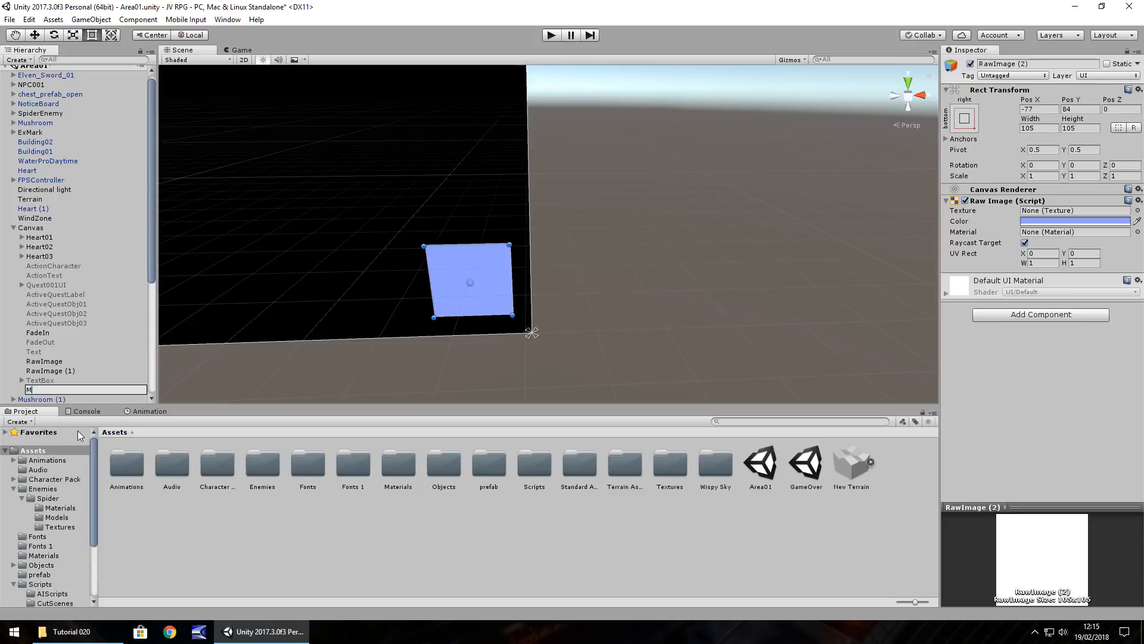
{"action": "type", "text": "iniMap"}
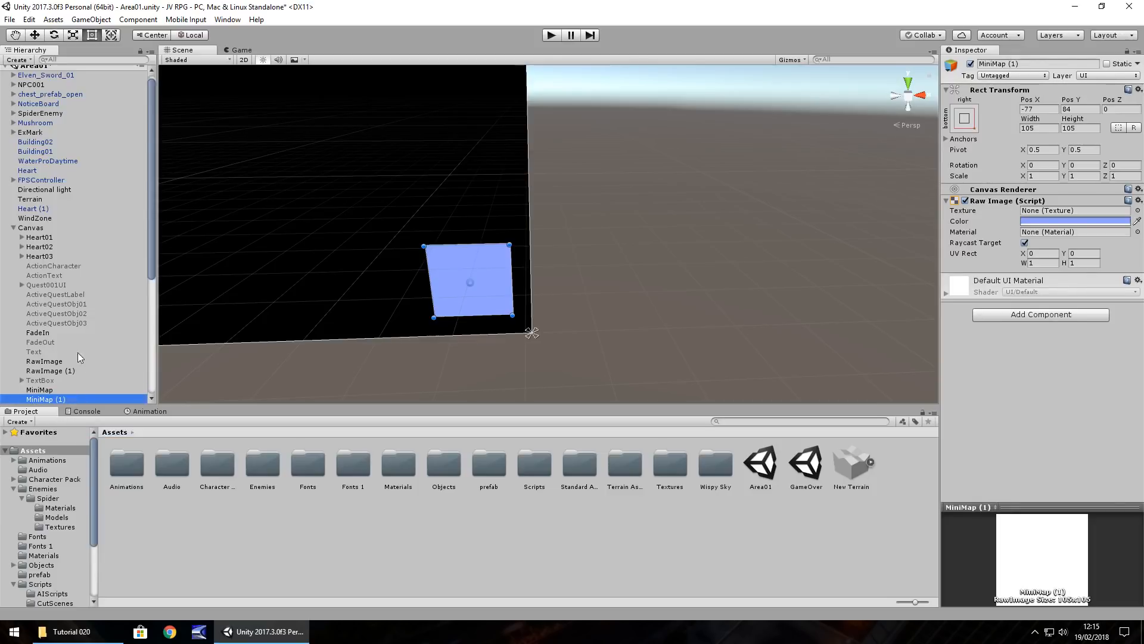
{"action": "scroll", "scroll_direction": "down", "scroll_amount": 3}
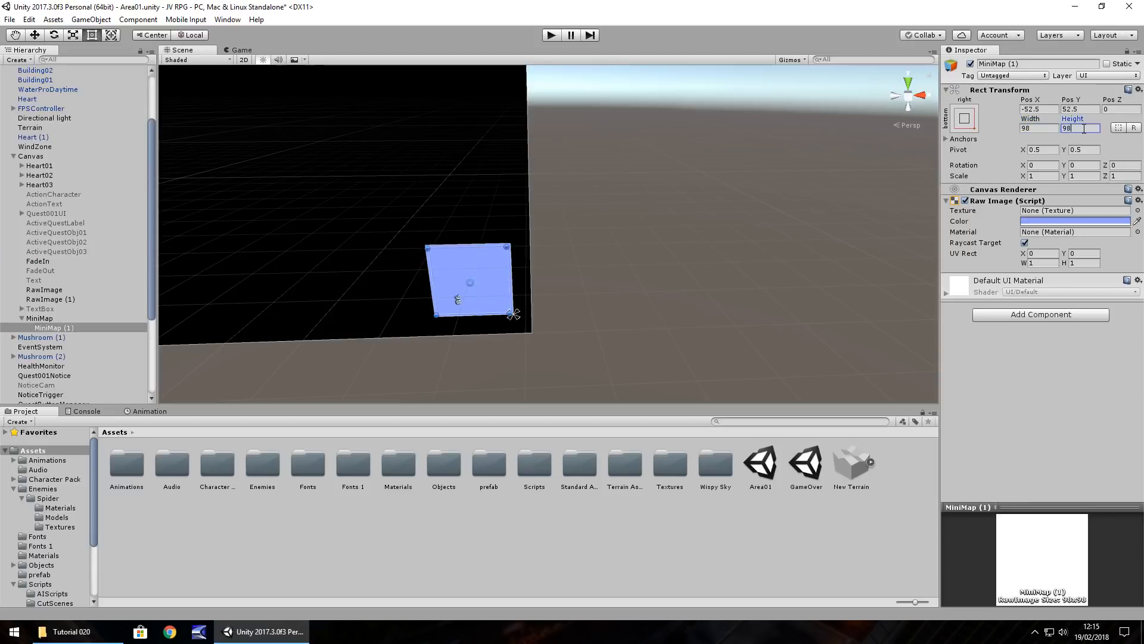
- Centre the 98-by-98 child image in MiniMap and name it MiniMapRender
{"action": "left_click", "coordinate": [965, 118]}
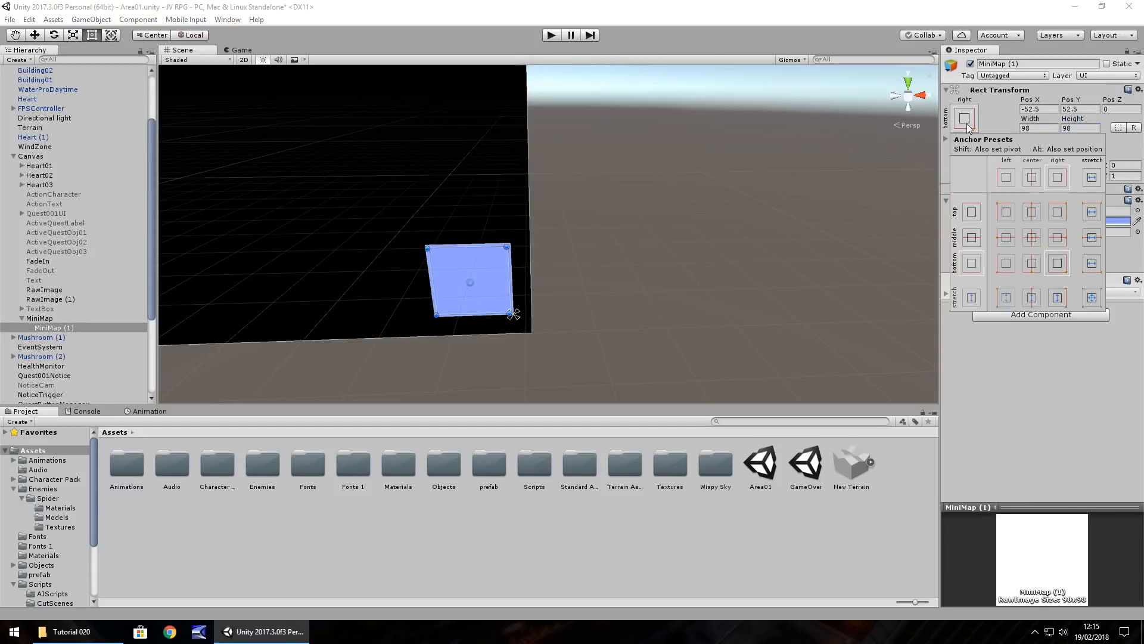
{"action": "left_click", "coordinate": [1031, 237]}
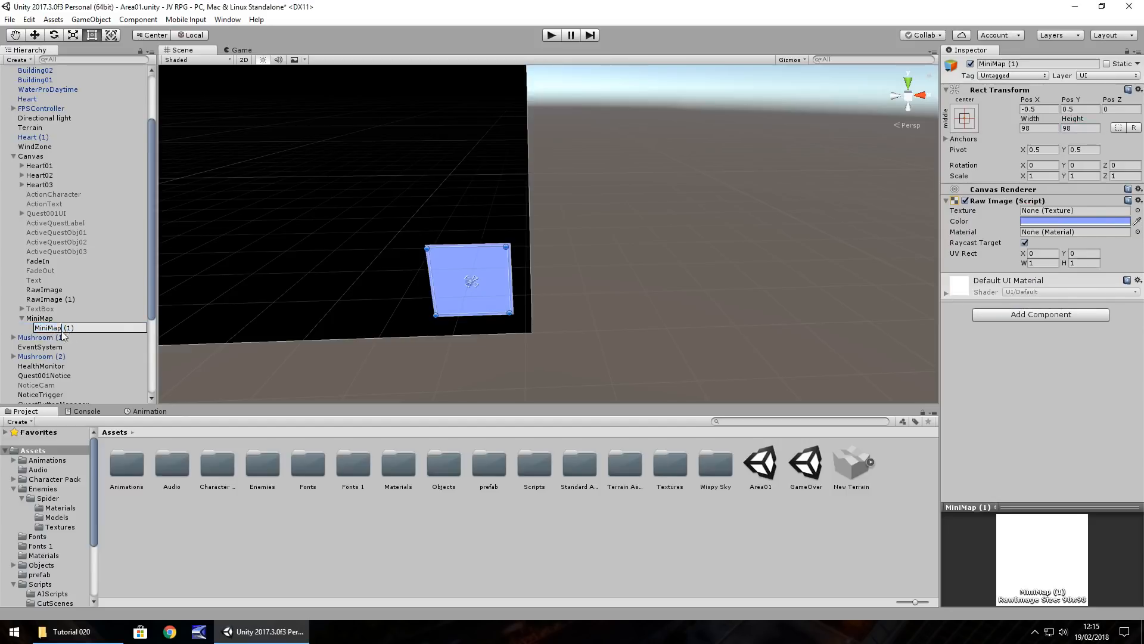
{"action": "type", "text": "MiniMapRender"}
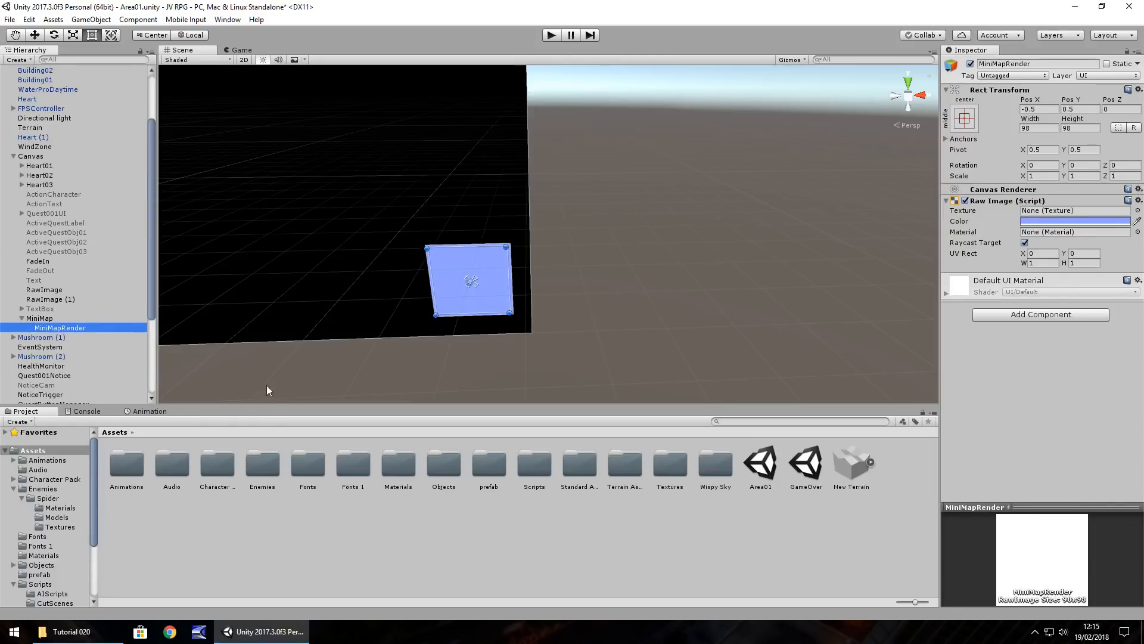
{"action": "mouse_move", "coordinate": [173, 334]}
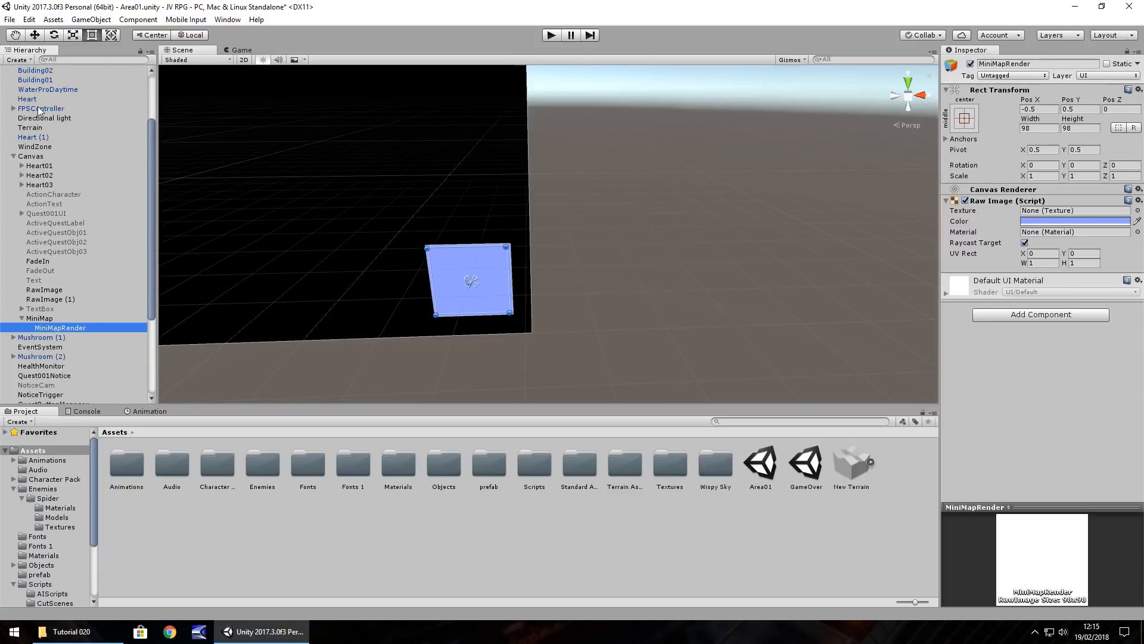
- Add a camera under FPSController rotated 90 degrees to look down and name it MiniMapCam
{"action": "left_click", "coordinate": [42, 108]}
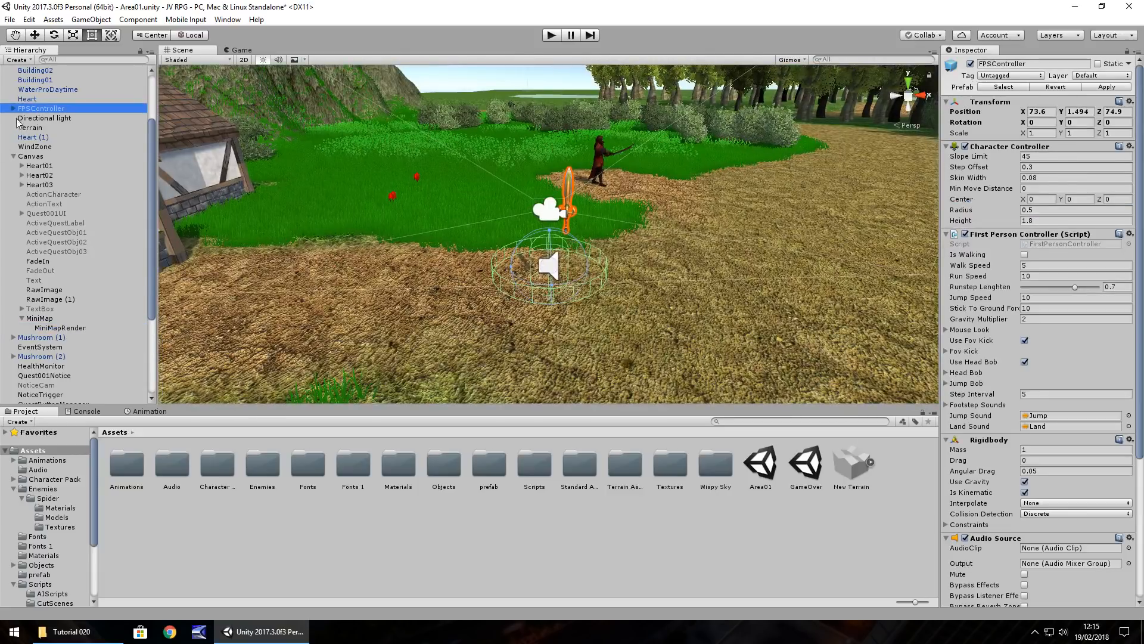
{"action": "right_click", "coordinate": [40, 108]}
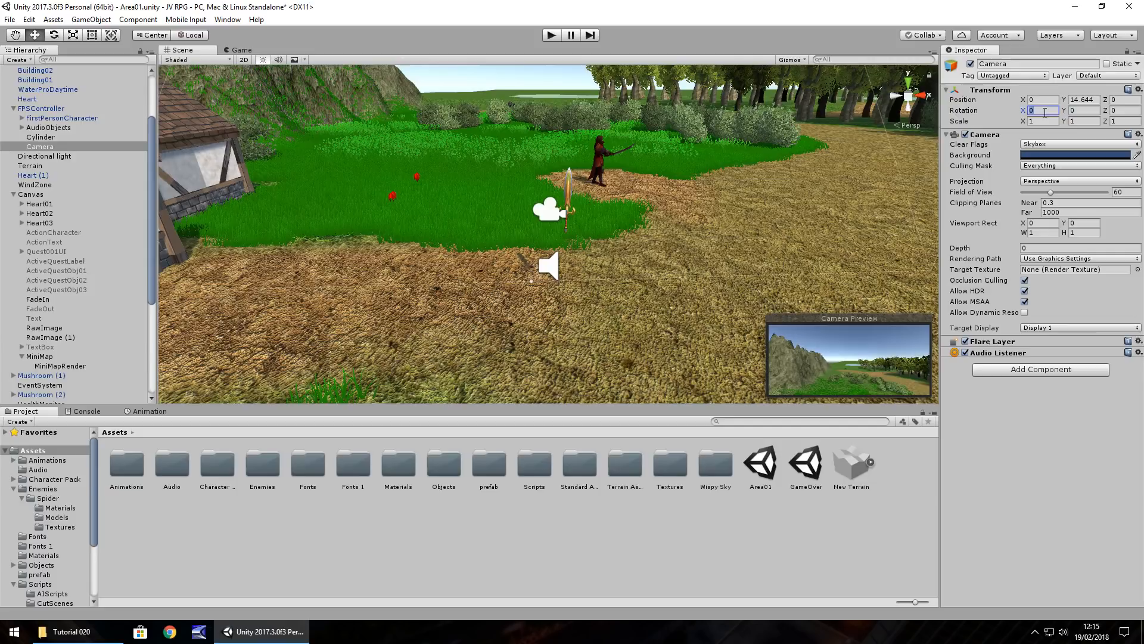
{"action": "type", "text": "90"}
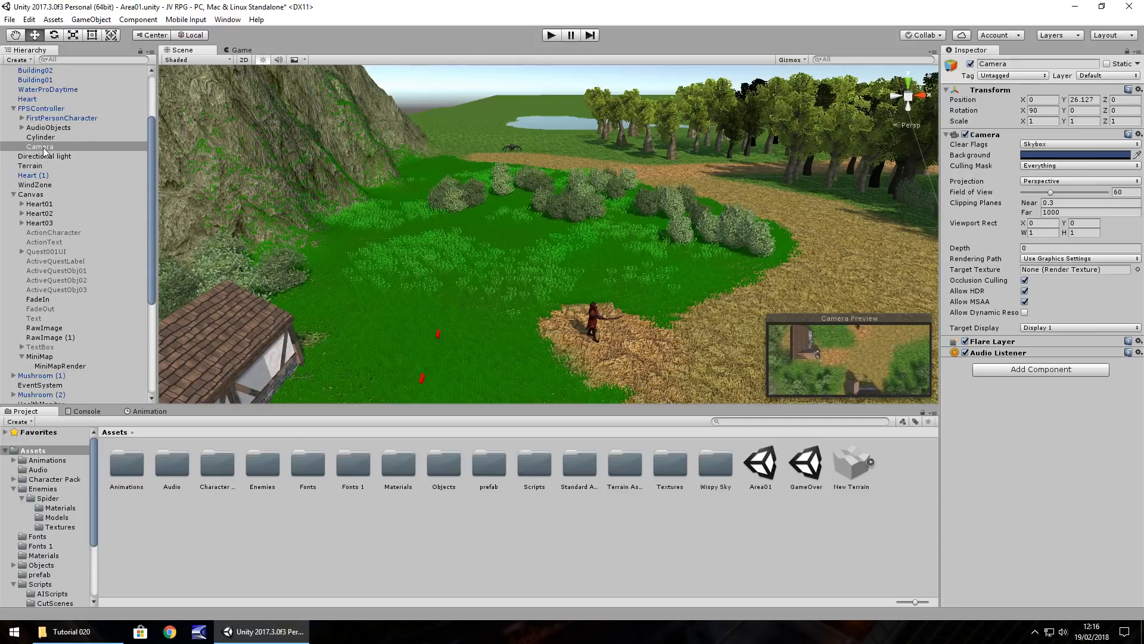
{"action": "left_click", "coordinate": [40, 146]}
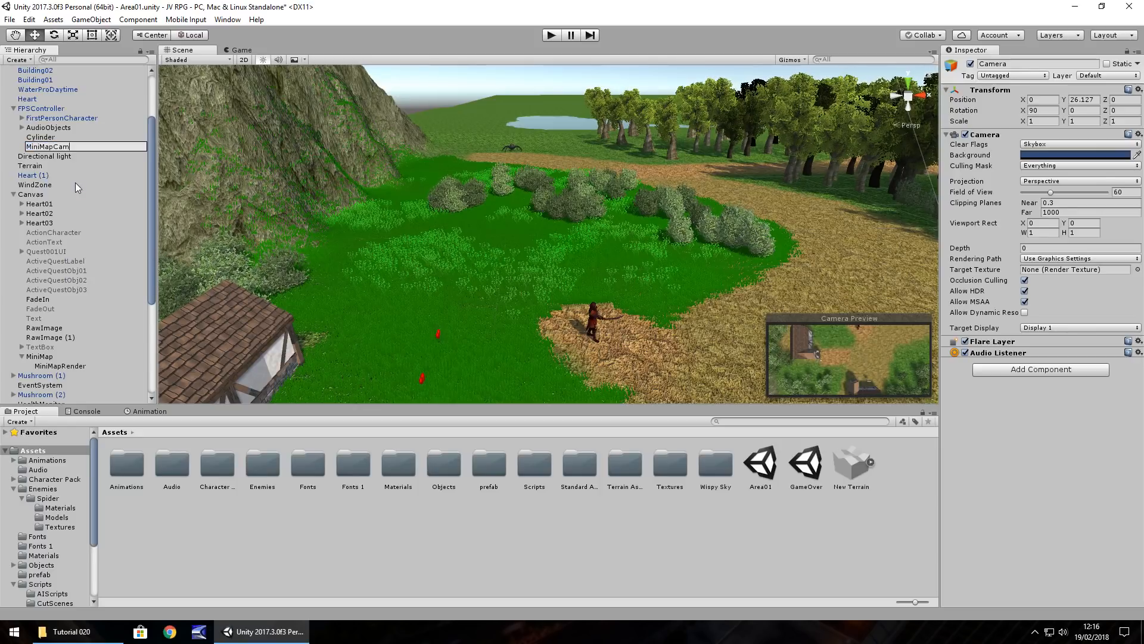
{"action": "key", "text": "Return"}
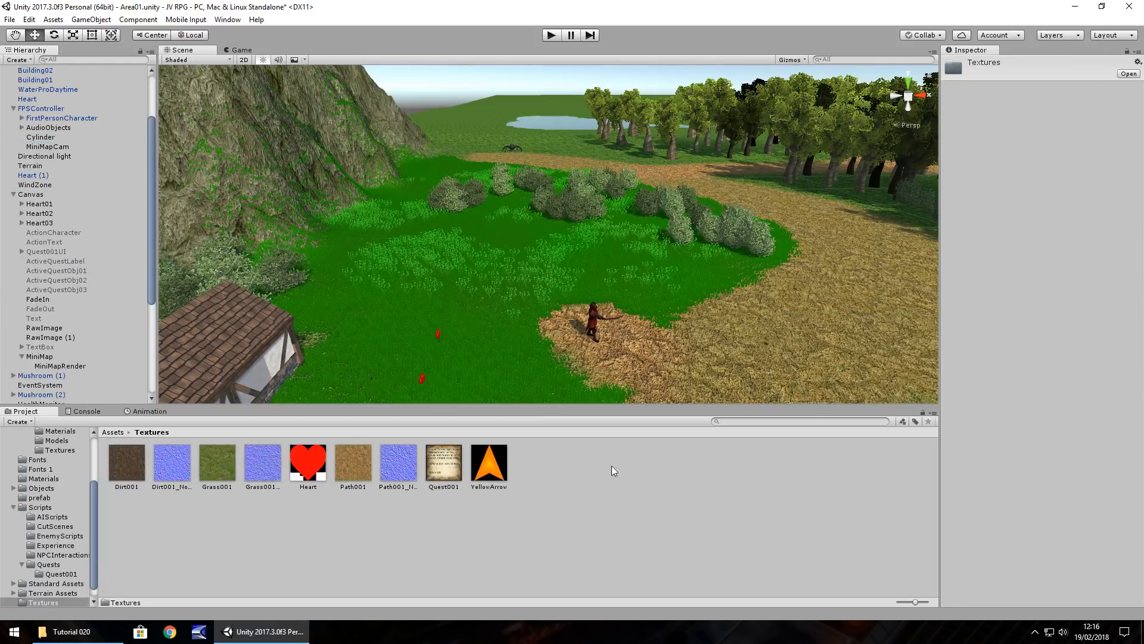
- Create a Render Texture named MiniMapTex in the Textures folder and reselect MiniMapCam
{"action": "right_click", "coordinate": [613, 471]}
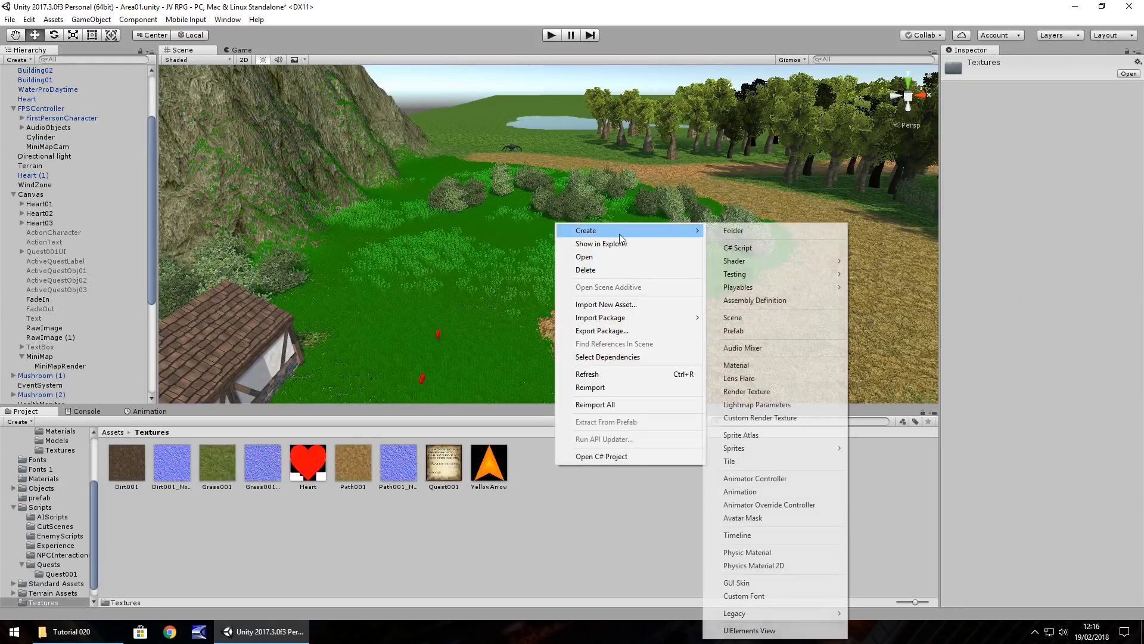
{"action": "mouse_move", "coordinate": [737, 365]}
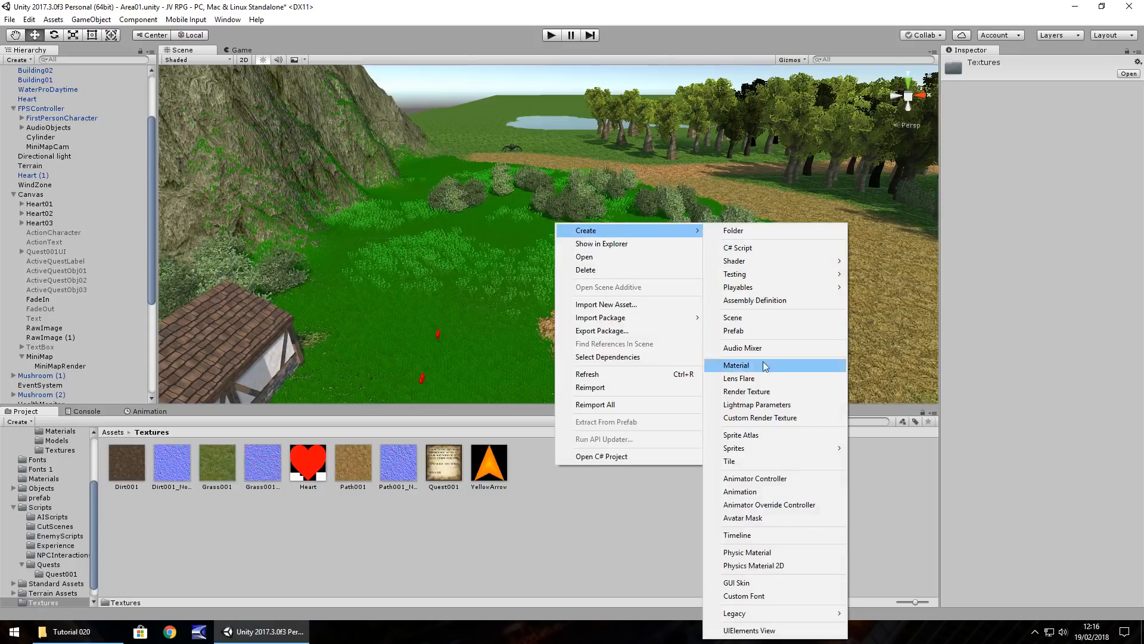
{"action": "left_click", "coordinate": [747, 391]}
{"action": "type", "text": "MiniMapTex"}
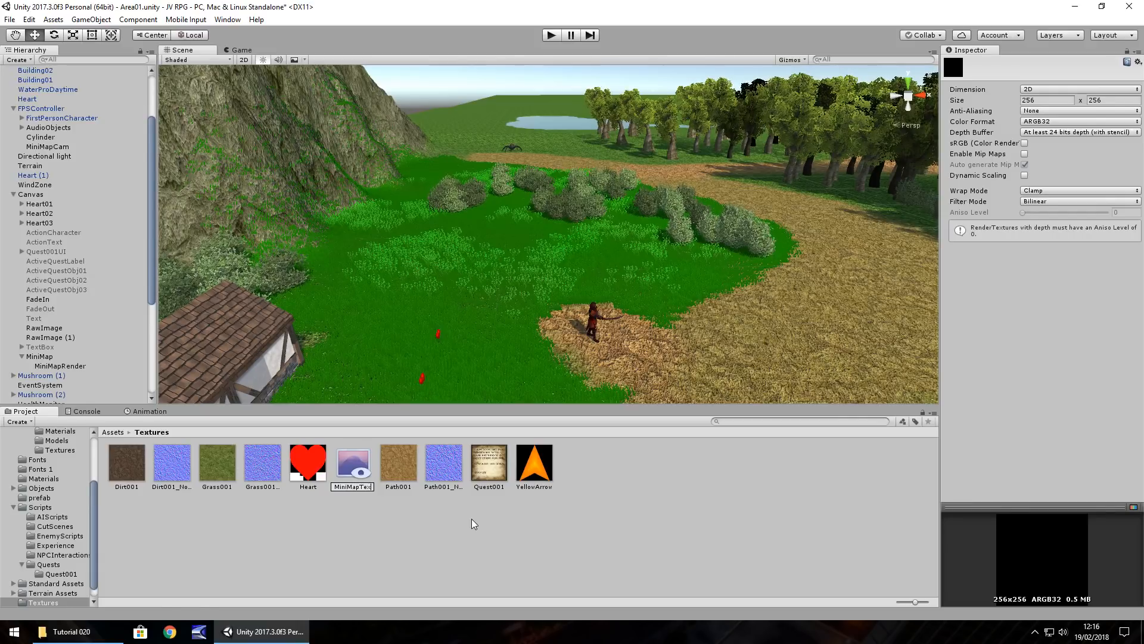
{"action": "left_click", "coordinate": [353, 463]}
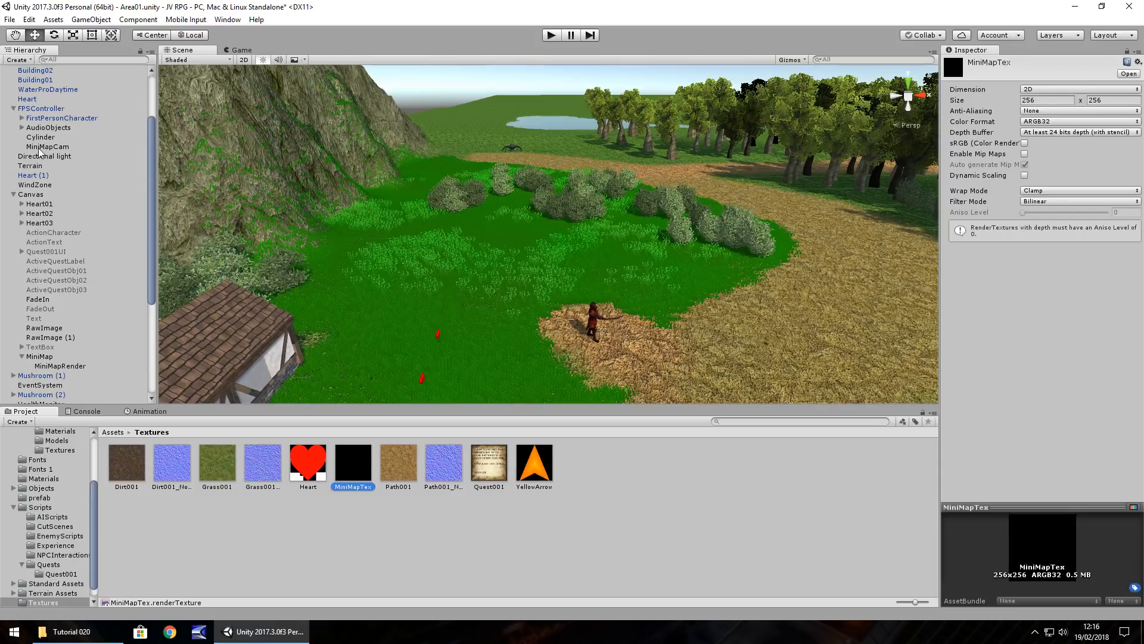
{"action": "left_click", "coordinate": [48, 145]}
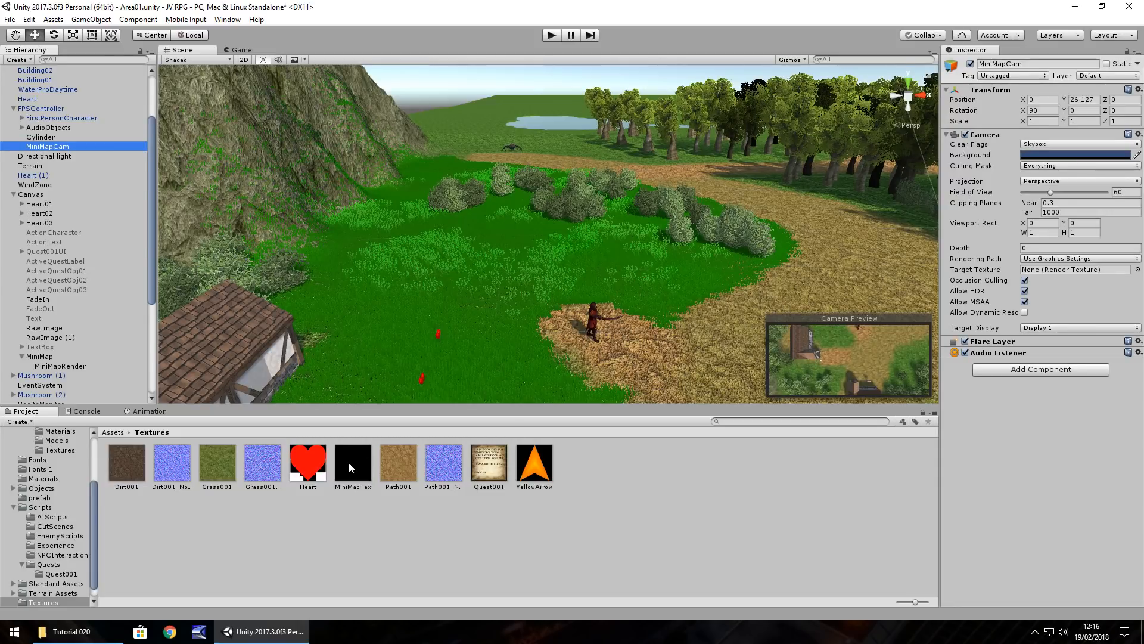
- Set MiniMapCam's Target Texture to MiniMapTex and show MiniMapTex on the MiniMapRender image
{"action": "left_click", "coordinate": [1073, 270]}
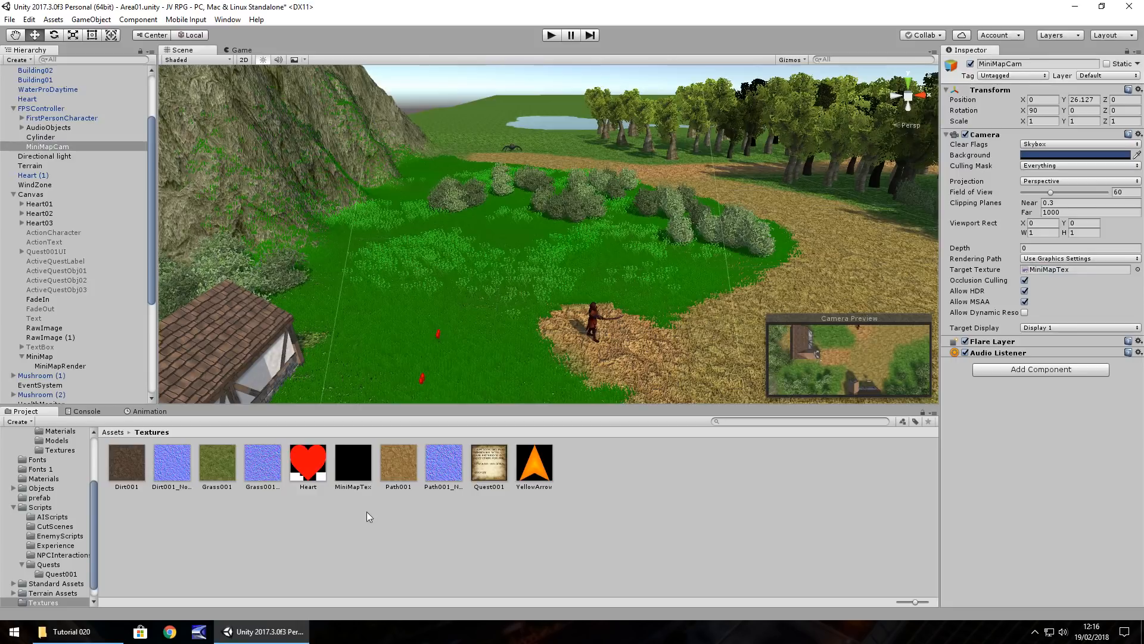
{"action": "mouse_move", "coordinate": [372, 460]}
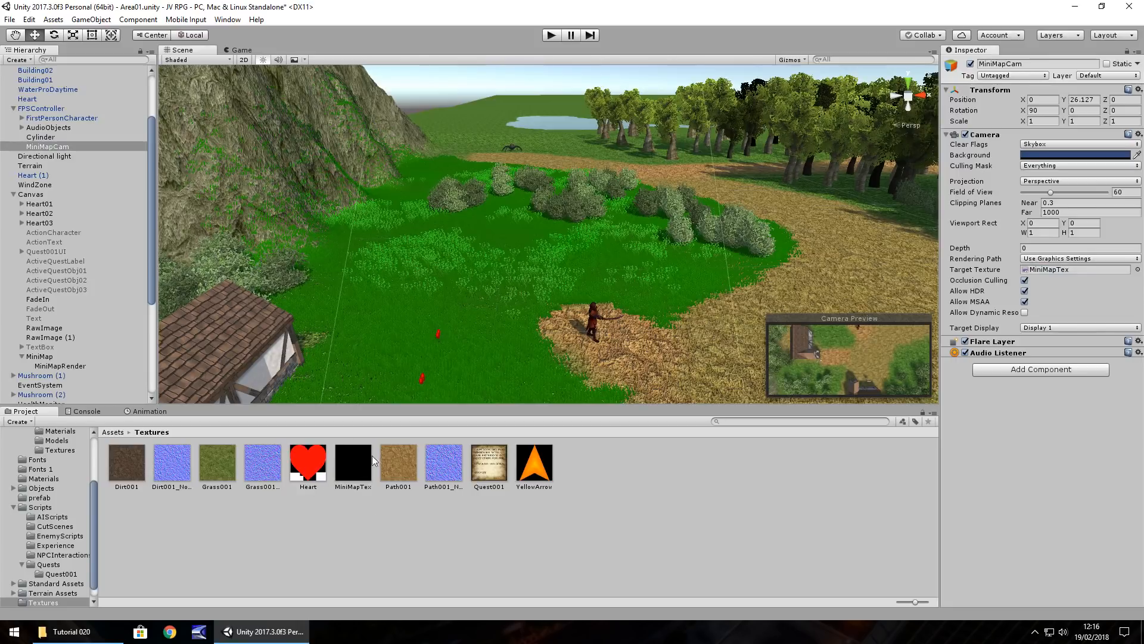
{"action": "mouse_move", "coordinate": [319, 412]}
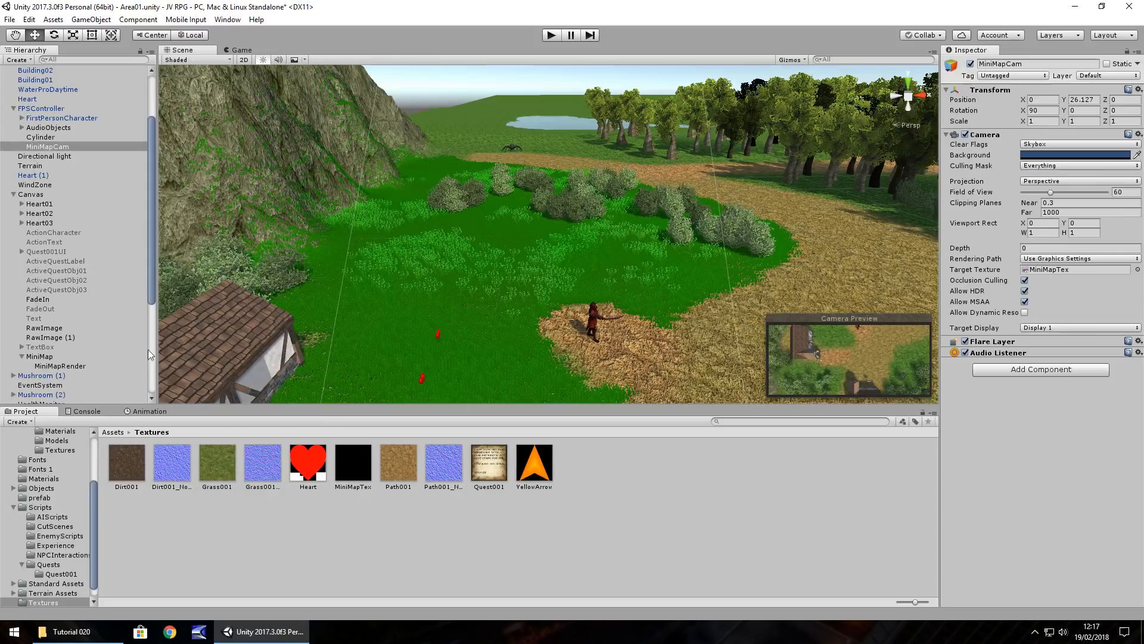
{"action": "left_click", "coordinate": [60, 366]}
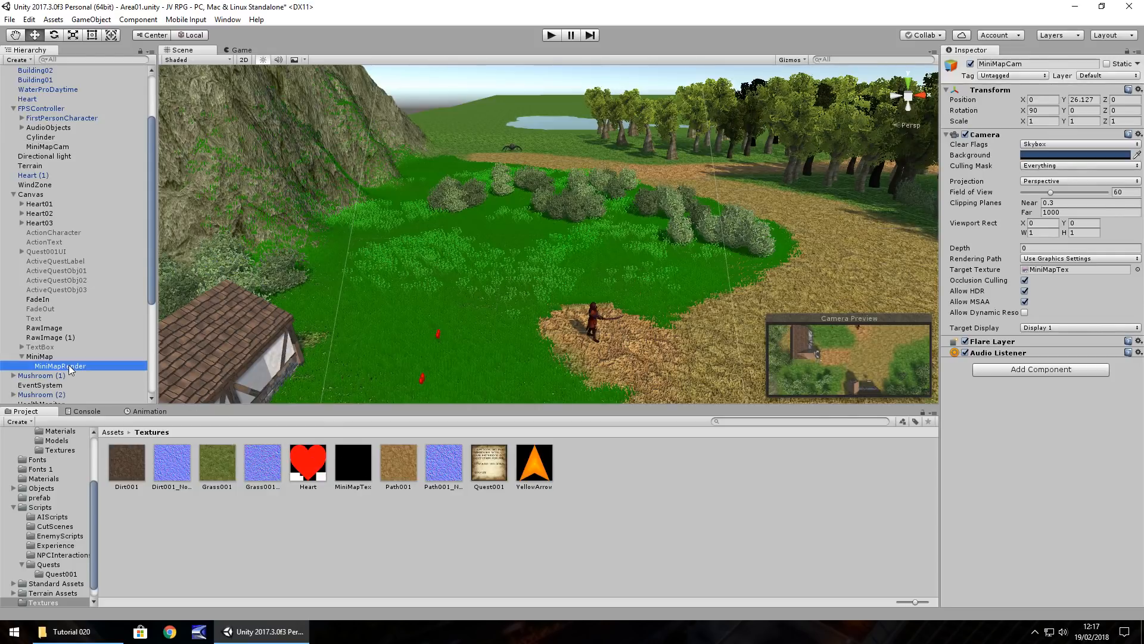
{"action": "left_click", "coordinate": [59, 366]}
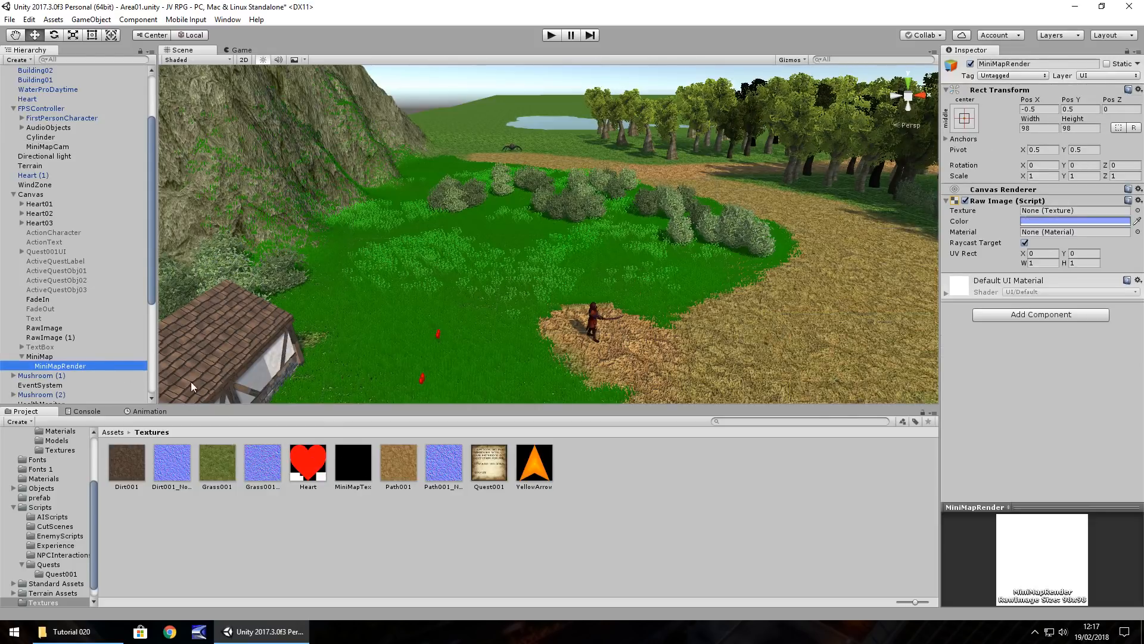
{"action": "mouse_move", "coordinate": [346, 470]}
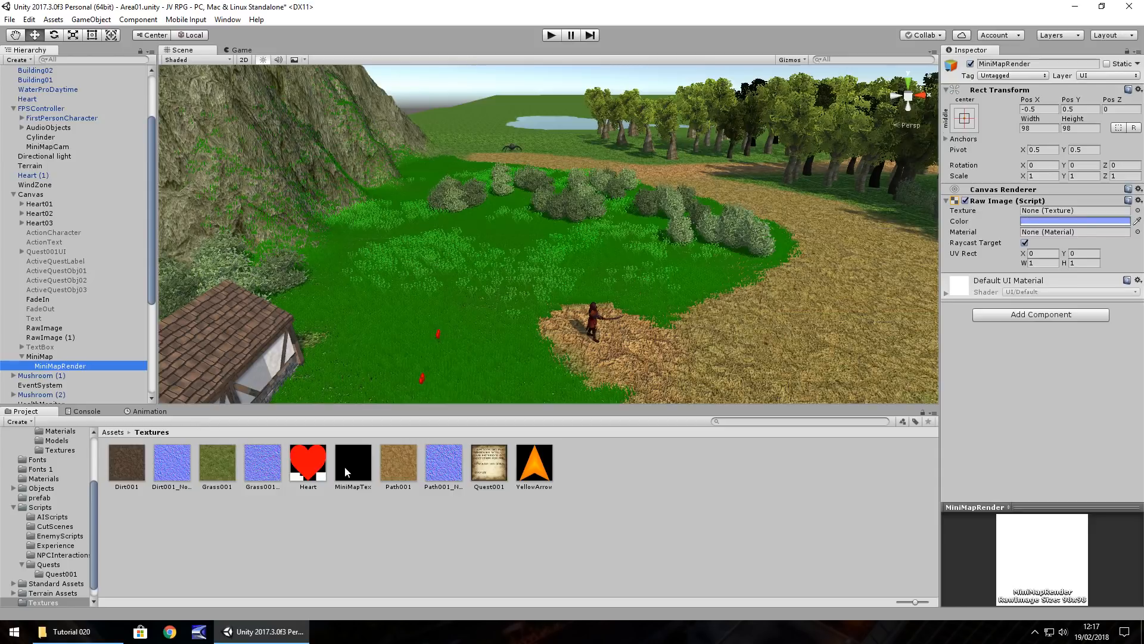
{"action": "left_click", "coordinate": [1072, 210]}
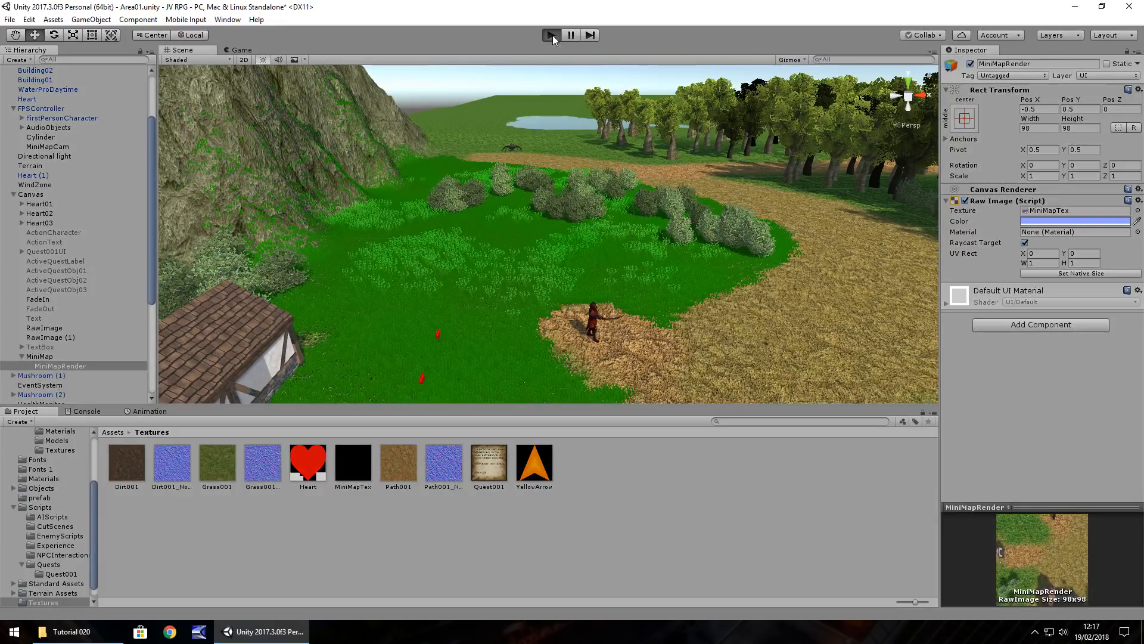
- Test-run the game to confirm the live minimap appears in the corner
{"action": "left_click", "coordinate": [549, 35]}
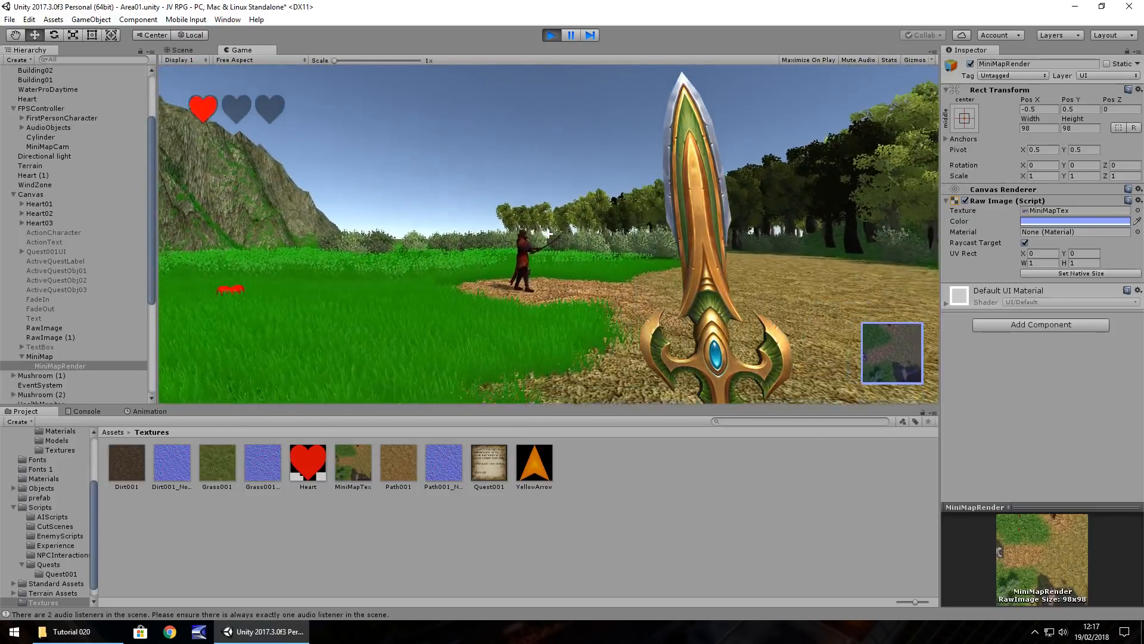
{"action": "left_click", "coordinate": [551, 35]}
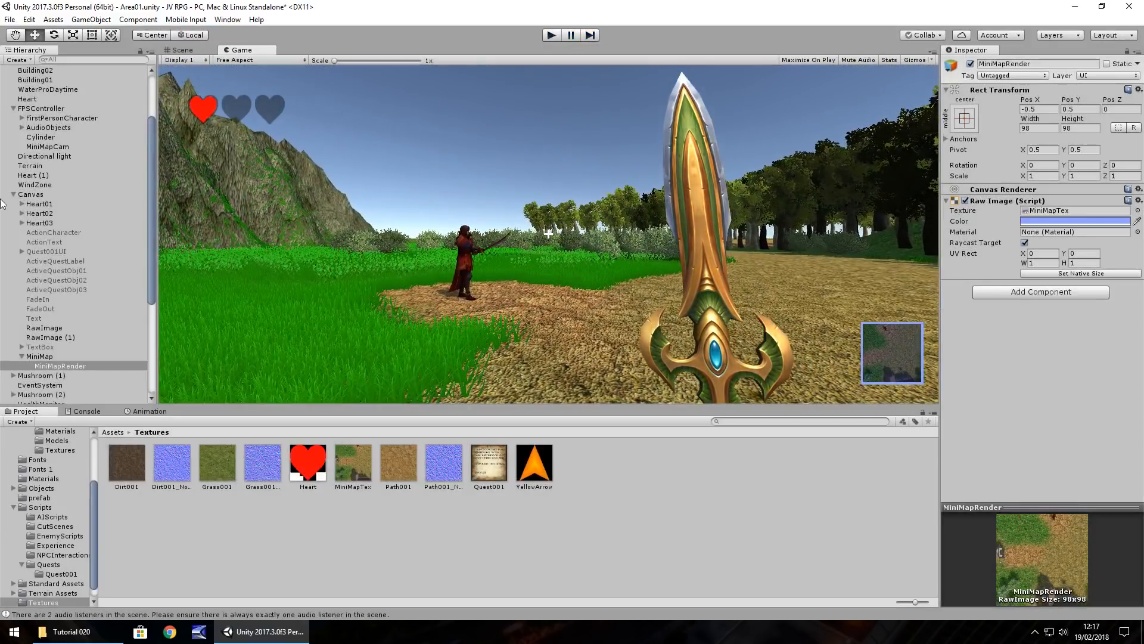
- Leave MiniMapRender's tint and colour the MiniMap background panel dark blue (#001162)
{"action": "left_click", "coordinate": [180, 50]}
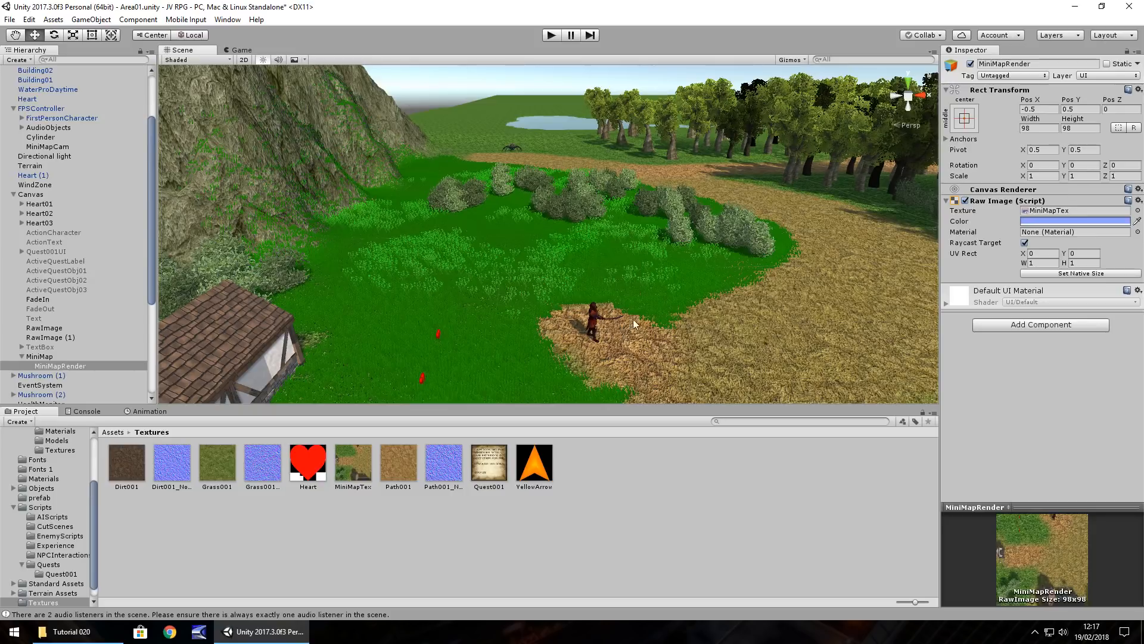
{"action": "left_click", "coordinate": [1073, 221]}
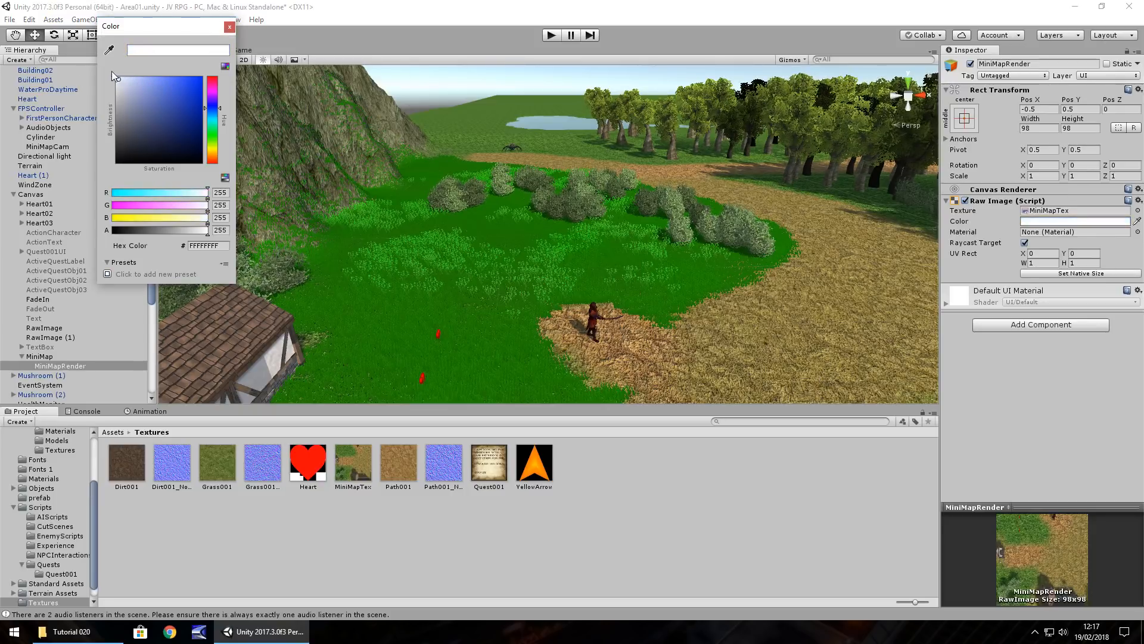
{"action": "left_click", "coordinate": [229, 27]}
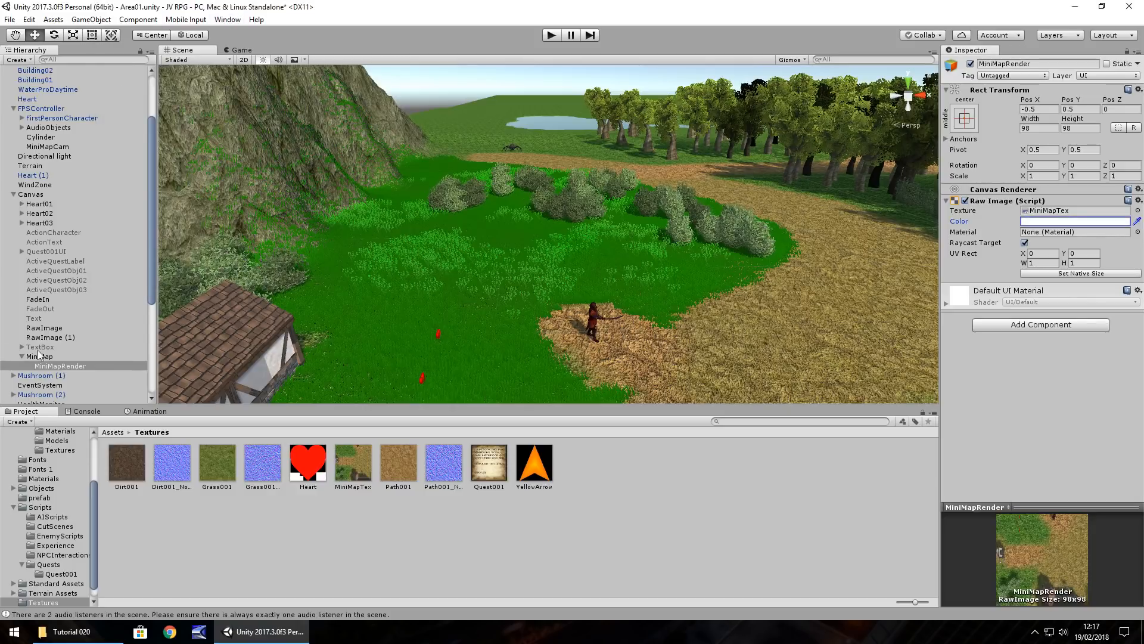
{"action": "left_click", "coordinate": [40, 356]}
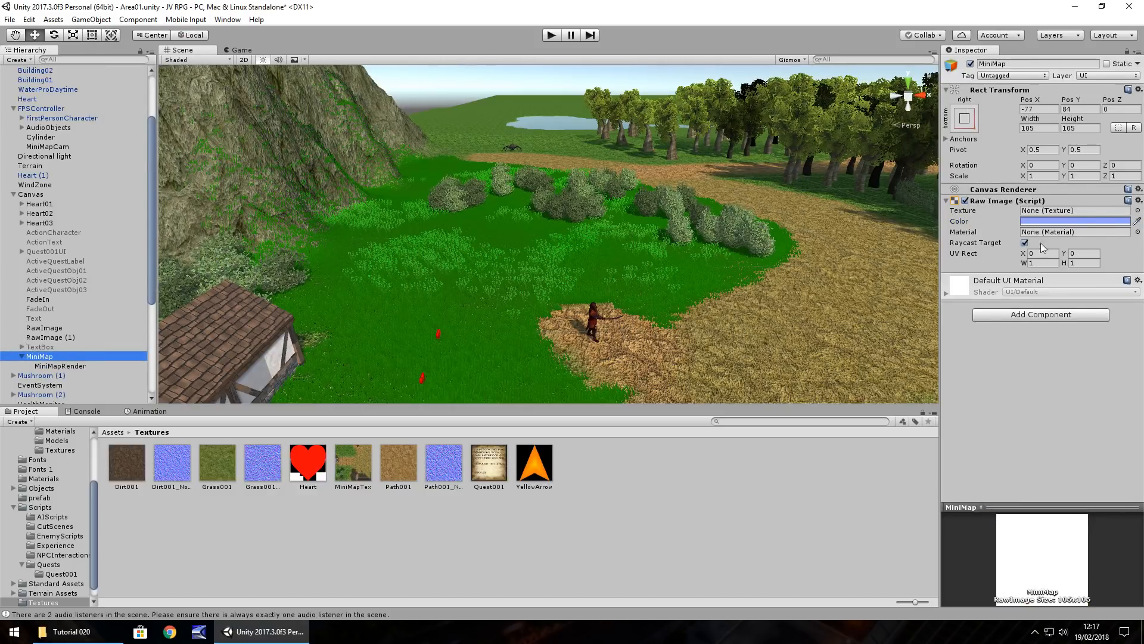
{"action": "left_click", "coordinate": [1074, 221]}
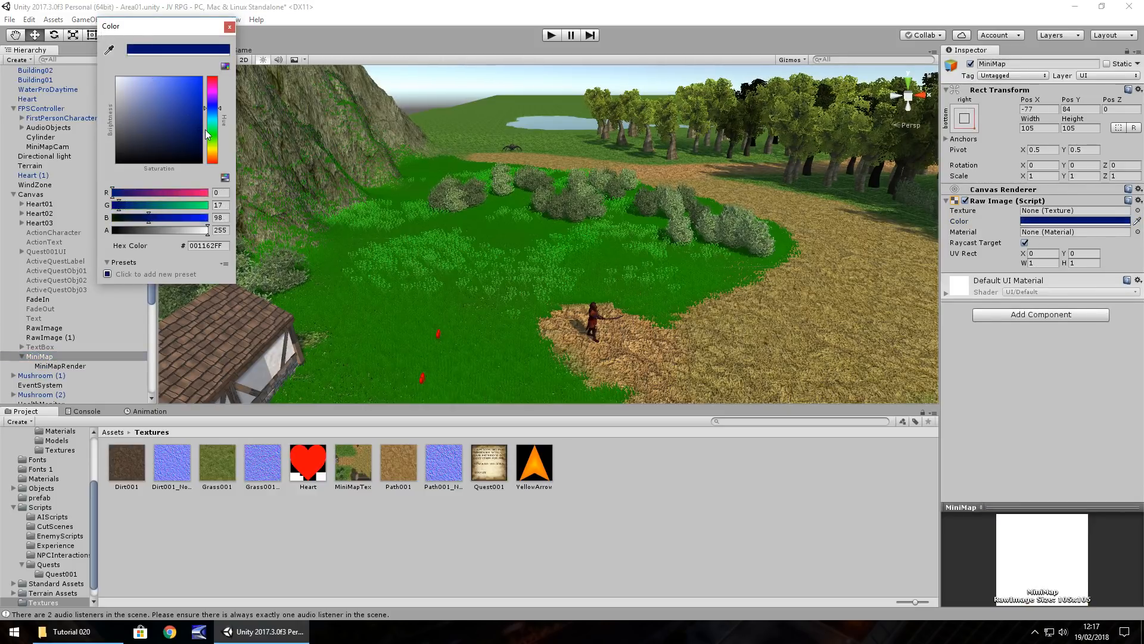
{"action": "left_click", "coordinate": [229, 26]}
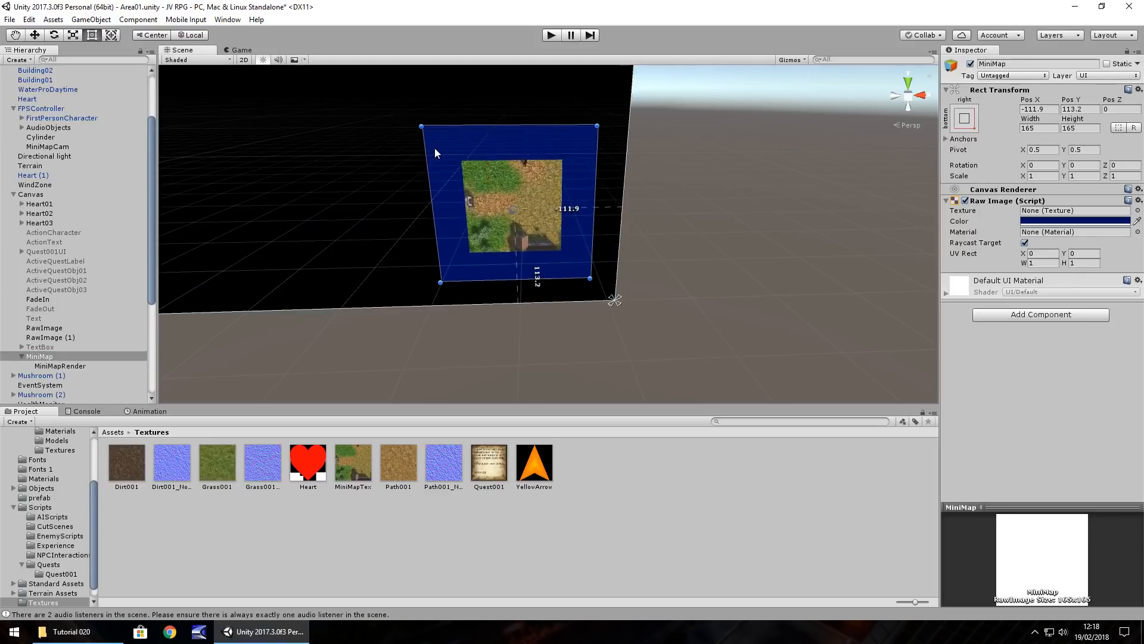
- Resize MiniMapRender to 160 by 160 inside the enlarged frame and check it in a test run
{"action": "left_click", "coordinate": [60, 366]}
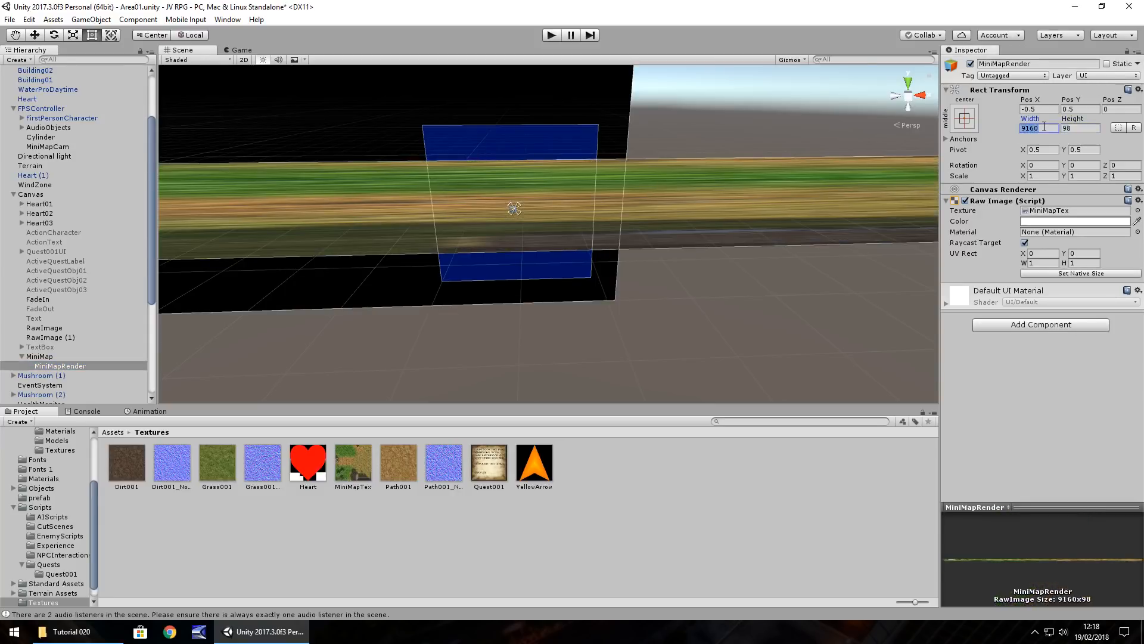
{"action": "type", "text": "166"}
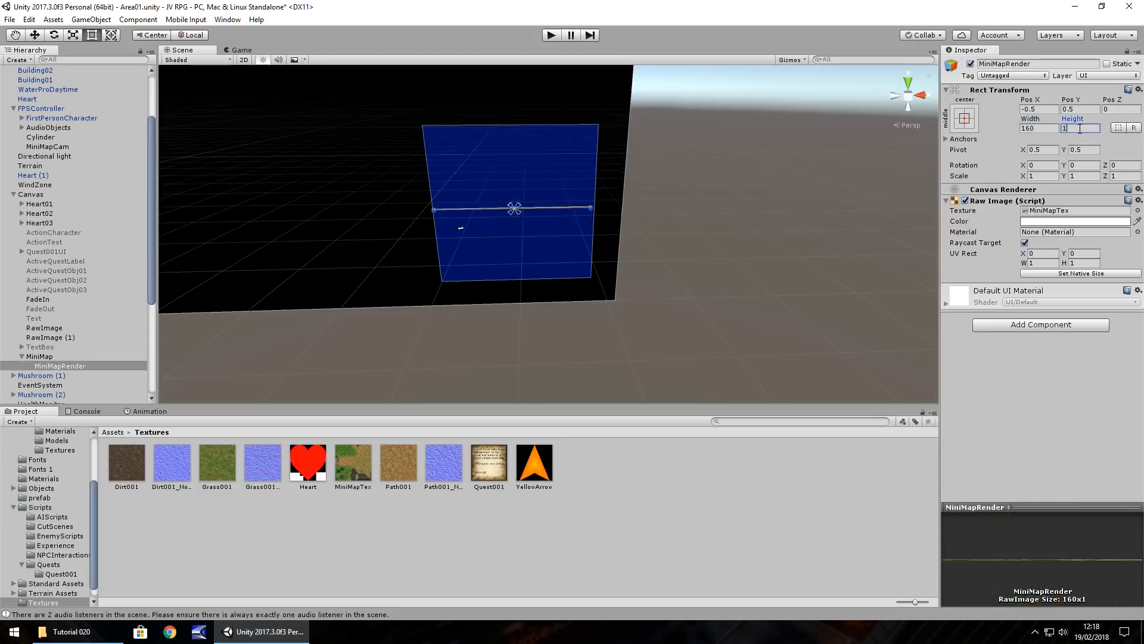
{"action": "type", "text": "160"}
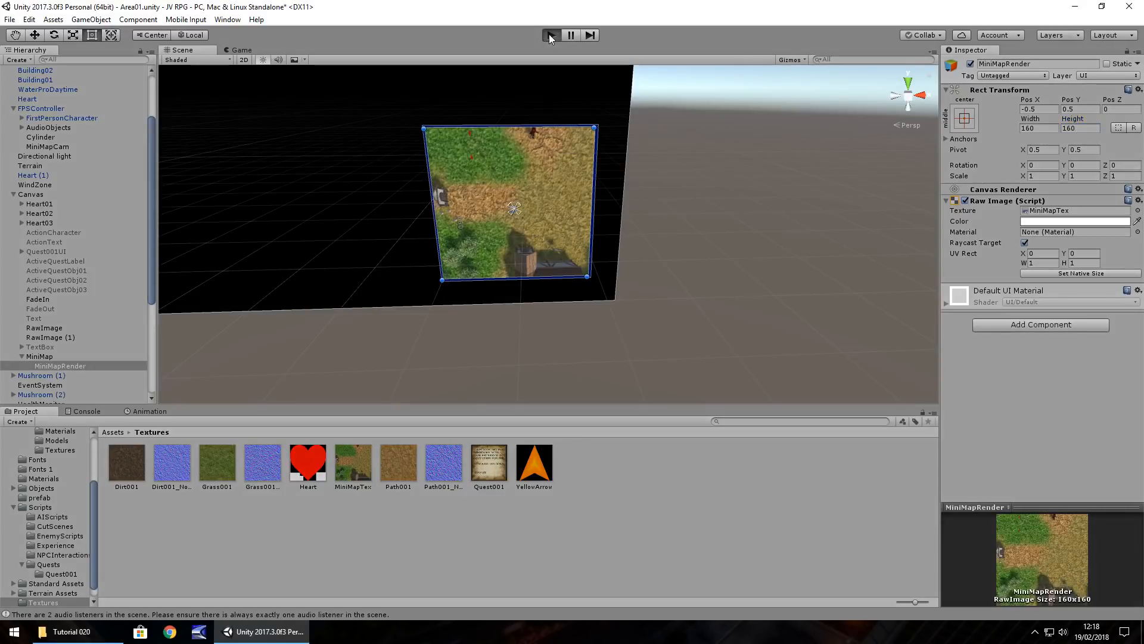
{"action": "left_click", "coordinate": [551, 34]}
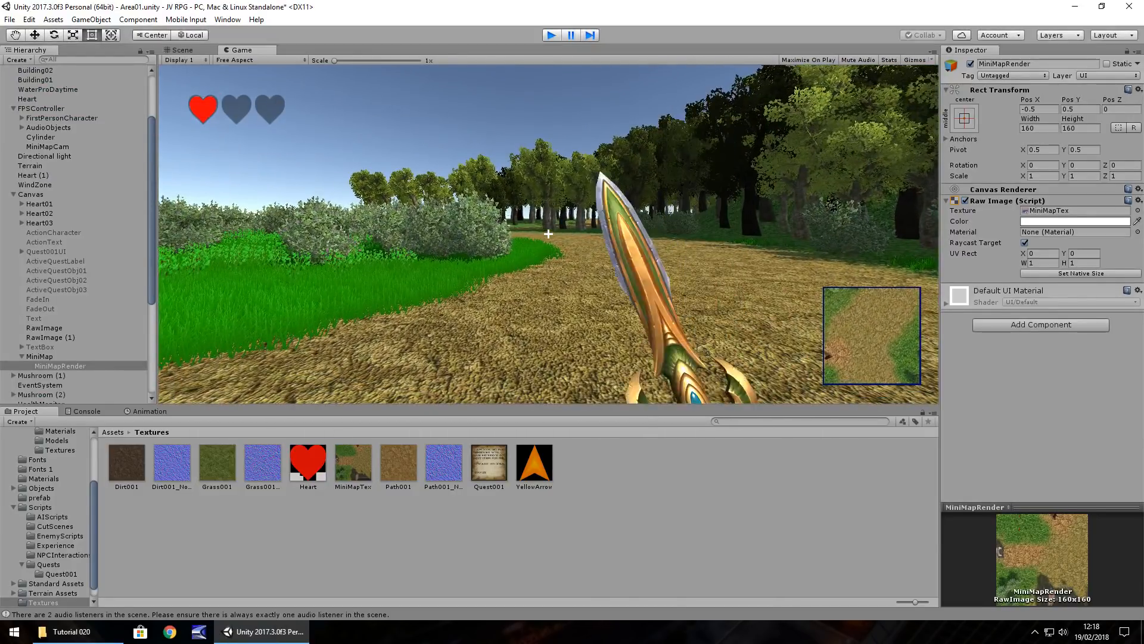
{"action": "left_click", "coordinate": [181, 50]}
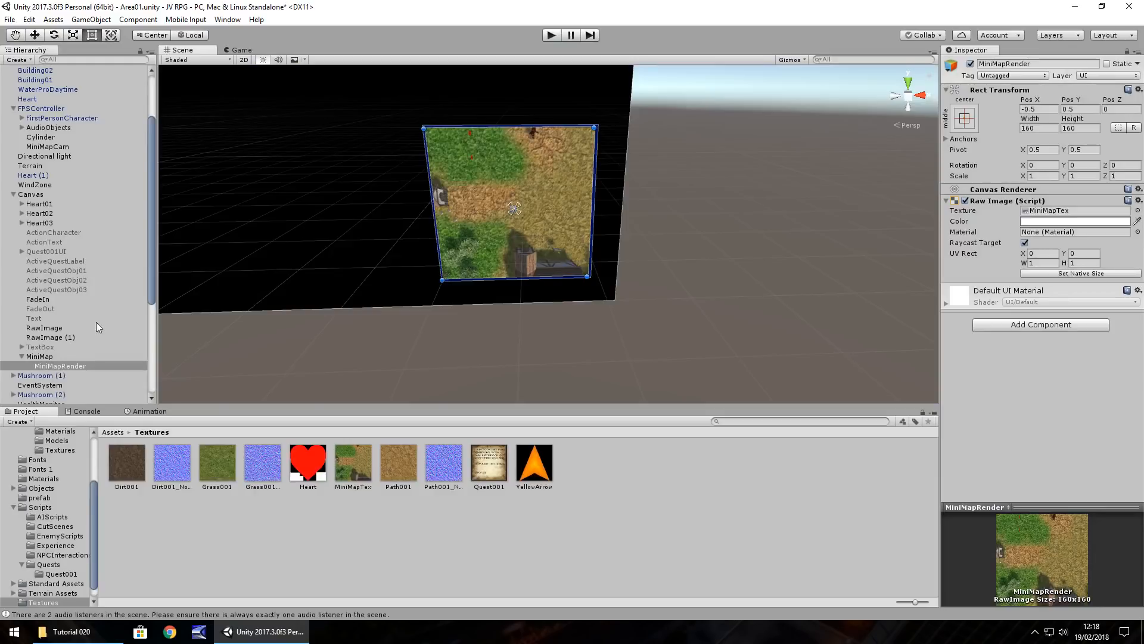
{"action": "mouse_move", "coordinate": [97, 353]}
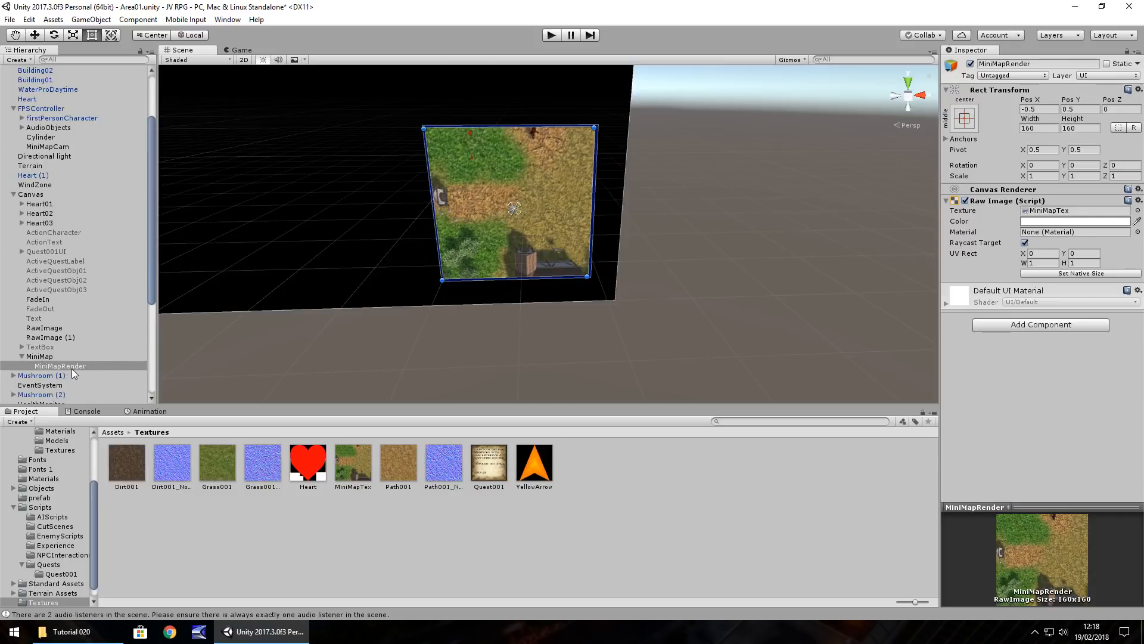
- Add a 10-by-10 Raw Image under MiniMapRender, tint it green and test-run it
{"action": "right_click", "coordinate": [59, 366]}
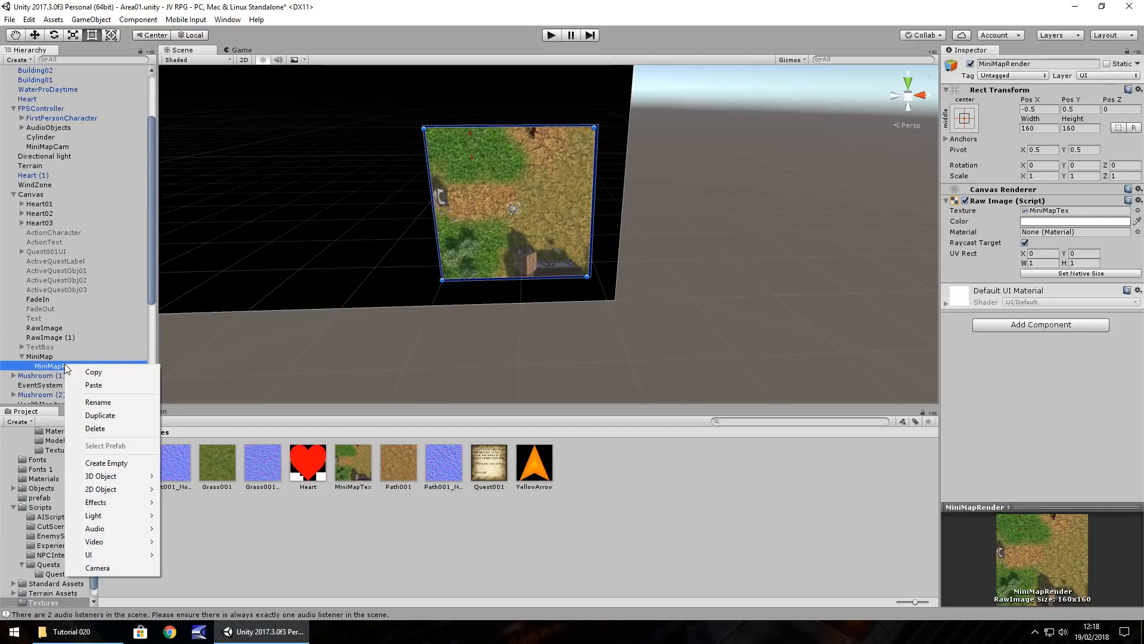
{"action": "mouse_move", "coordinate": [93, 385]}
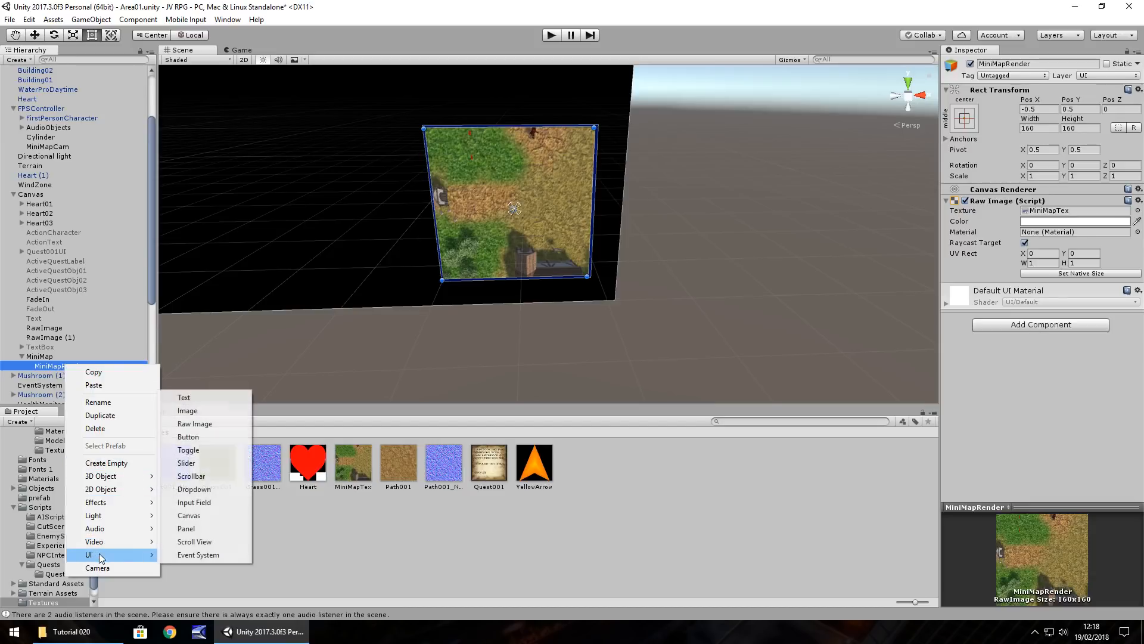
{"action": "mouse_move", "coordinate": [195, 424]}
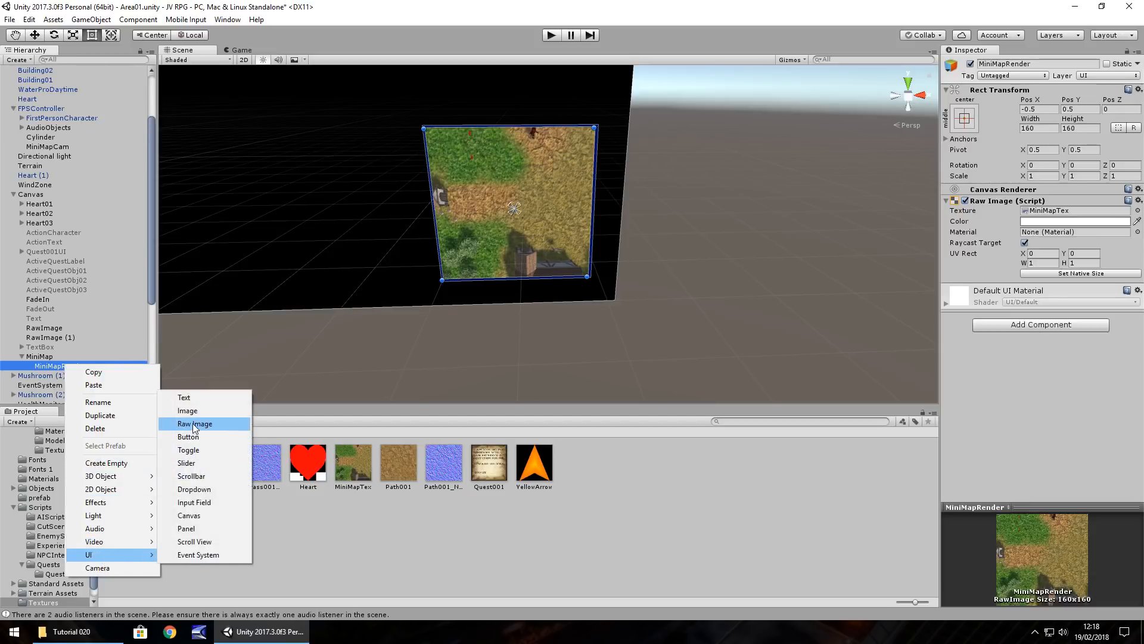
{"action": "left_click", "coordinate": [194, 423]}
{"action": "type", "text": "4"}
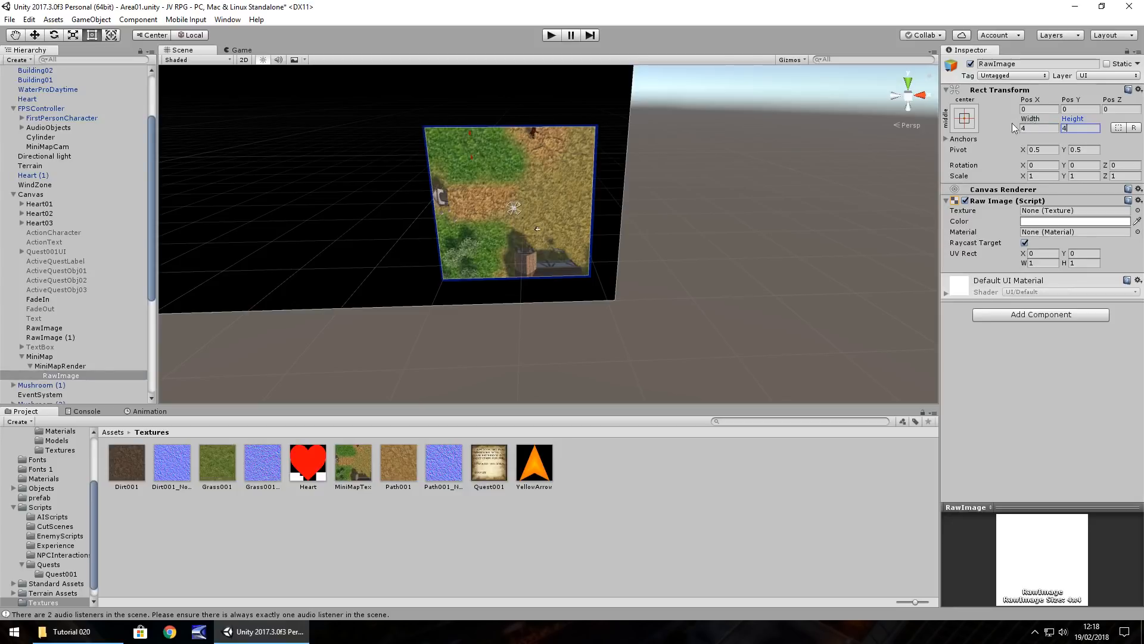
{"action": "left_click", "coordinate": [1074, 221]}
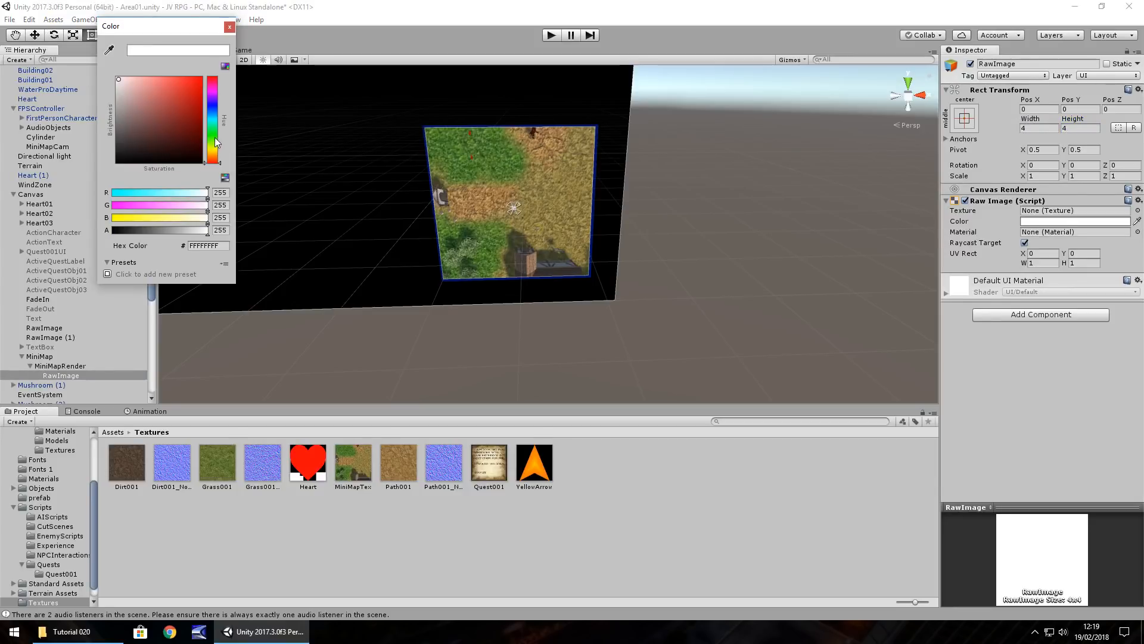
{"action": "left_click", "coordinate": [217, 123]}
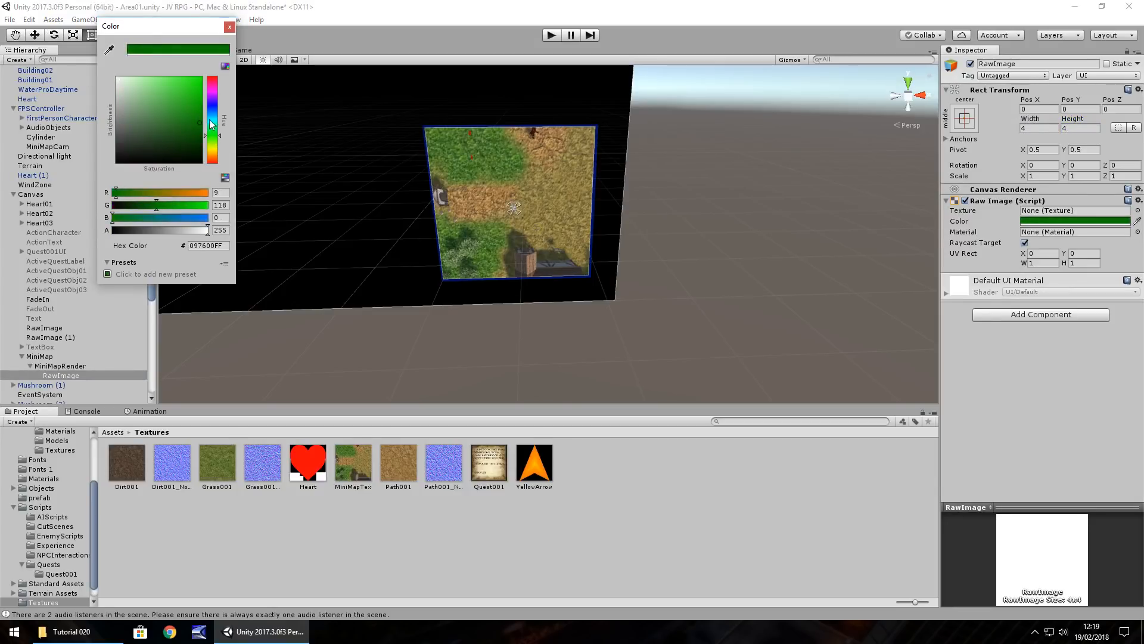
{"action": "left_click", "coordinate": [229, 27]}
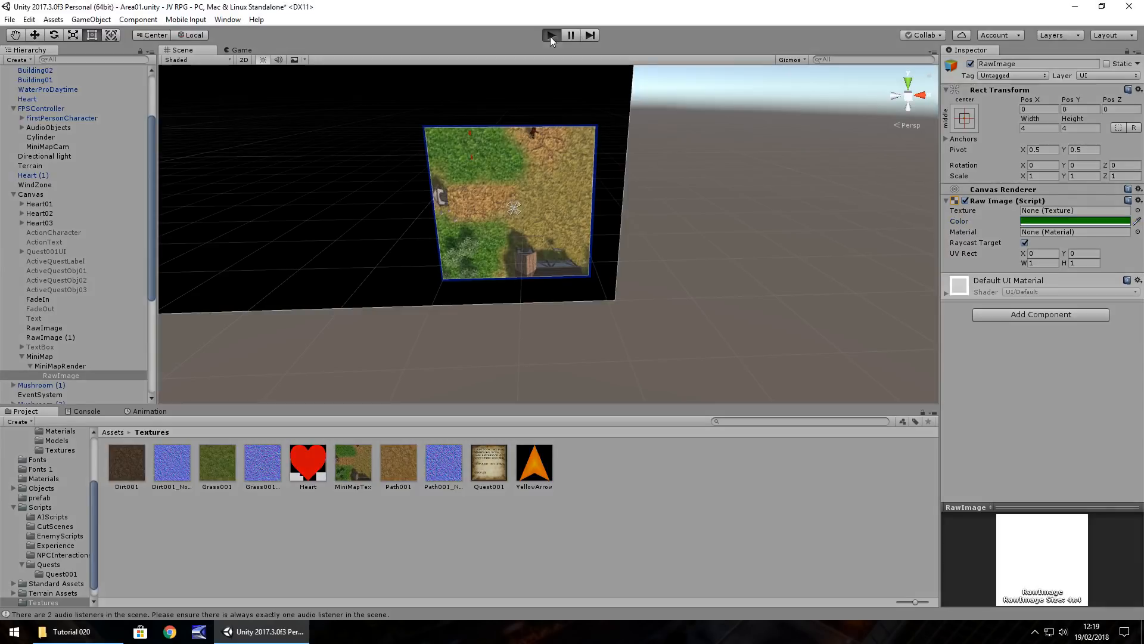
{"action": "left_click", "coordinate": [551, 35]}
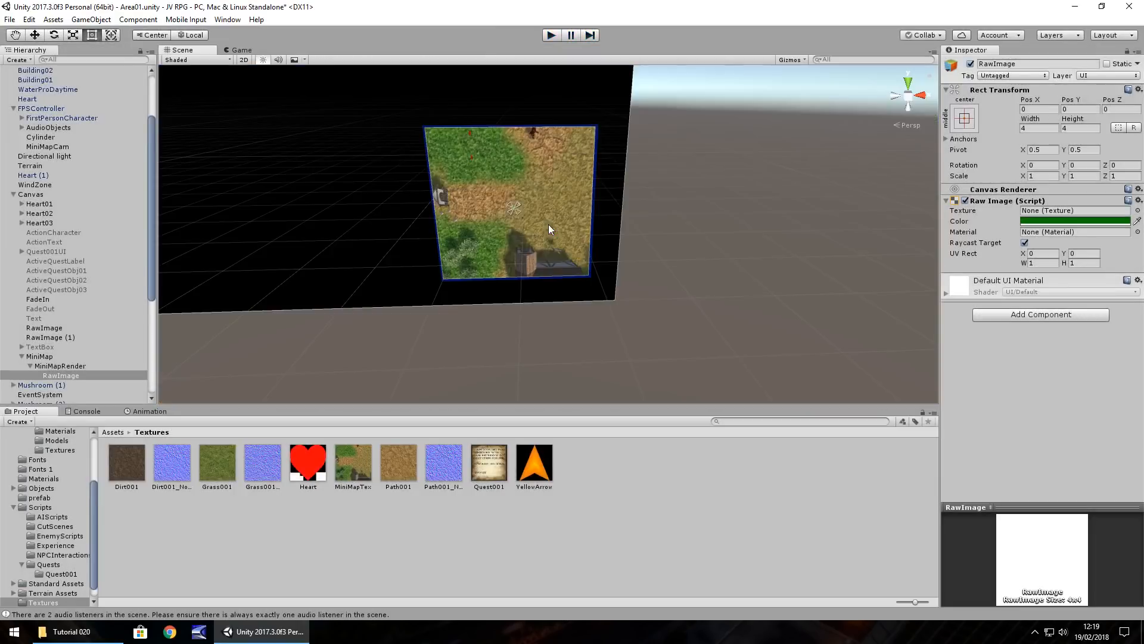
{"action": "mouse_move", "coordinate": [363, 217]}
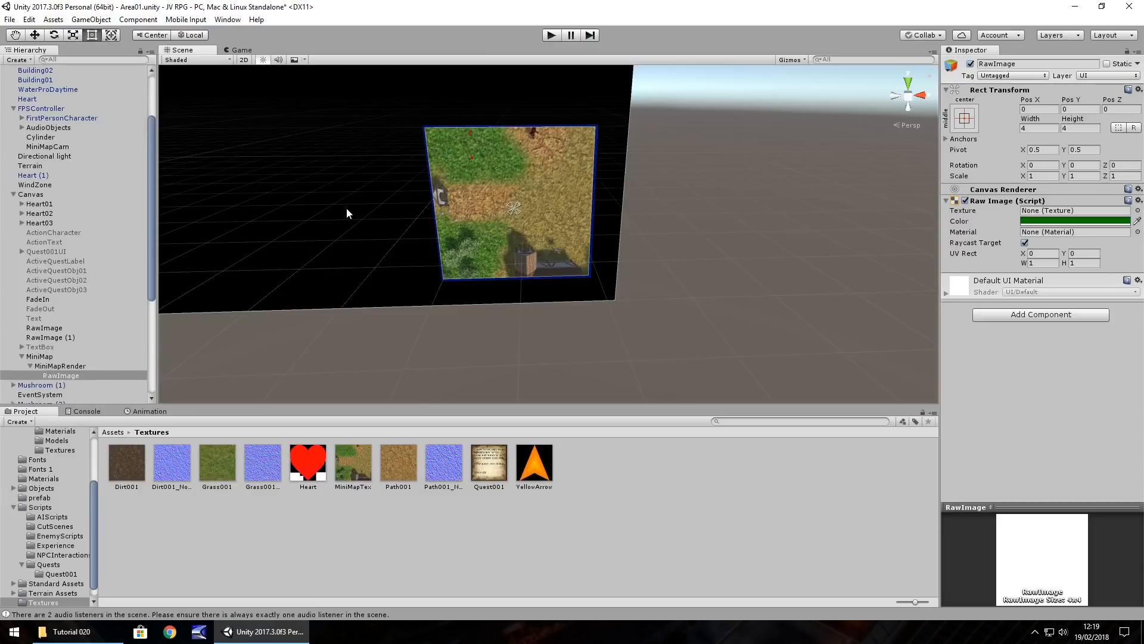
{"action": "mouse_move", "coordinate": [332, 224]}
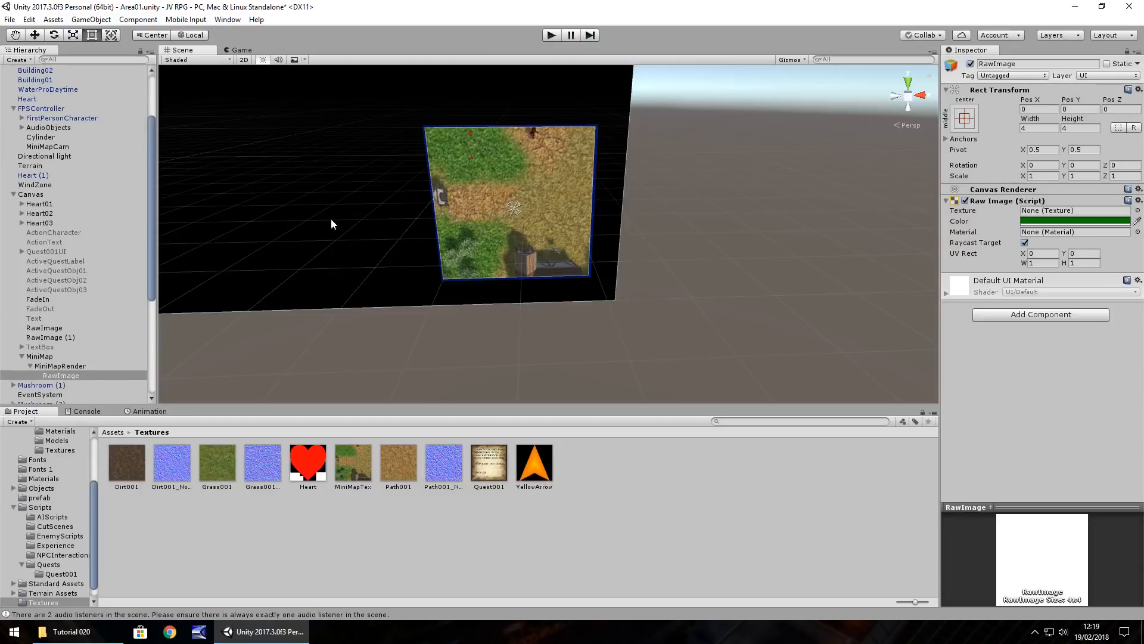
{"action": "mouse_move", "coordinate": [372, 239]}
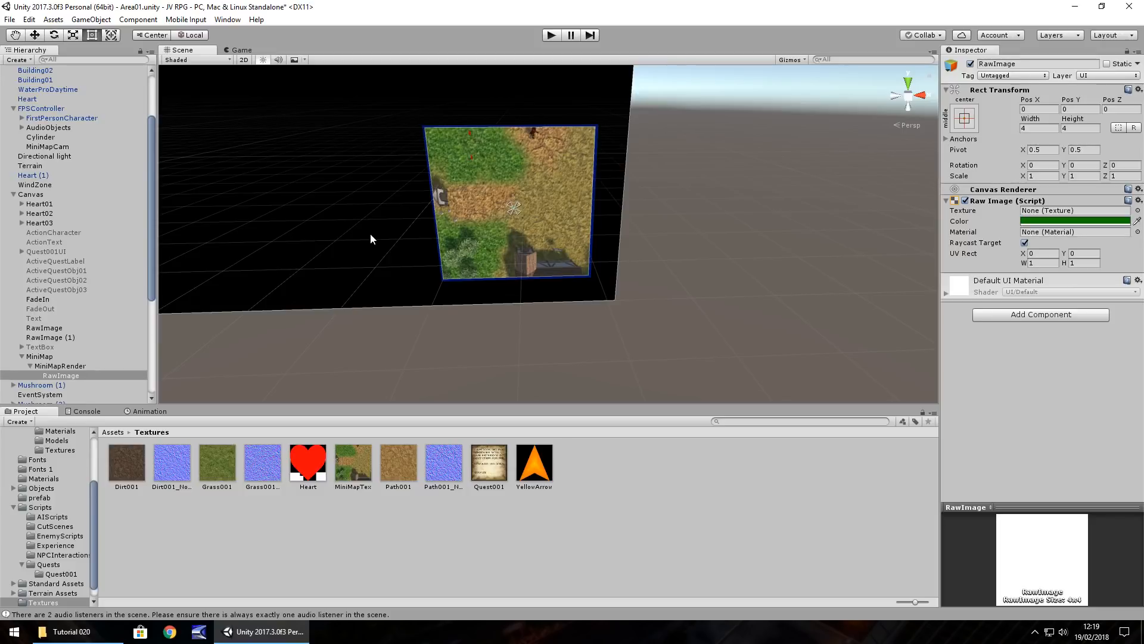
{"action": "mouse_move", "coordinate": [318, 272]}
{"action": "type", "text": "1"}
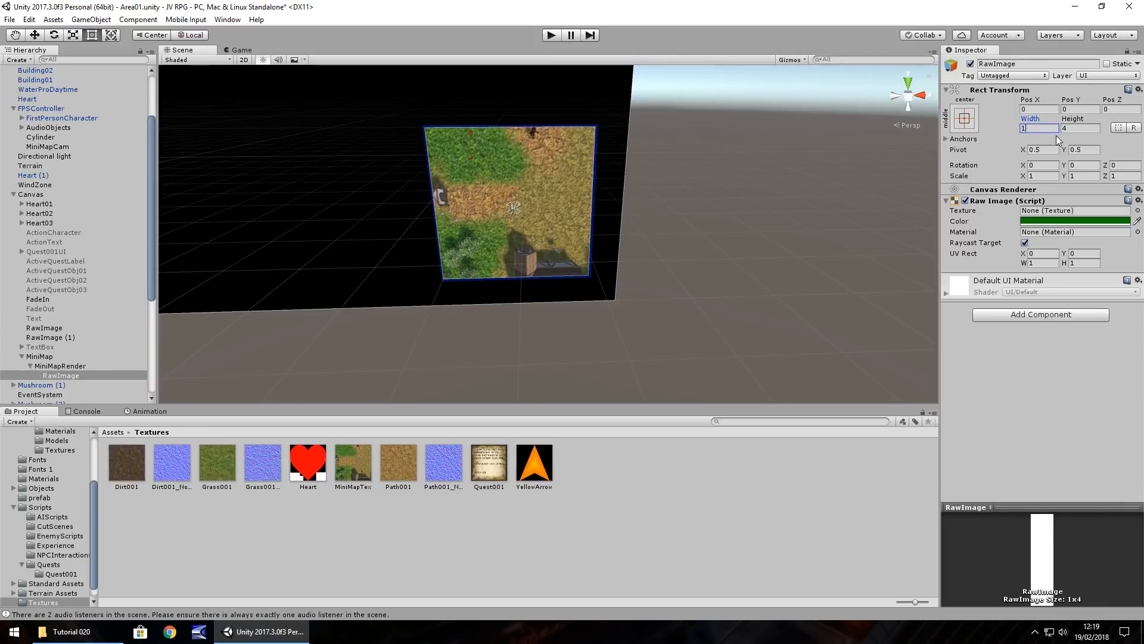
- Change the centre marker's colour from green to blue
{"action": "left_click", "coordinate": [1073, 220]}
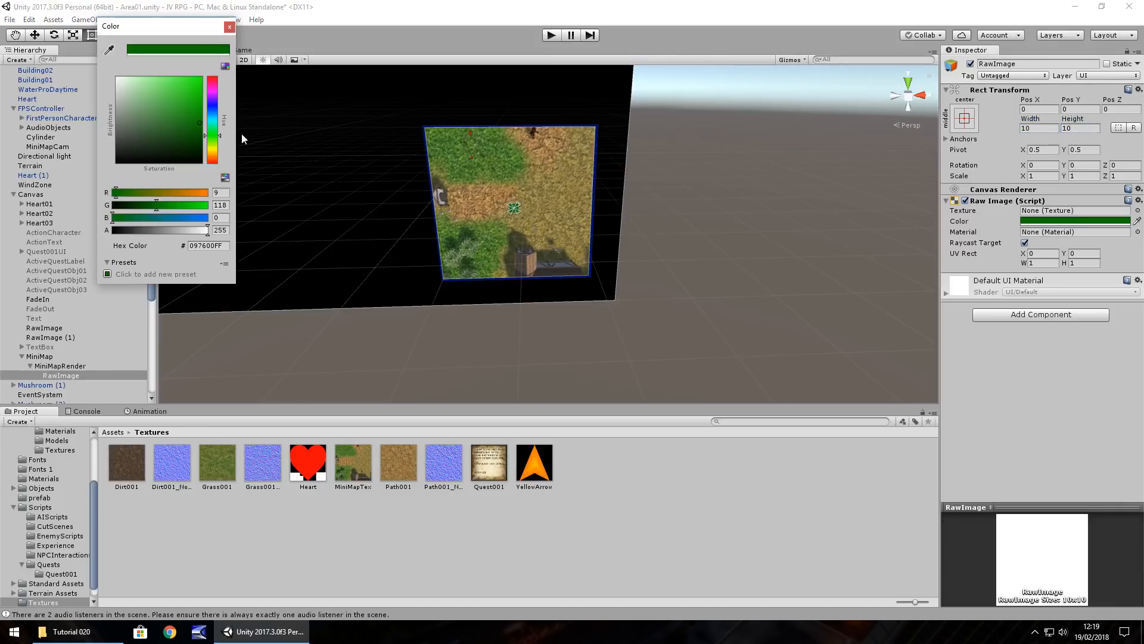
{"action": "left_click", "coordinate": [212, 80]}
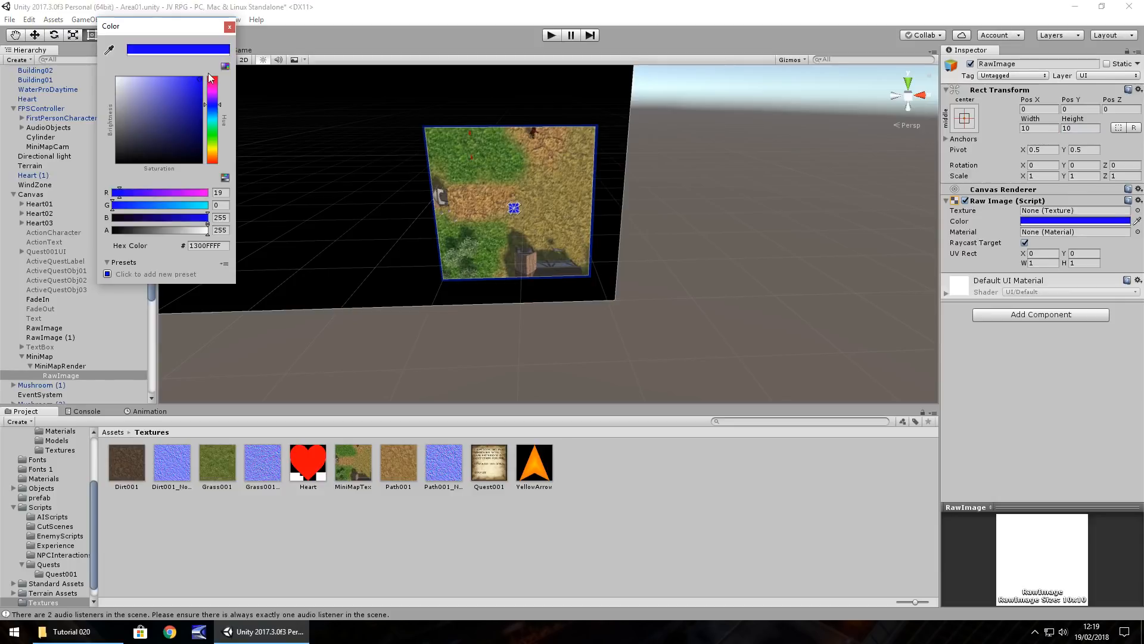
{"action": "left_click", "coordinate": [229, 27]}
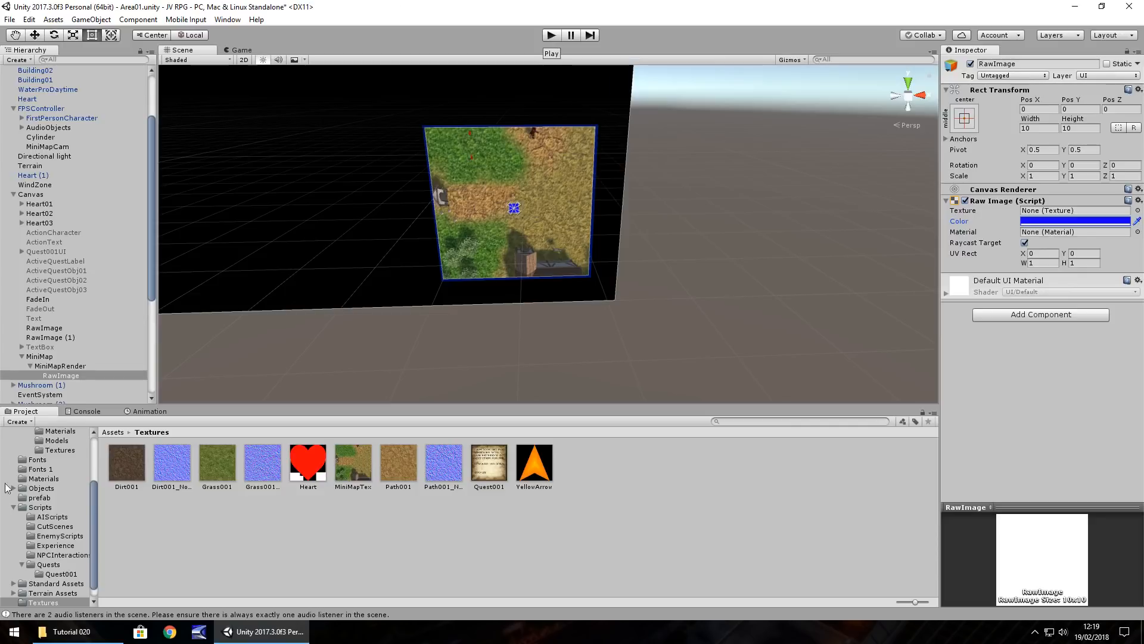
- Show the root Assets folder contents and open the Asset Store tab
{"action": "left_click", "coordinate": [34, 451]}
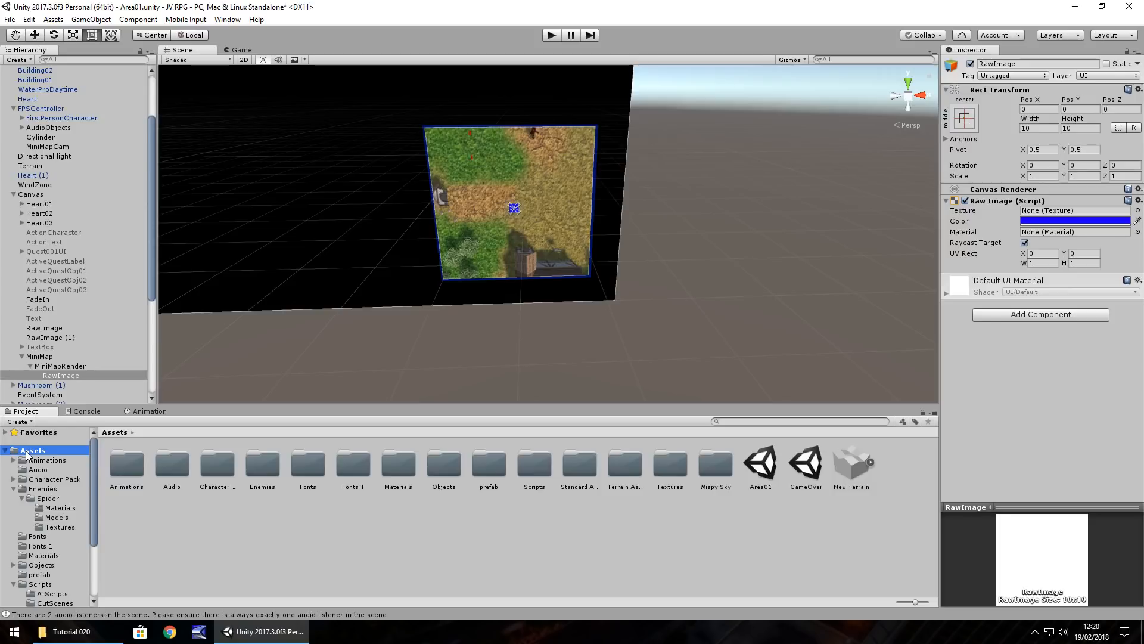
{"action": "left_click", "coordinate": [310, 50]}
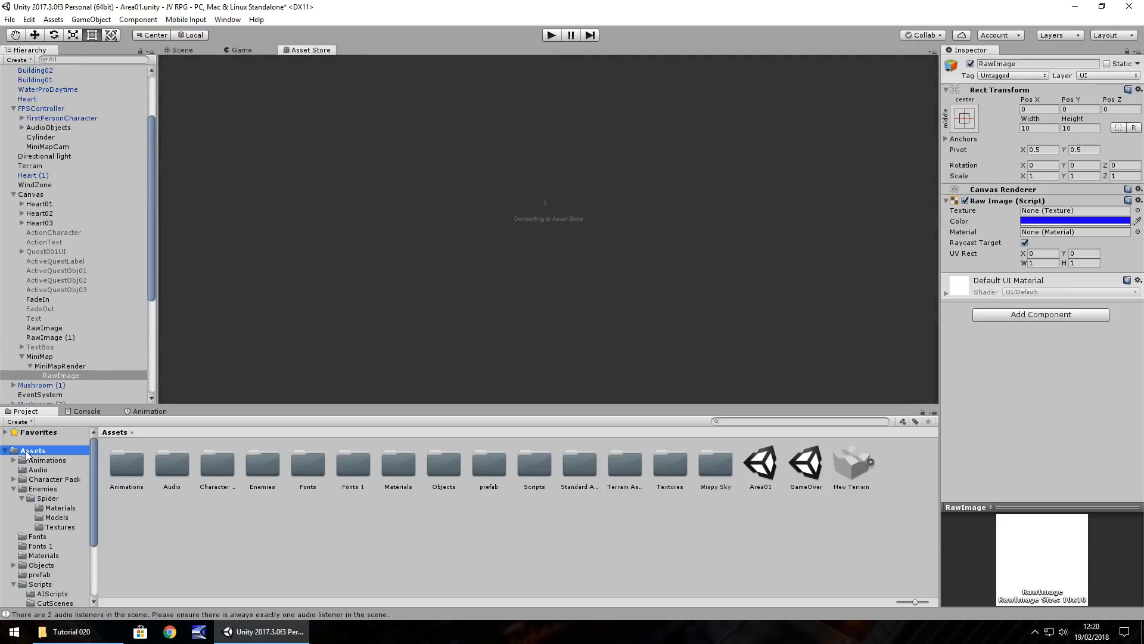
- Search the Asset Store for 'skybox' packages via the Window menu
{"action": "left_click", "coordinate": [227, 20]}
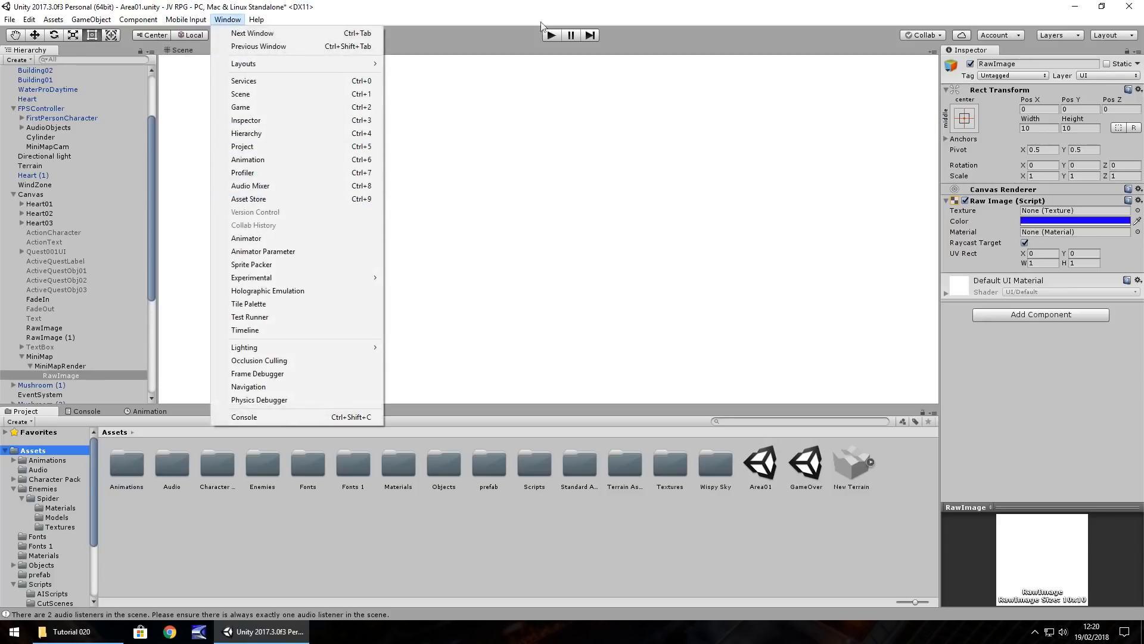
{"action": "left_click", "coordinate": [248, 199]}
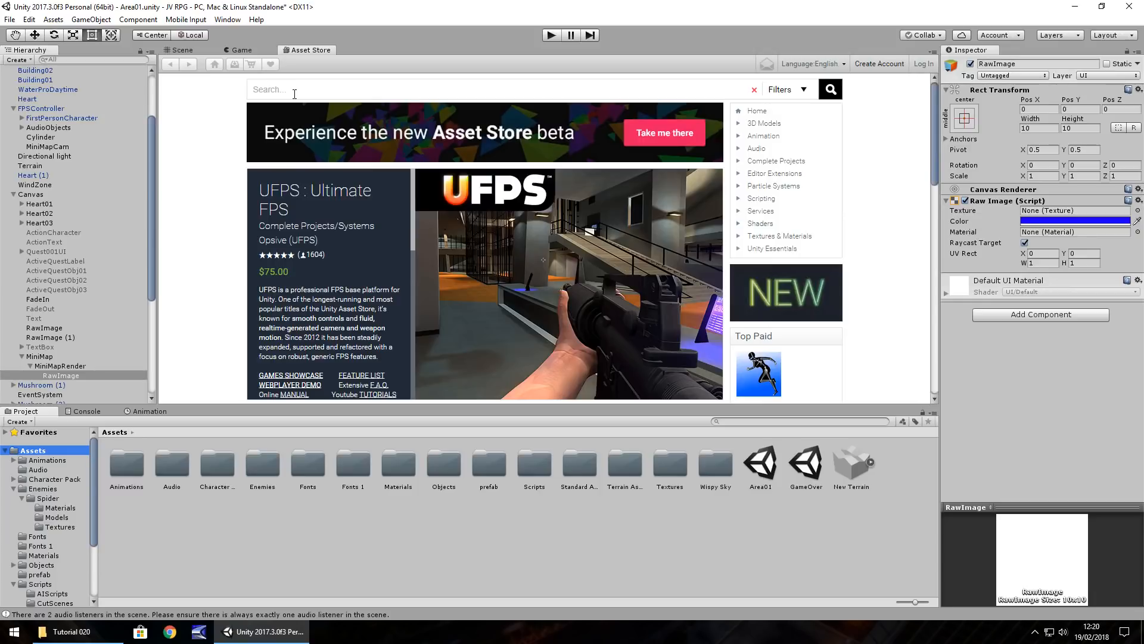
{"action": "type", "text": "skybox"}
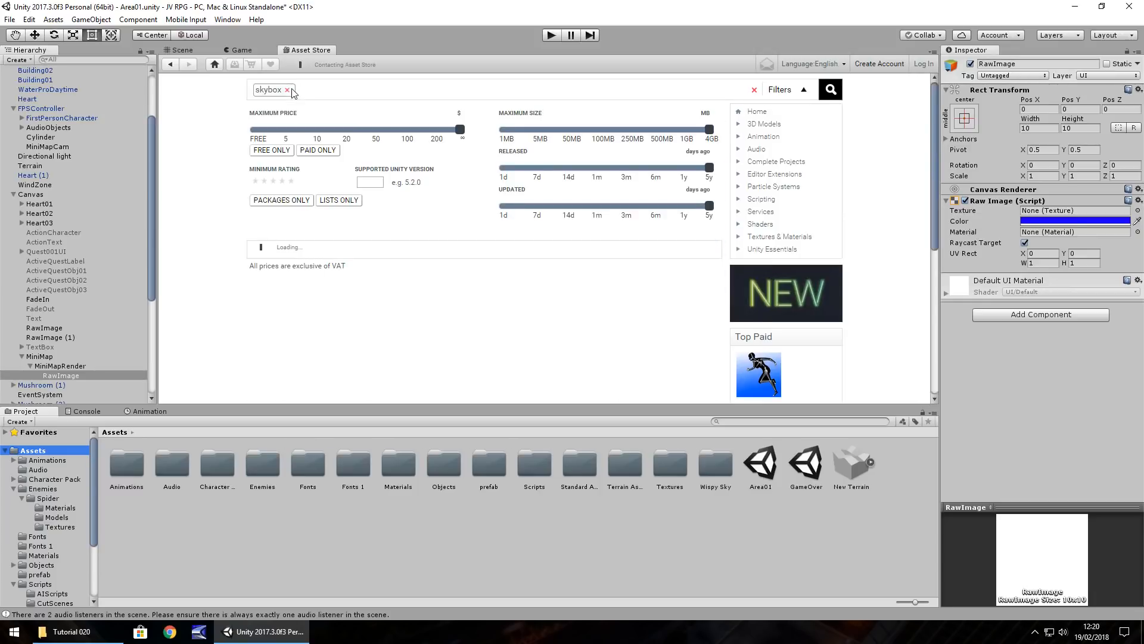
{"action": "left_click", "coordinate": [829, 89]}
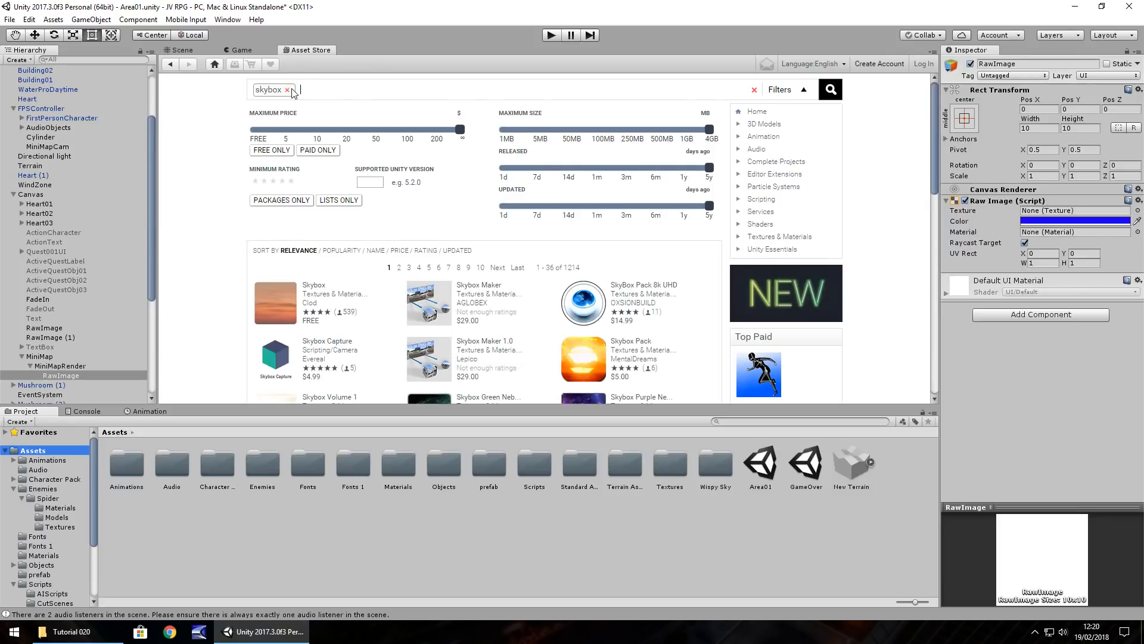
{"action": "mouse_move", "coordinate": [271, 158]}
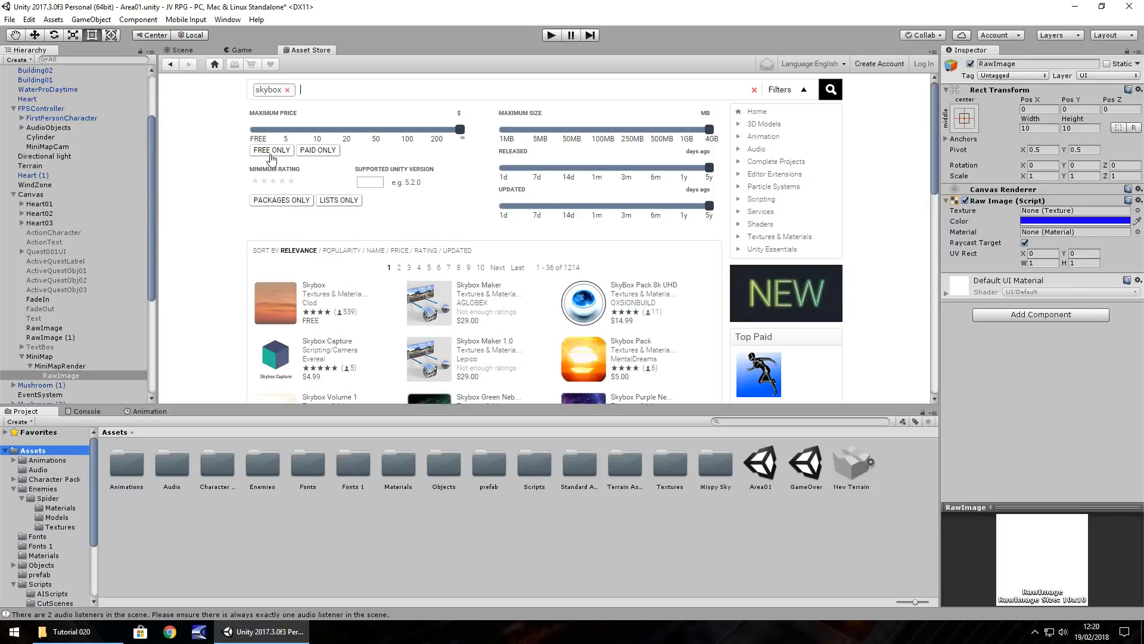
- Filter skybox results to free only, import Wispy Skybox and return to the scene
{"action": "left_click", "coordinate": [270, 150]}
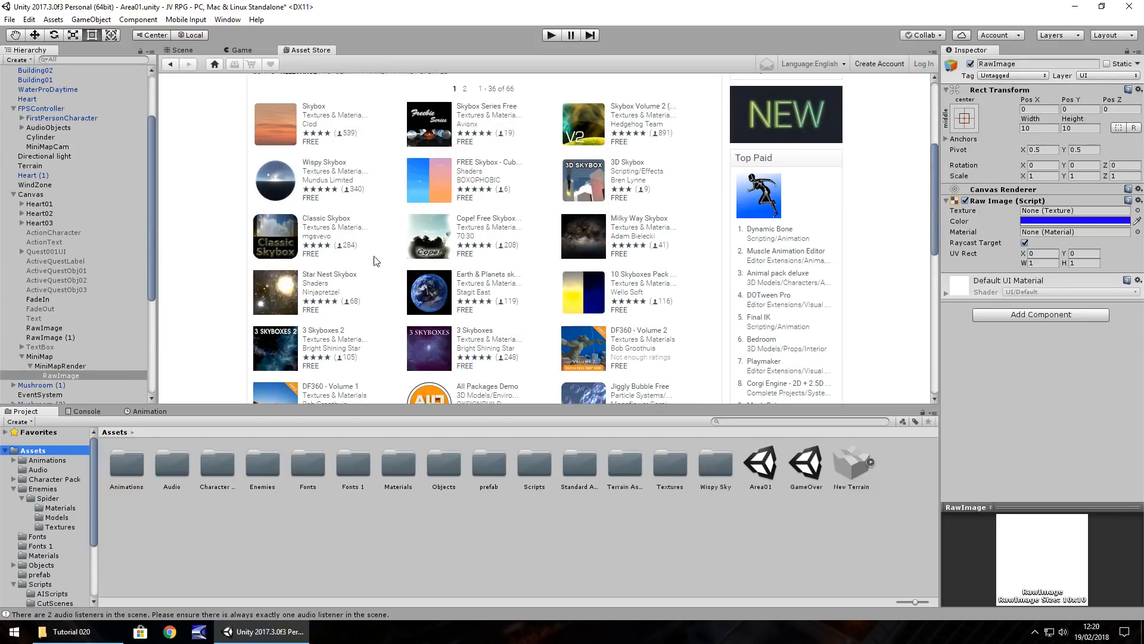
{"action": "mouse_move", "coordinate": [414, 180]}
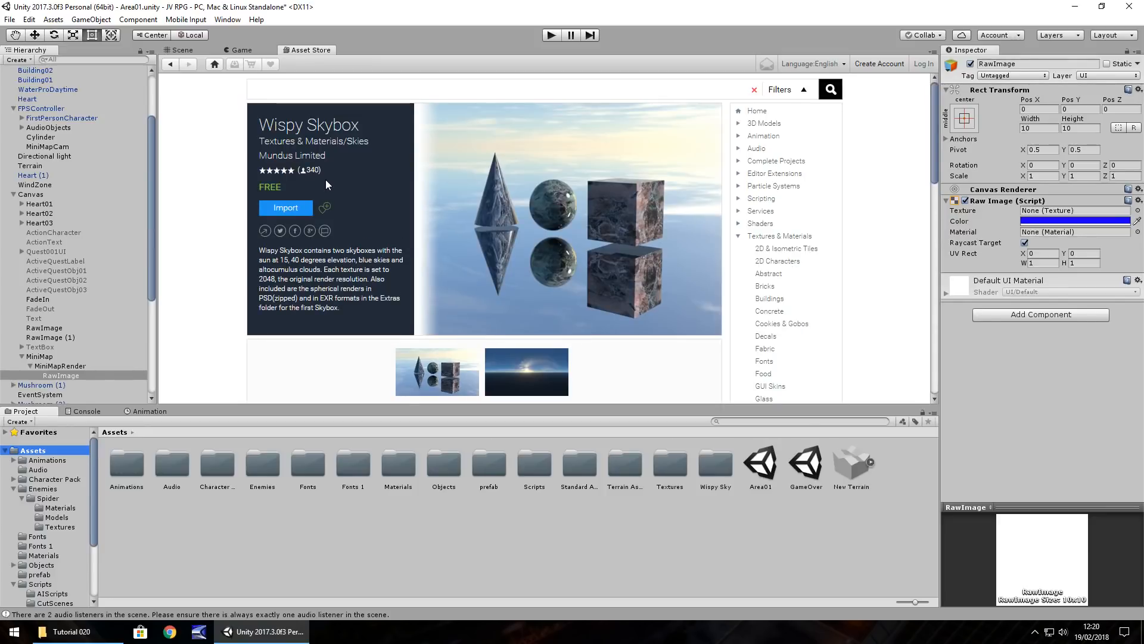
{"action": "mouse_move", "coordinate": [357, 166]}
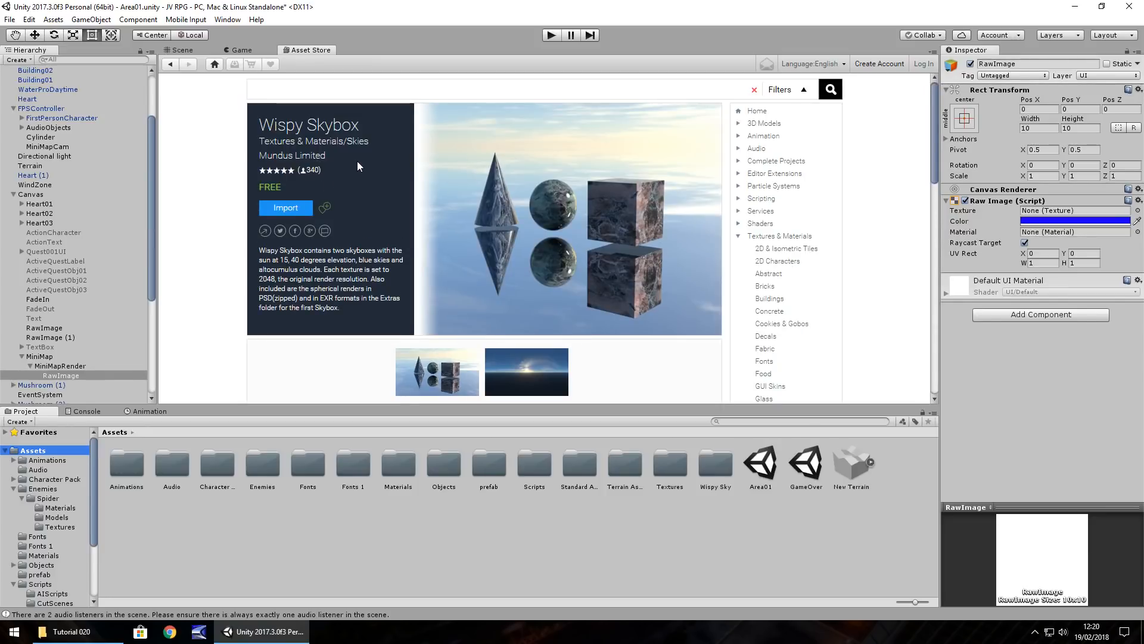
{"action": "mouse_move", "coordinate": [357, 285]}
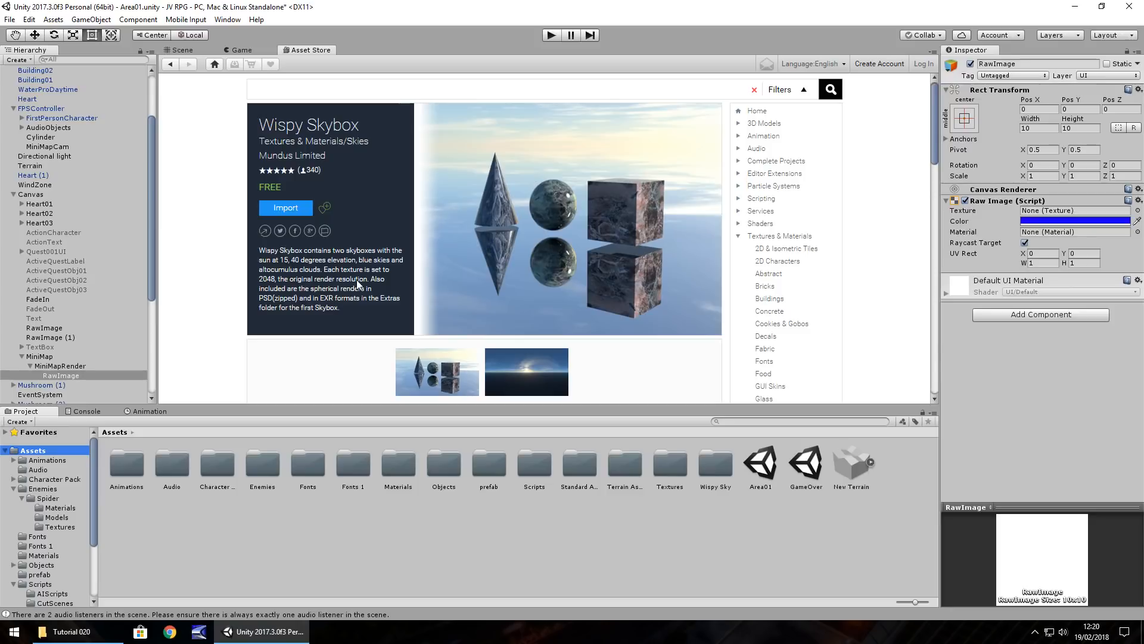
{"action": "mouse_move", "coordinate": [357, 285]}
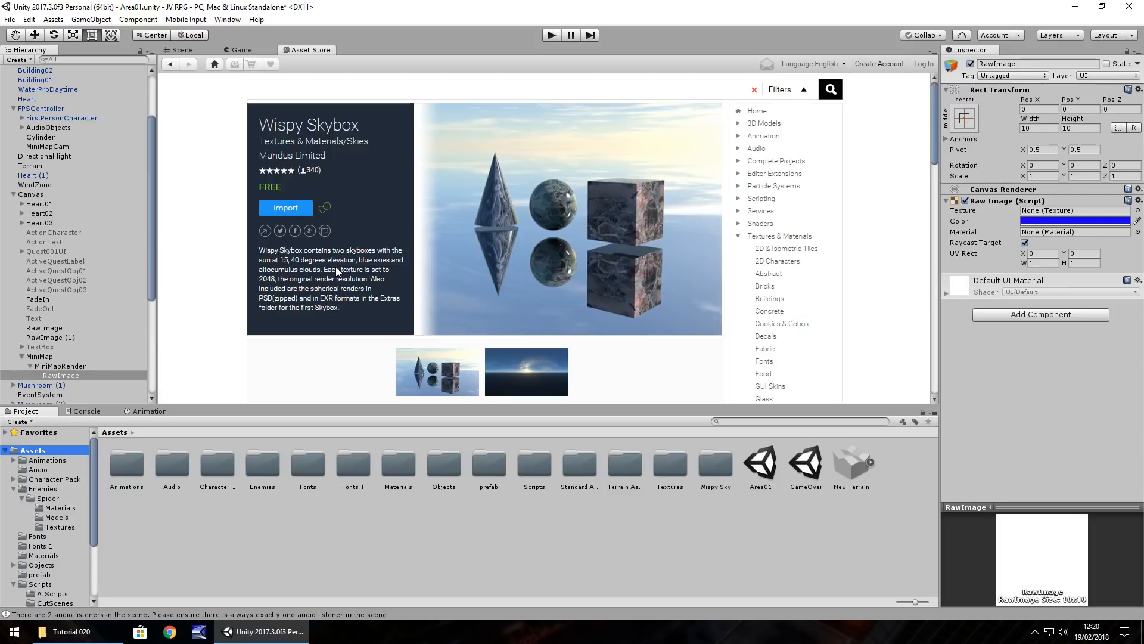
{"action": "mouse_move", "coordinate": [336, 271]}
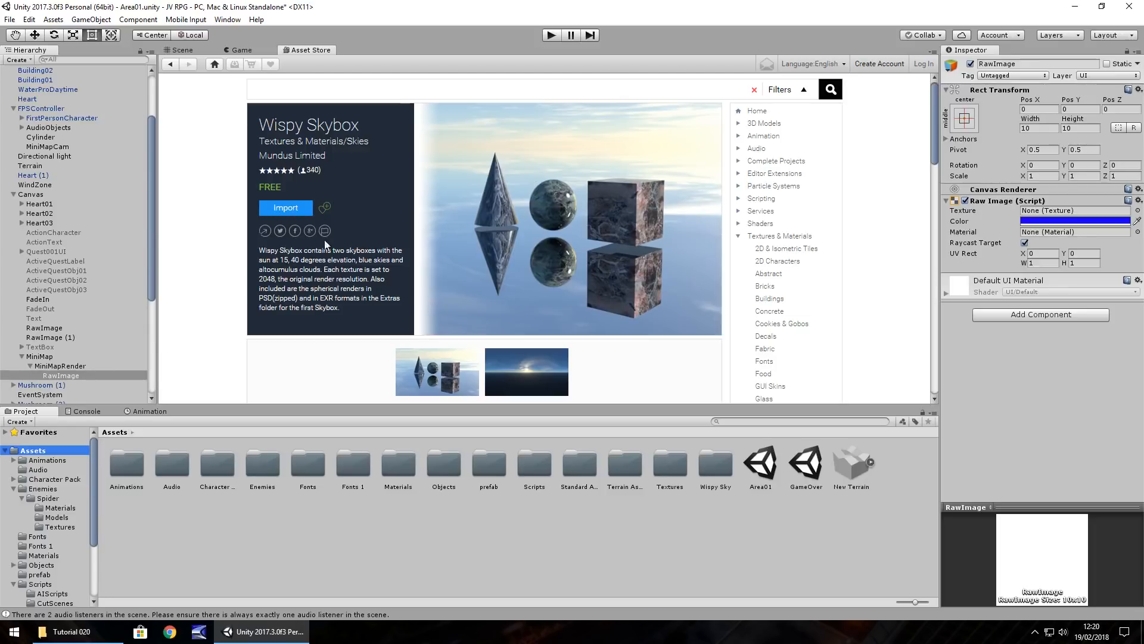
{"action": "mouse_move", "coordinate": [312, 54]}
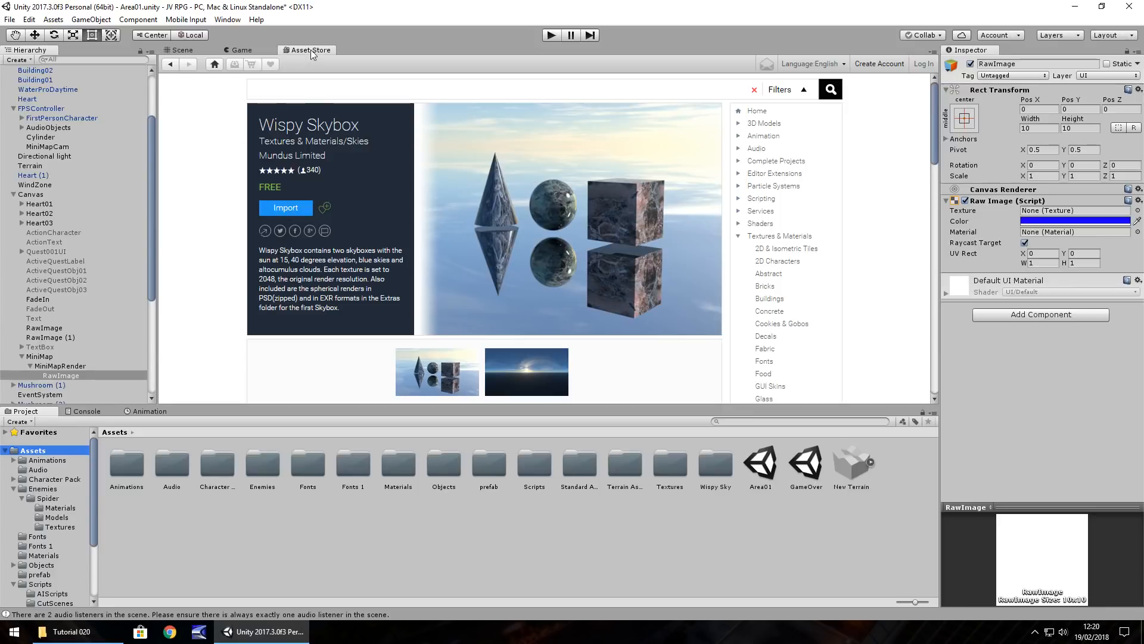
{"action": "left_click", "coordinate": [181, 50]}
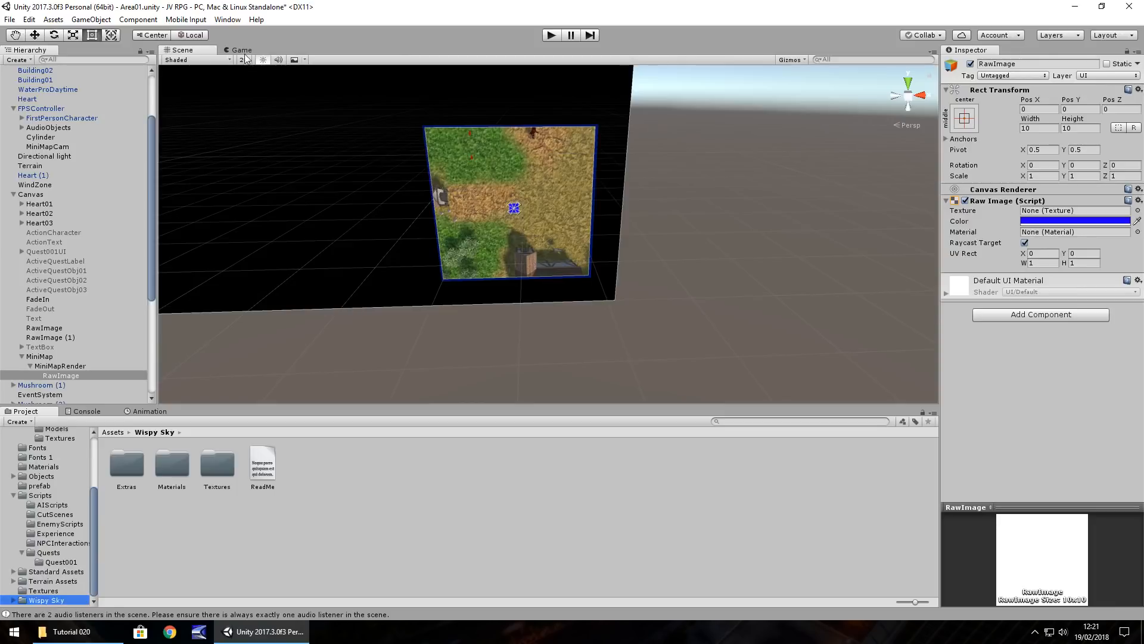
- Frame the FPSController player character in the Area01 Scene view
{"action": "left_click", "coordinate": [243, 59]}
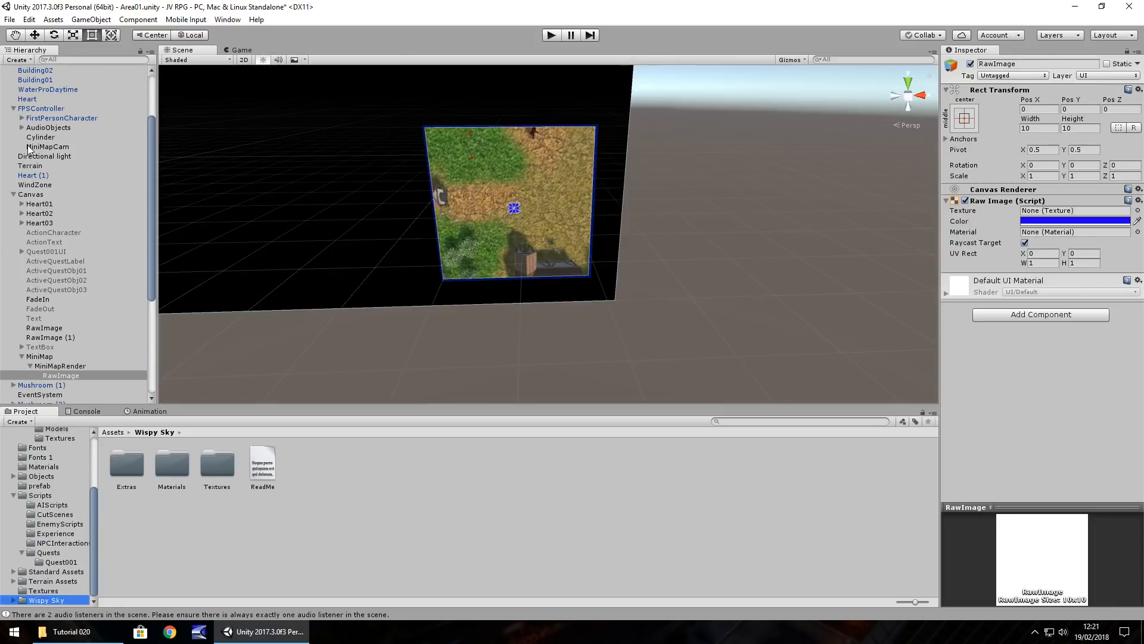
{"action": "left_click", "coordinate": [42, 185]}
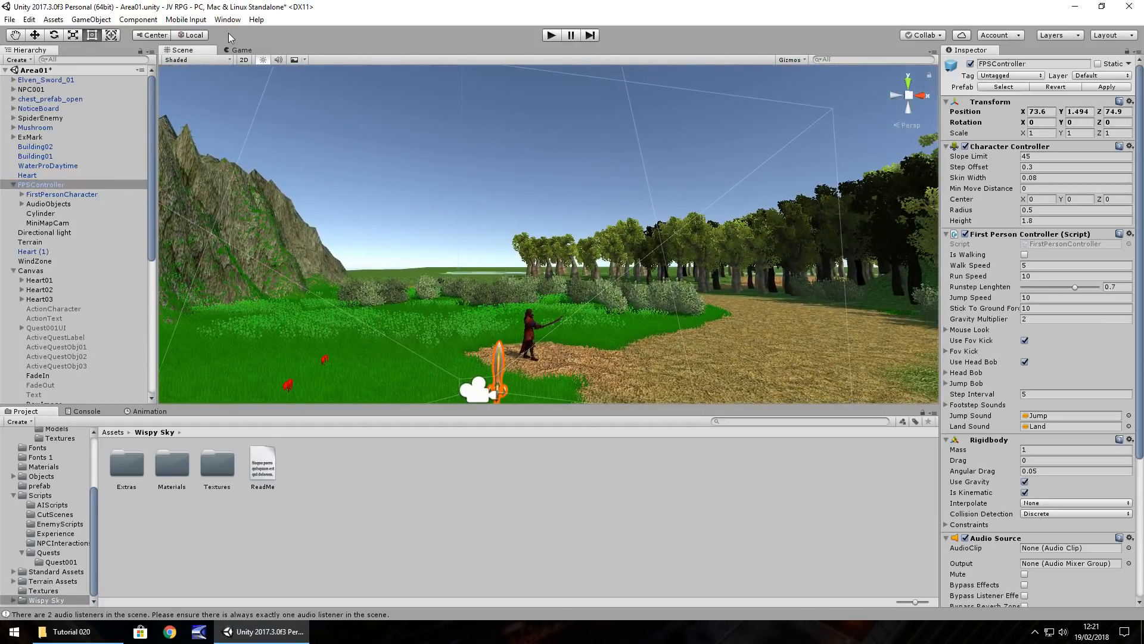
{"action": "left_click", "coordinate": [227, 19]}
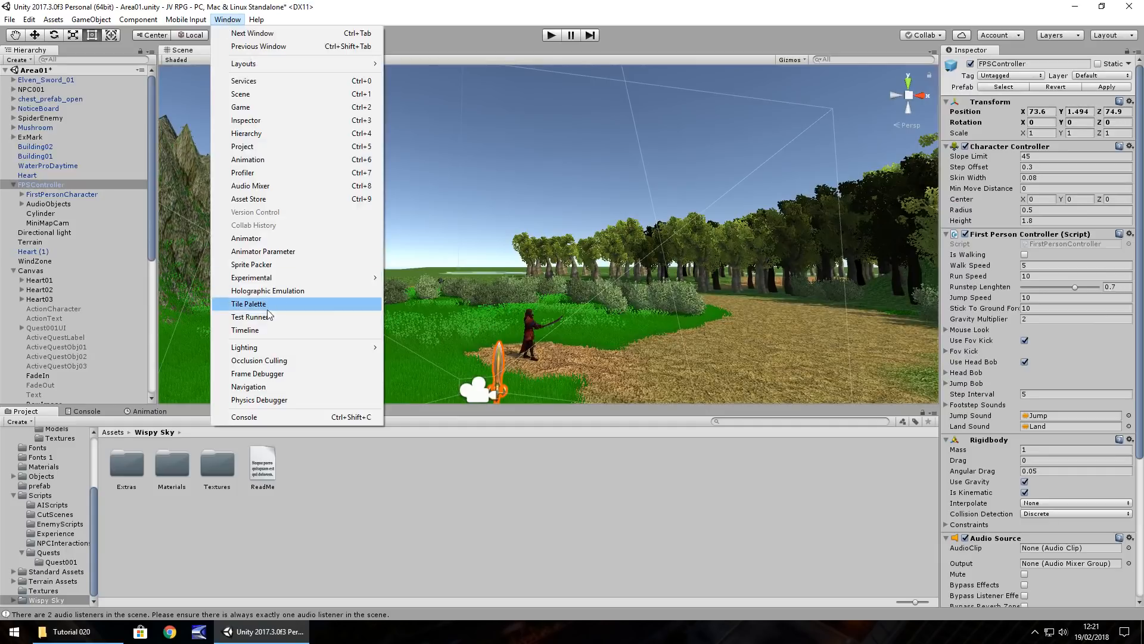
- In Lighting settings, search the Skybox Material picker for 'wispy' and try WispySkyboxMat2
{"action": "left_click", "coordinate": [243, 347]}
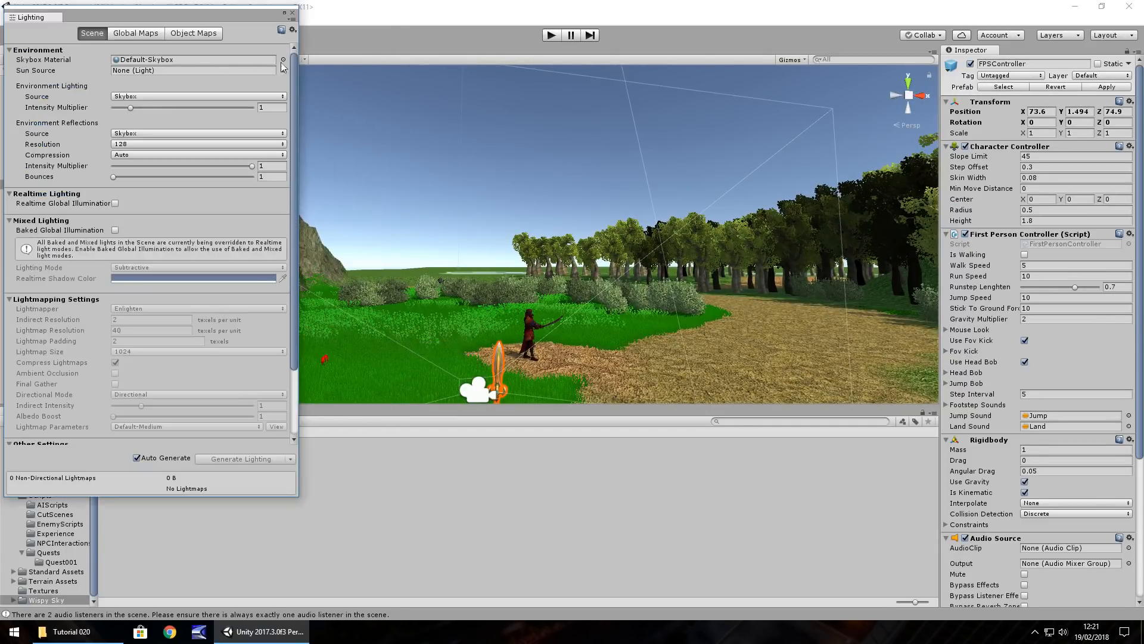
{"action": "left_click", "coordinate": [282, 60]}
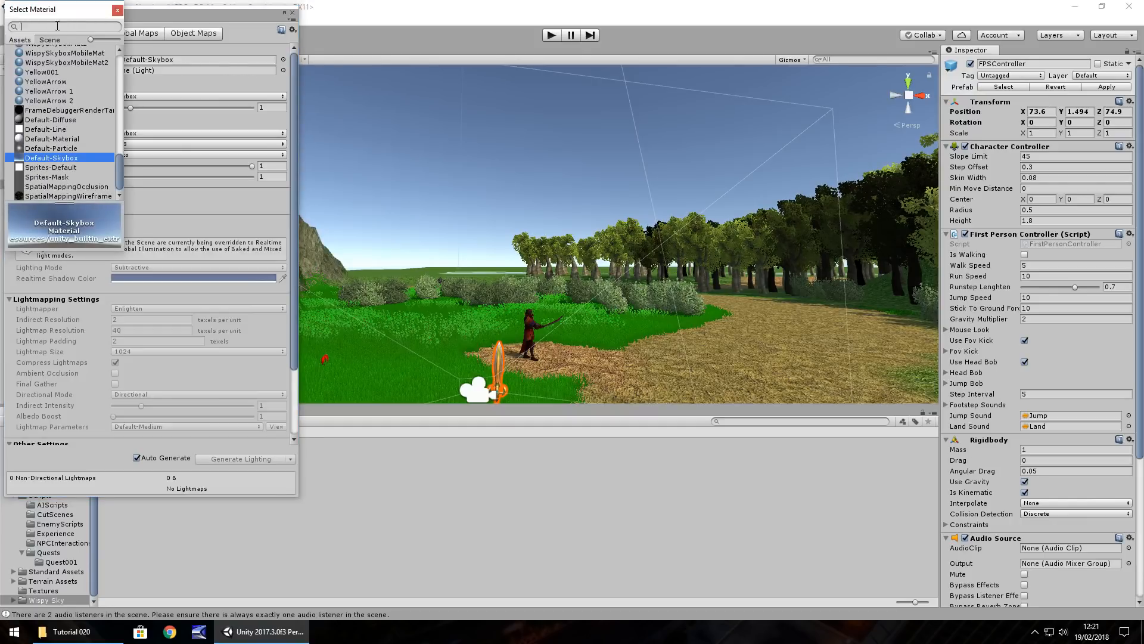
{"action": "type", "text": "wispy"}
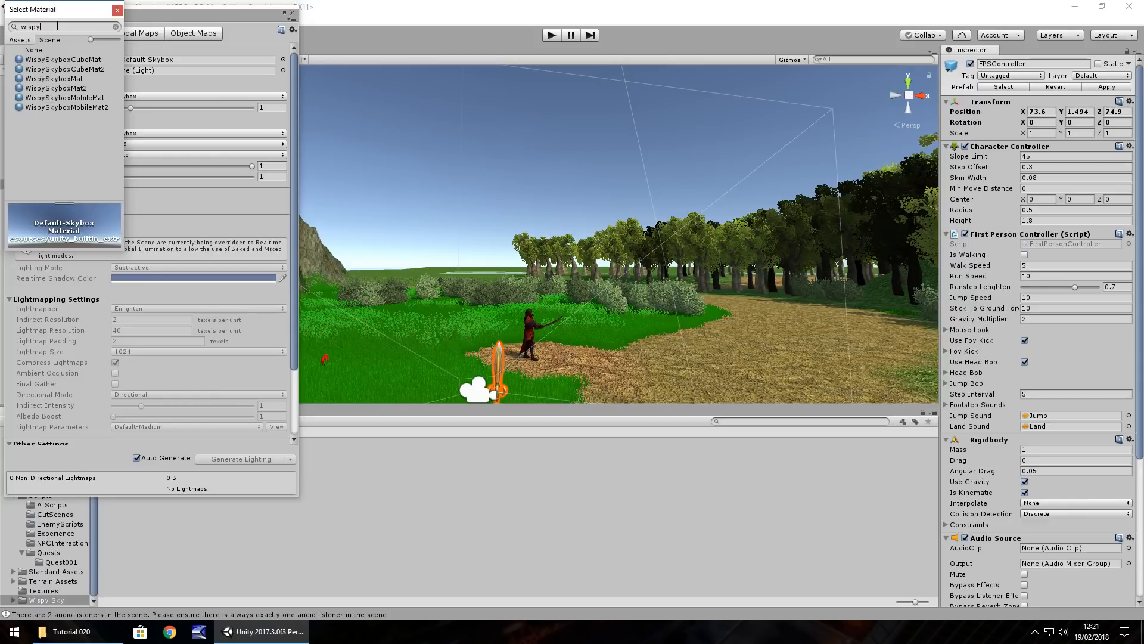
{"action": "mouse_move", "coordinate": [62, 103]}
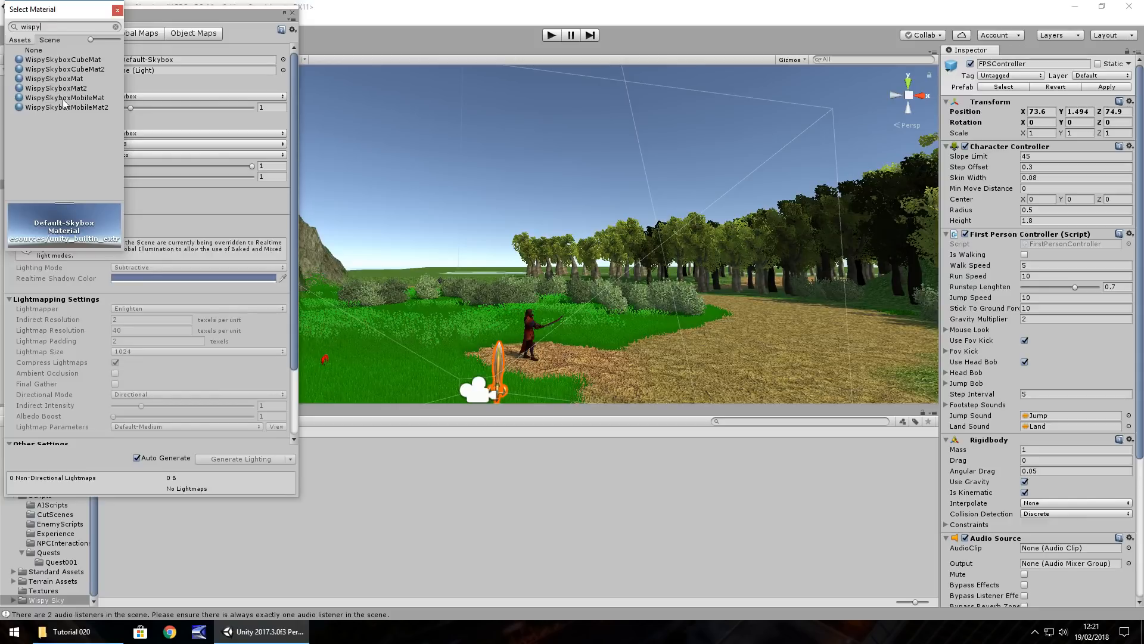
{"action": "left_click", "coordinate": [57, 87]}
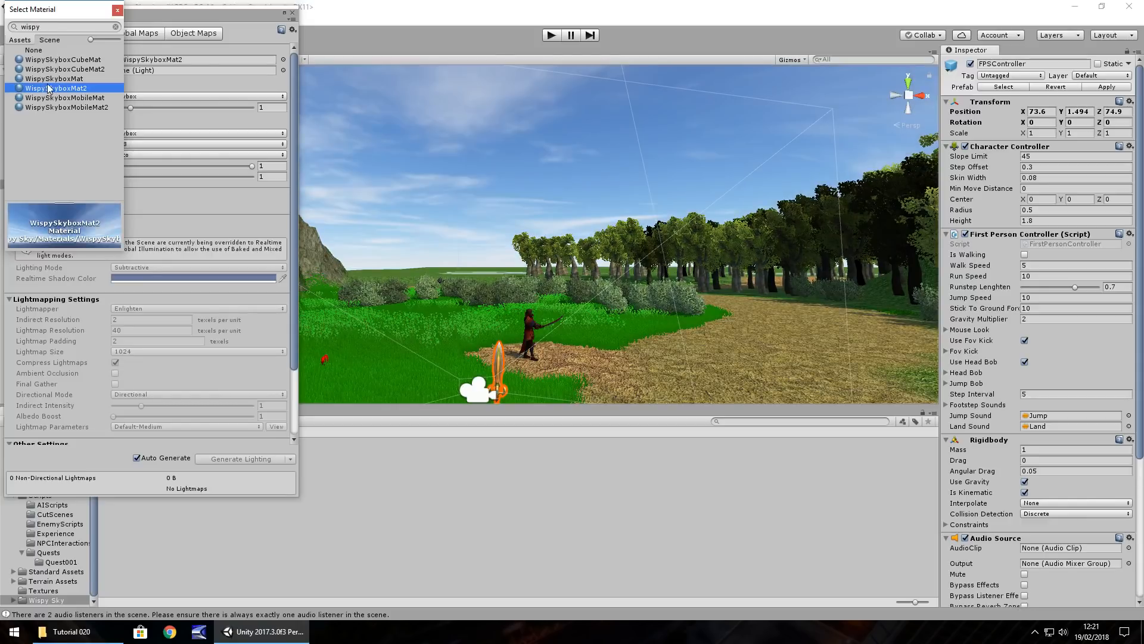
- Compare WispySkyboxMat and the Mobile variants, settling on WispySkyboxMobileMat as the sky
{"action": "left_click", "coordinate": [56, 78]}
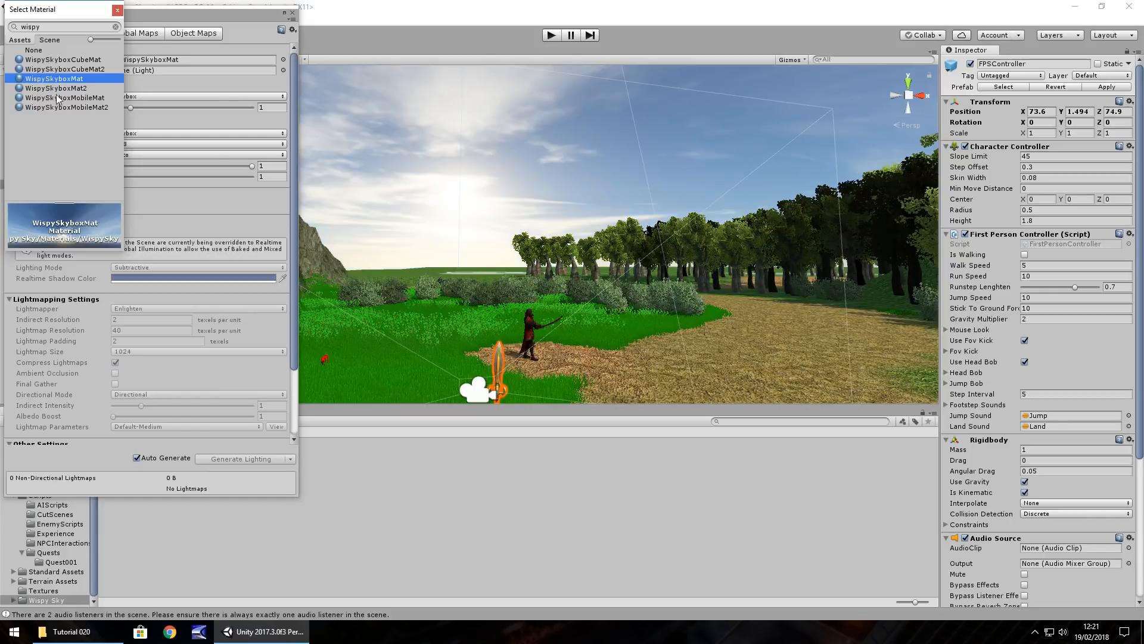
{"action": "left_click", "coordinate": [66, 106]}
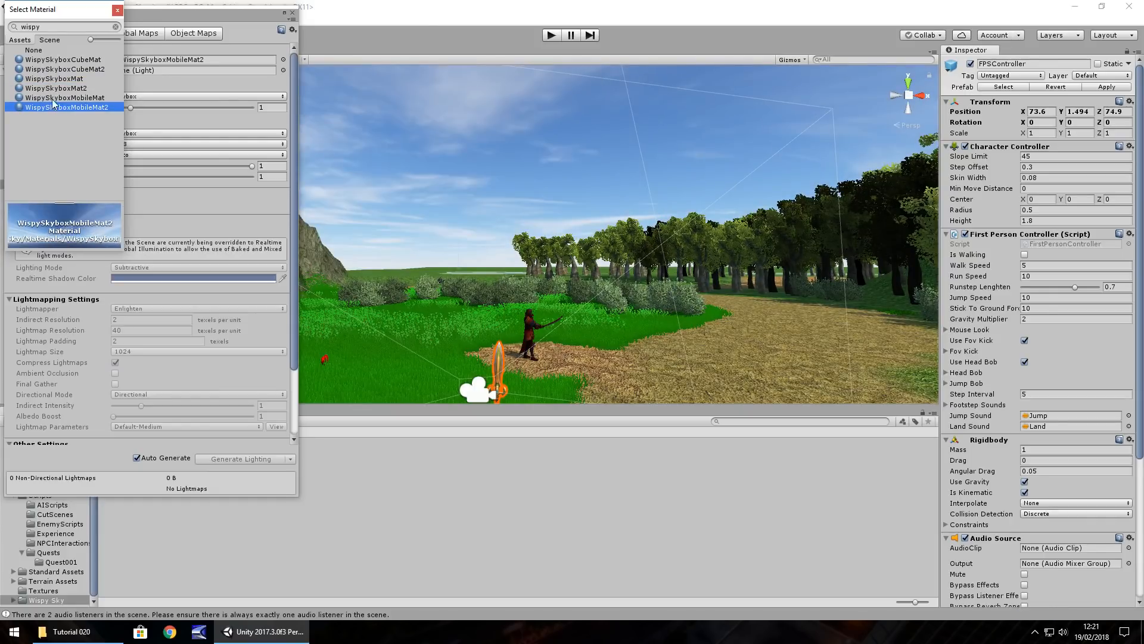
{"action": "left_click", "coordinate": [65, 97]}
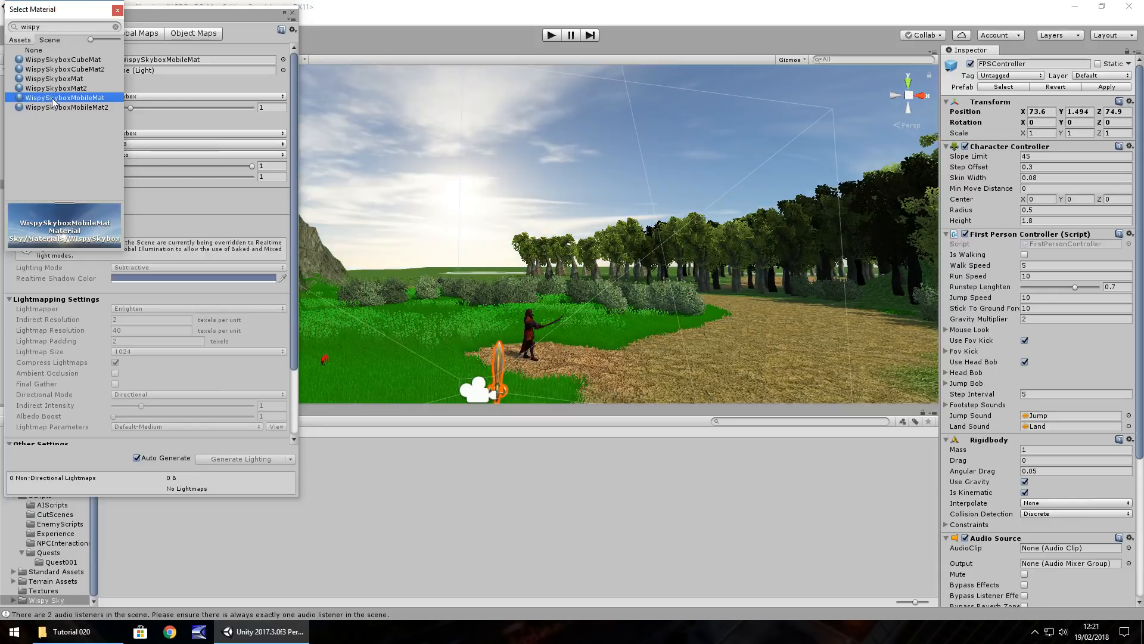
{"action": "mouse_move", "coordinate": [182, 204]}
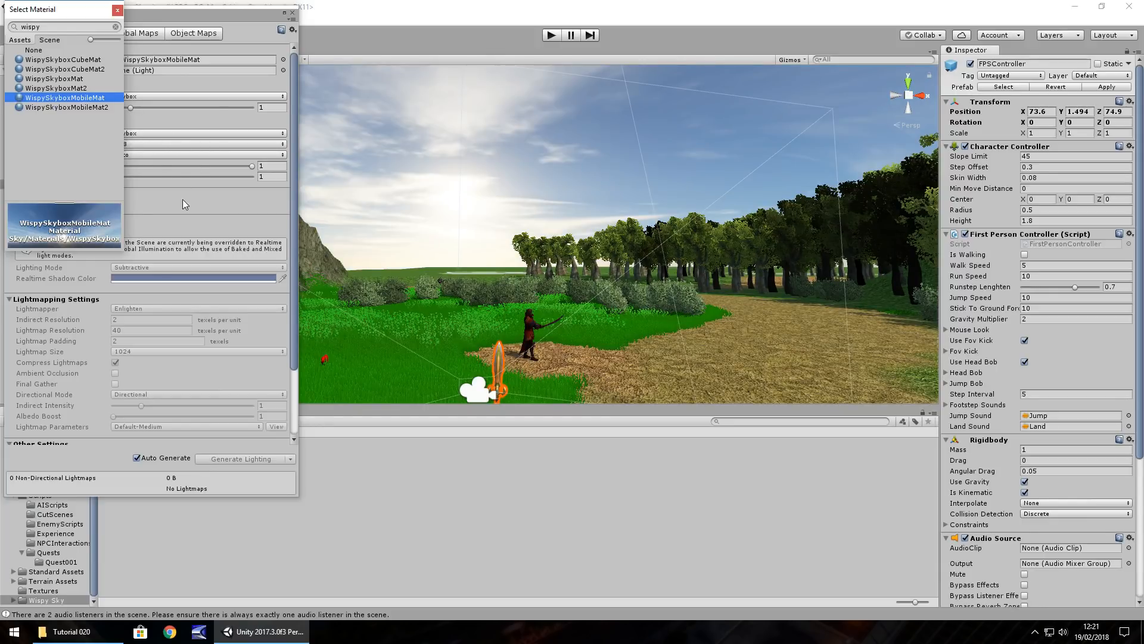
{"action": "mouse_move", "coordinate": [103, 120]}
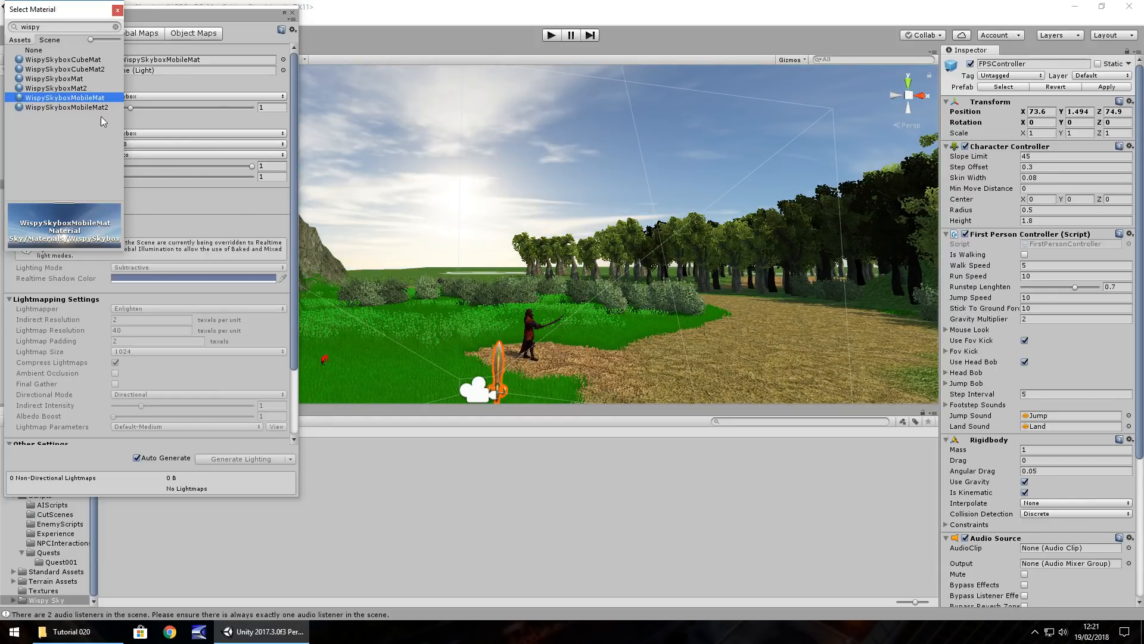
{"action": "left_click", "coordinate": [66, 106]}
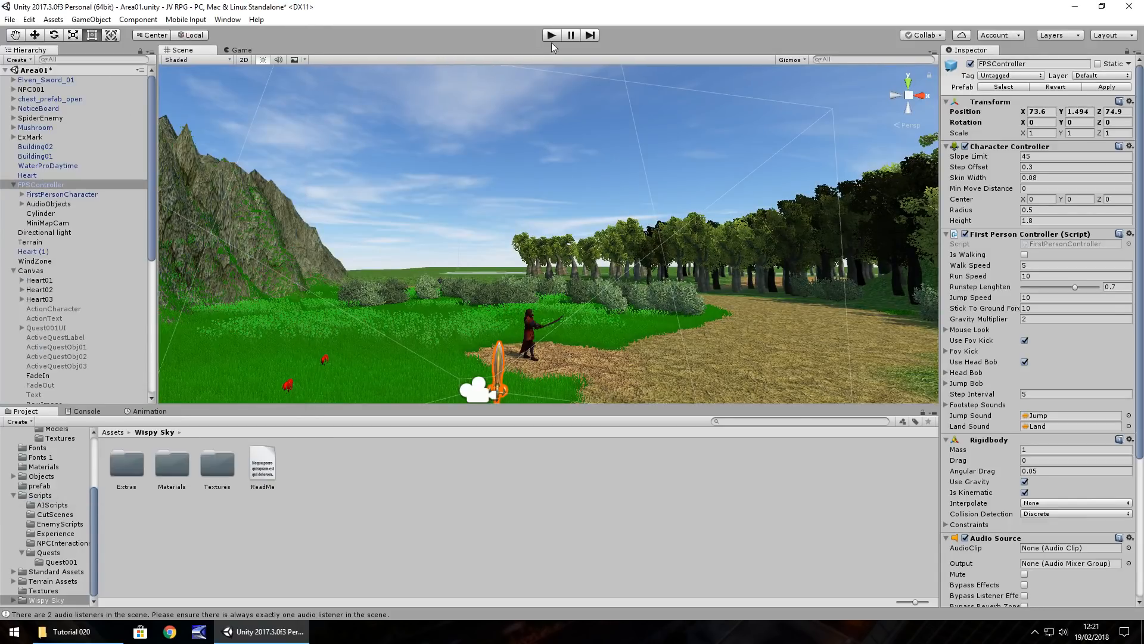
{"action": "left_click", "coordinate": [551, 35]}
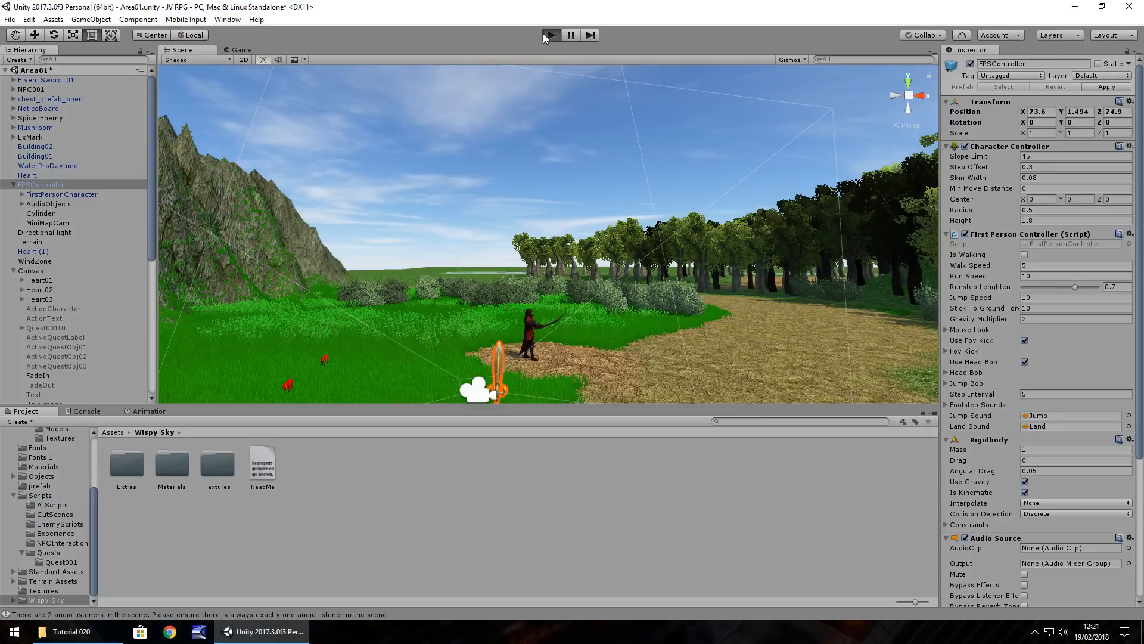
{"action": "left_click", "coordinate": [550, 34]}
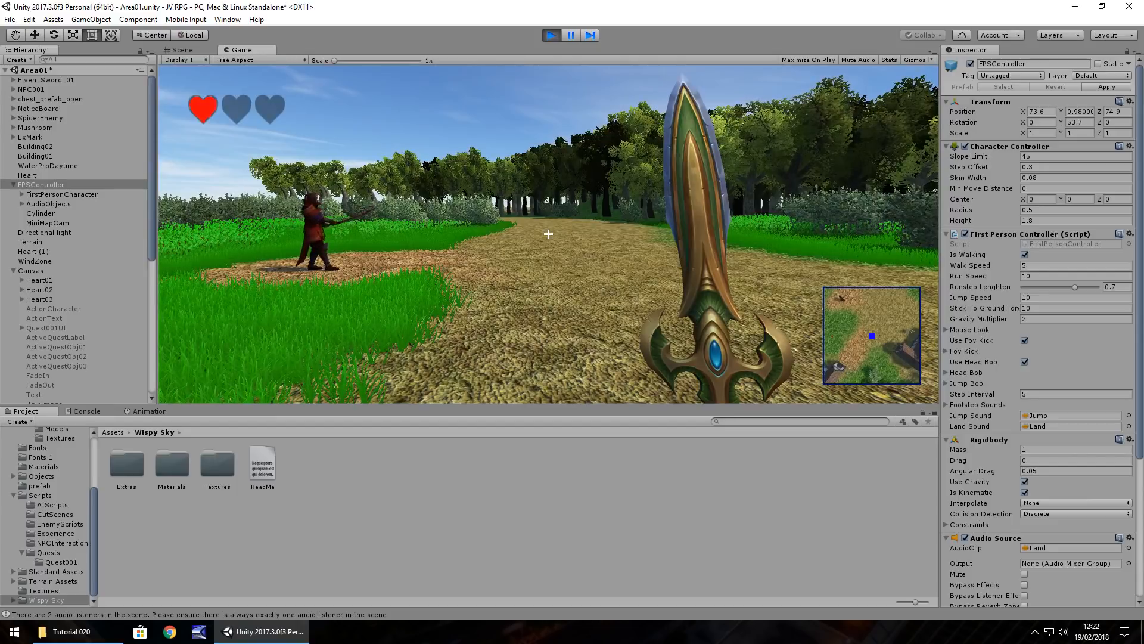
{"action": "left_click", "coordinate": [551, 35]}
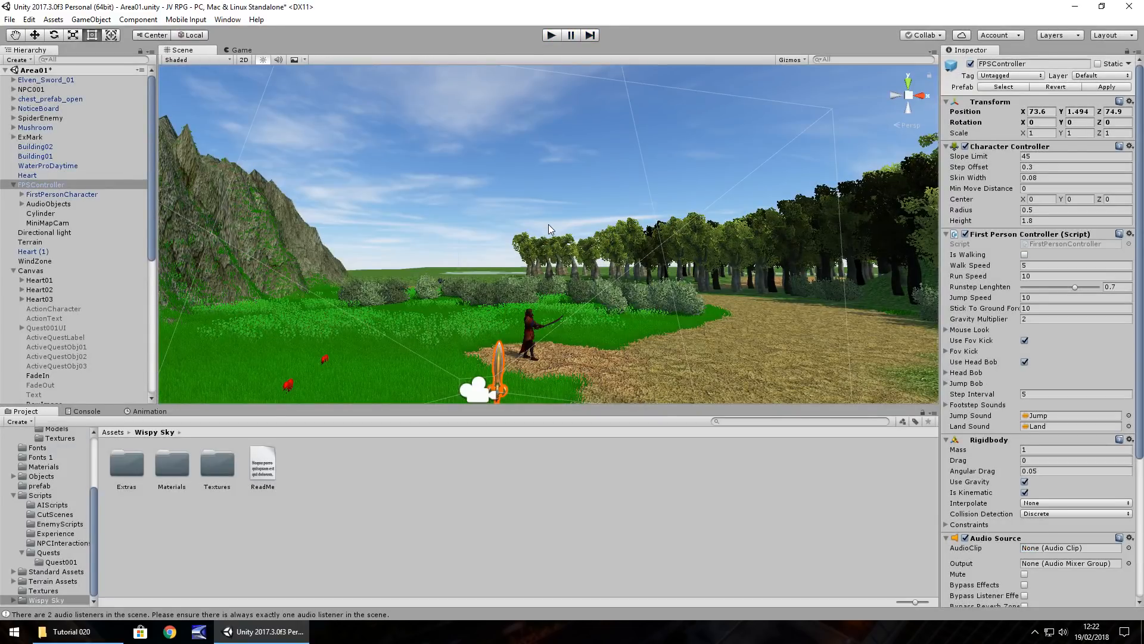
{"action": "mouse_move", "coordinate": [276, 392]}
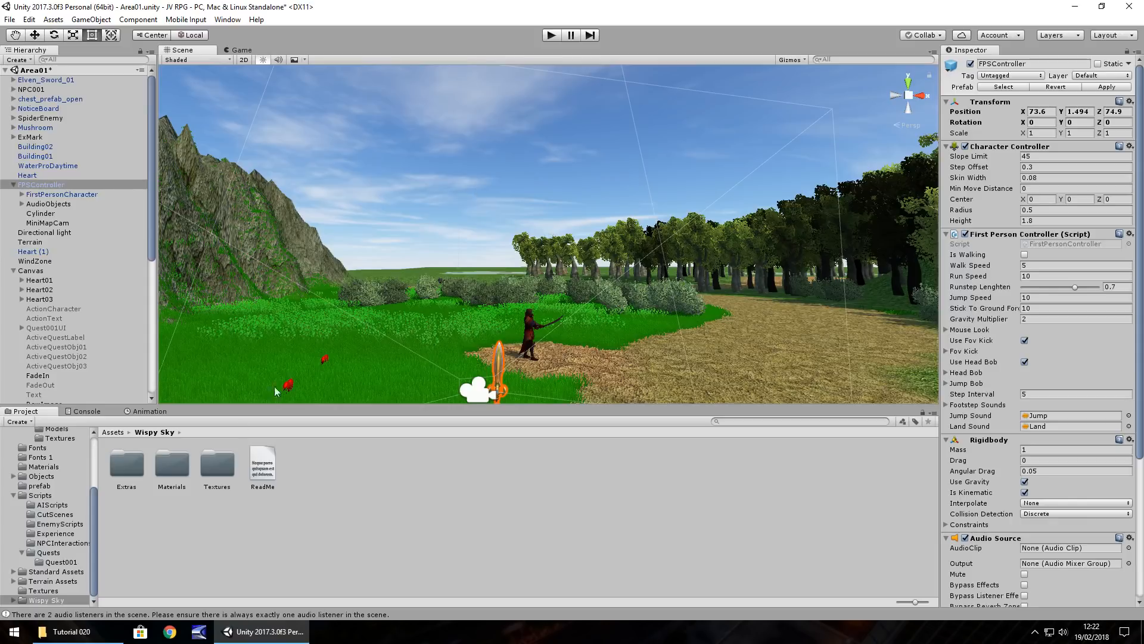
{"action": "left_click", "coordinate": [40, 494]}
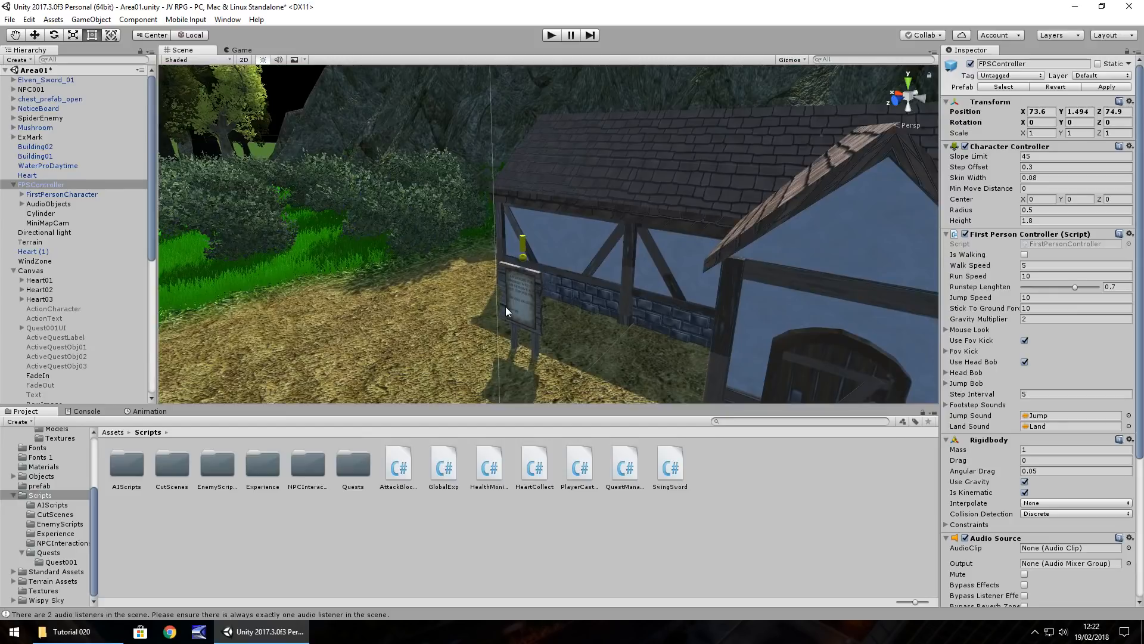
{"action": "mouse_move", "coordinate": [636, 487]}
{"action": "type", "text": "GlobalCash"}
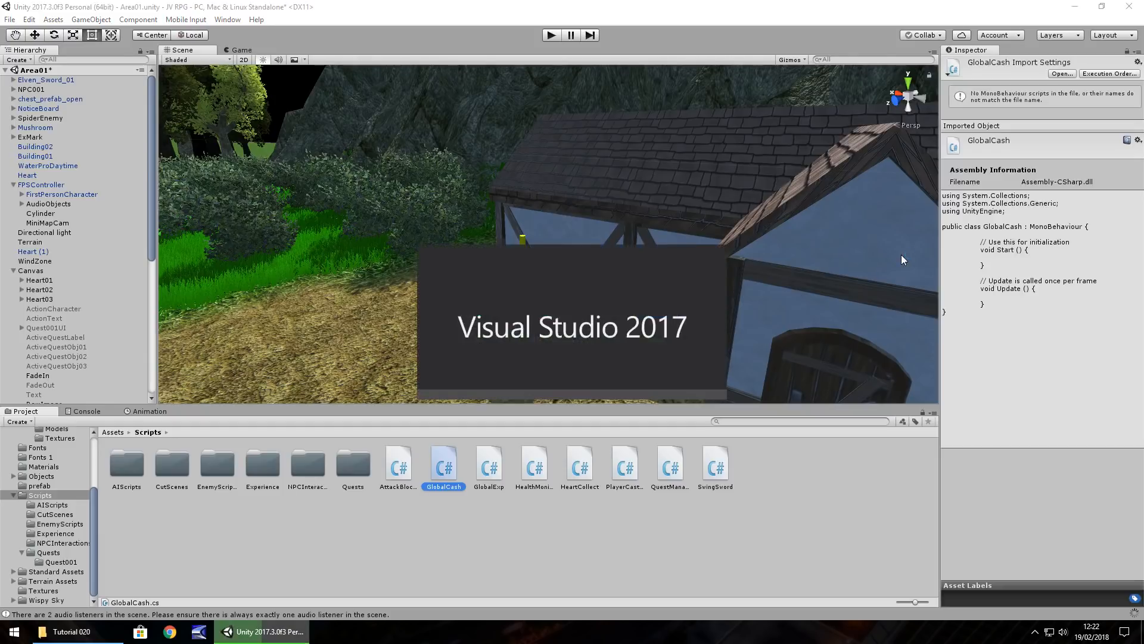
- Open the new GlobalCash script from the Scripts folder in Visual Studio
{"action": "double_click", "coordinate": [444, 467]}
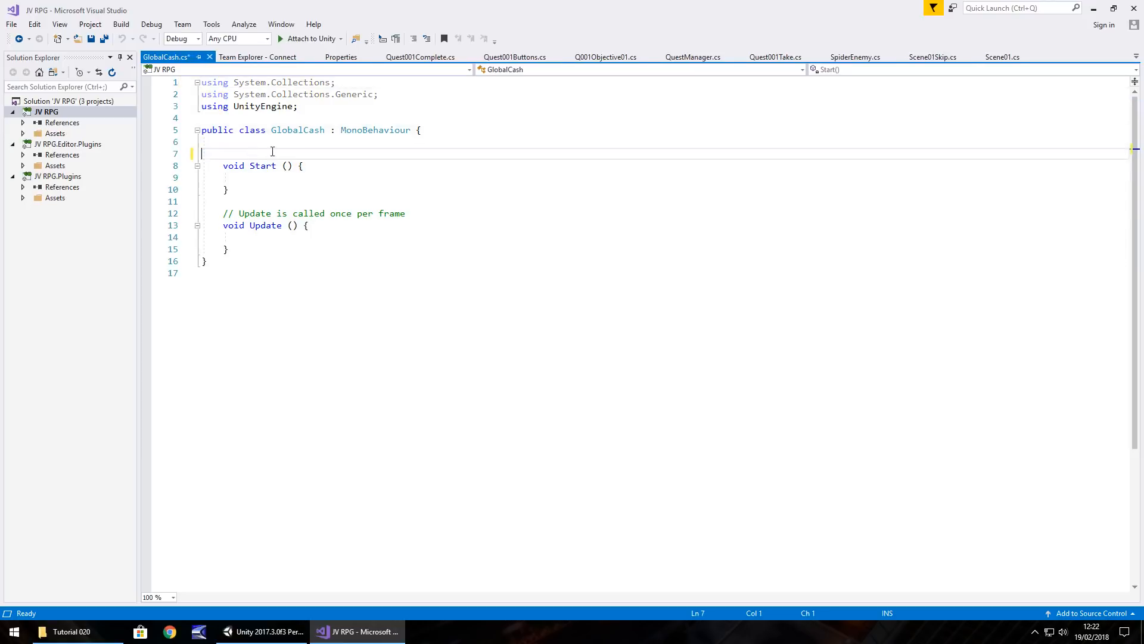
- Declare 'public static int GoldAmount;' and 'public int InternalGold;' in GlobalCash
{"action": "type", "text": "public static"}
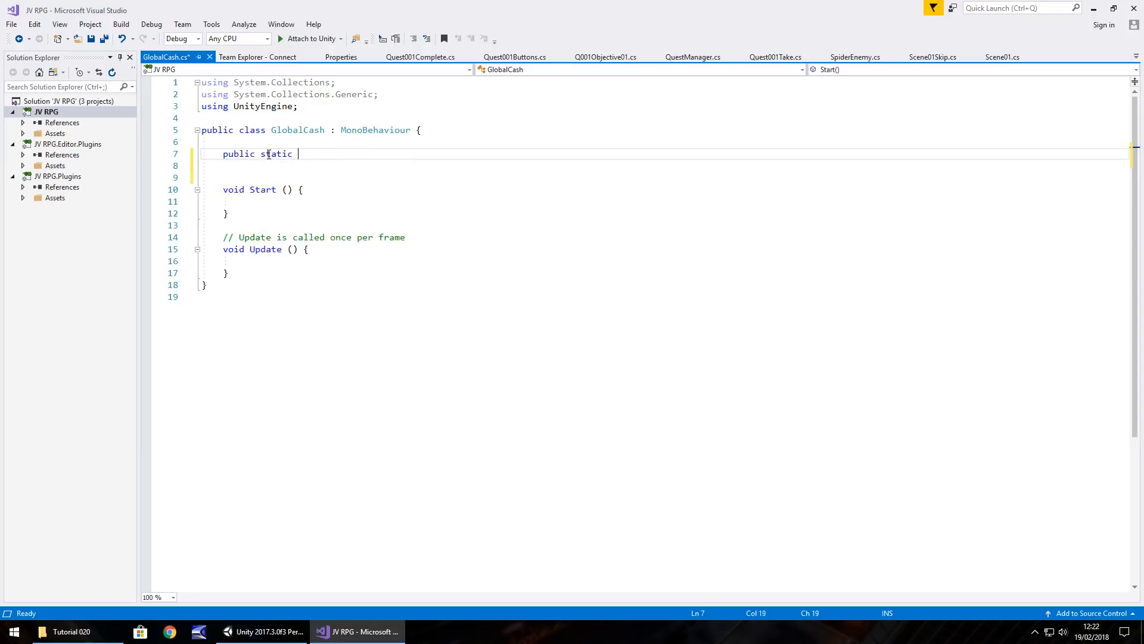
{"action": "type", "text": "int"}
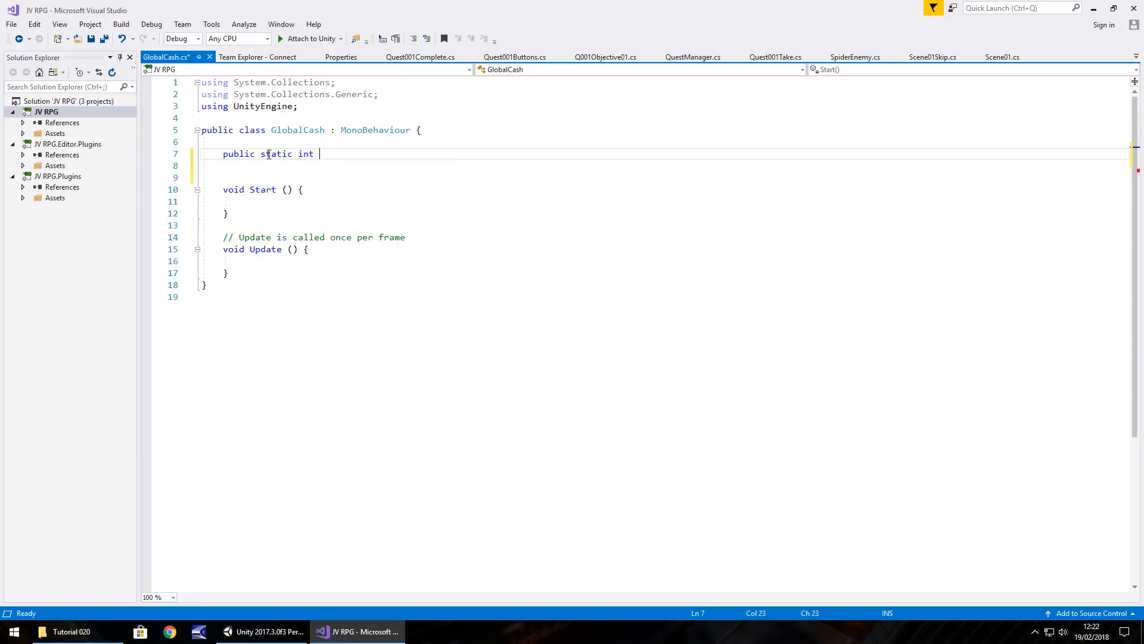
{"action": "type", "text": "GoldAmou"}
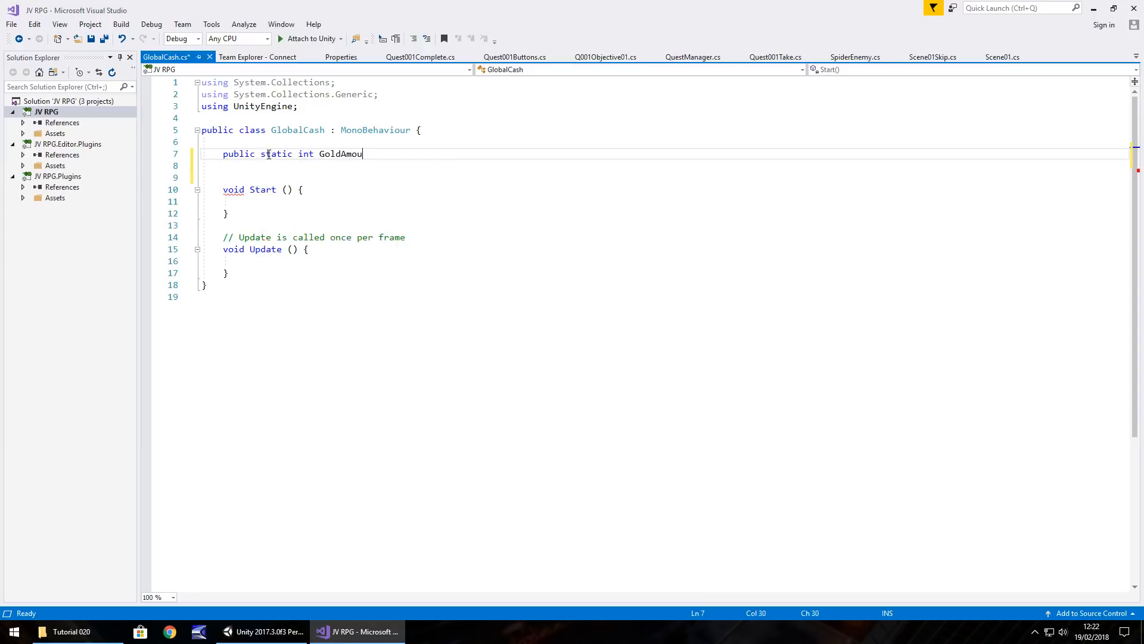
{"action": "type", "text": "nt;"}
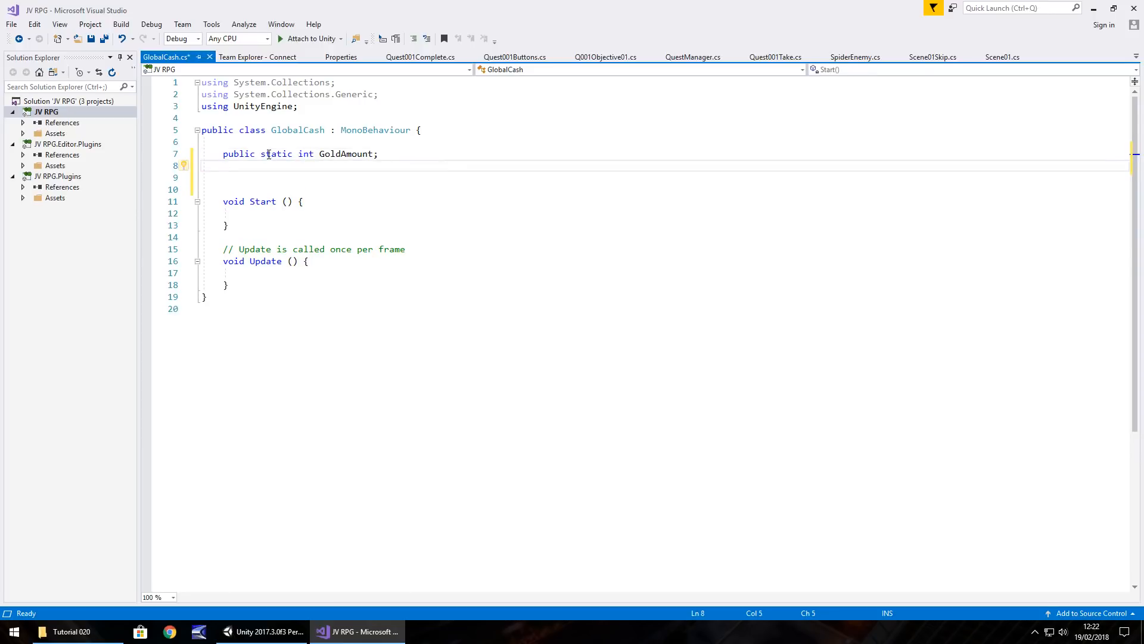
{"action": "type", "text": "public int Intyer"}
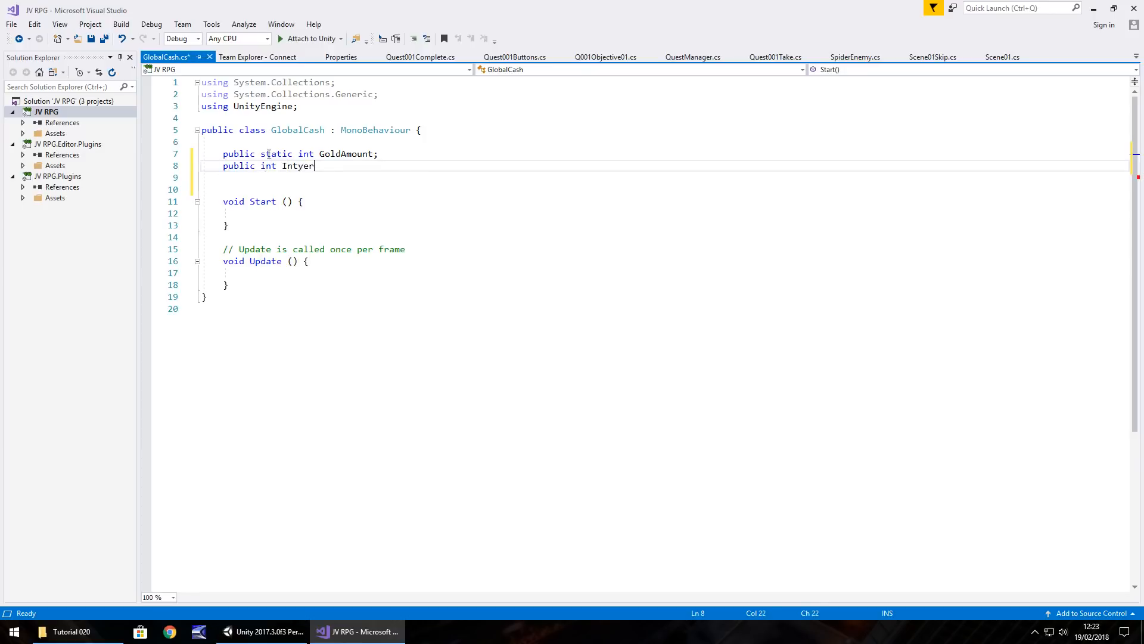
{"action": "type", "text": "InternalG"}
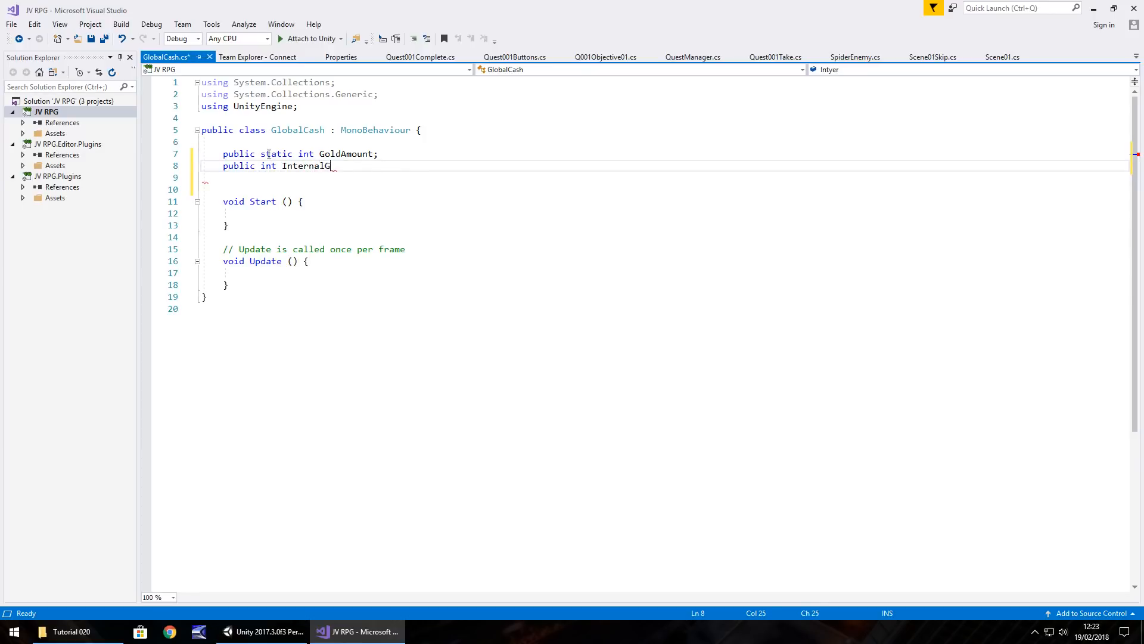
{"action": "type", "text": "old;"}
{"action": "type", "text": "using UnityEngin"}
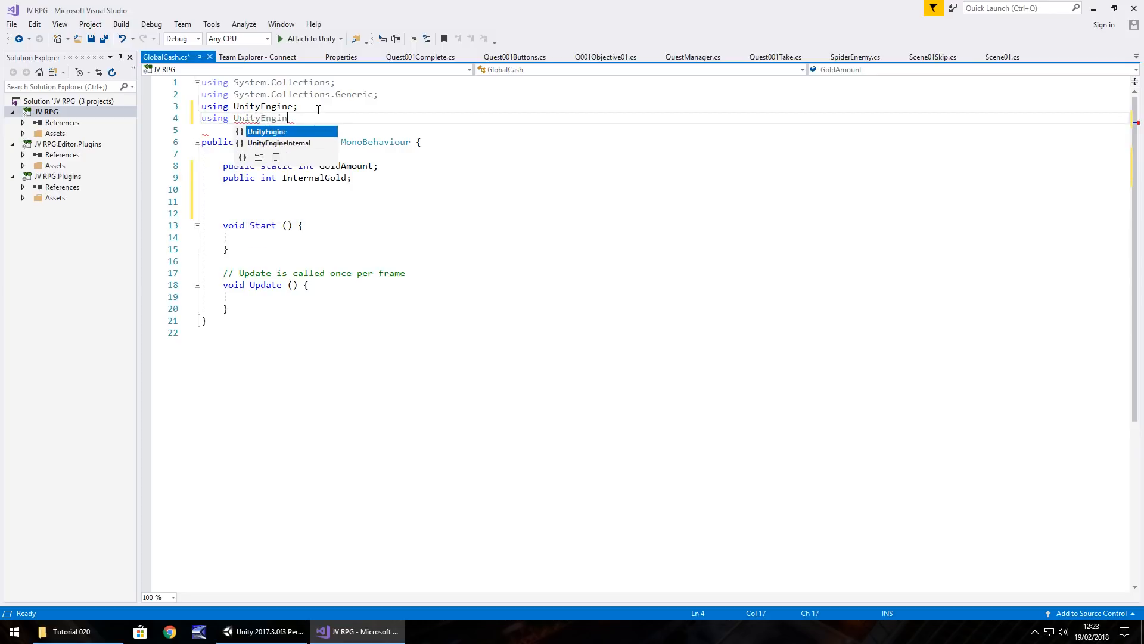
- Add 'using UnityEngine.UI;' and declare 'public GameObject GoldDisplay;'
{"action": "type", "text": ".UI;"}
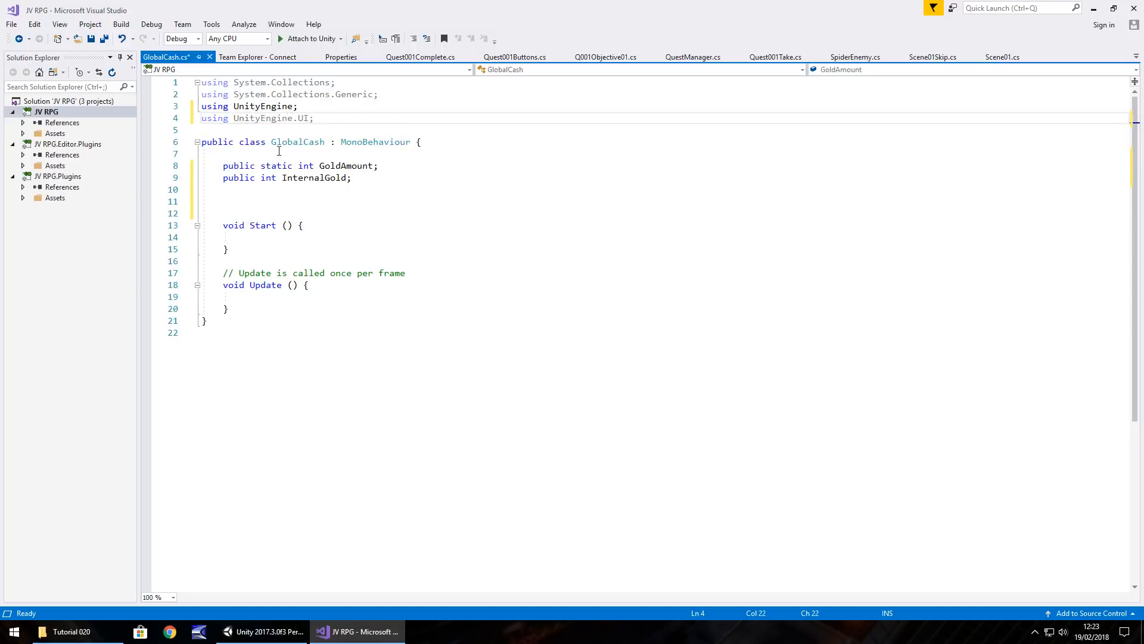
{"action": "type", "text": "public GameObje"}
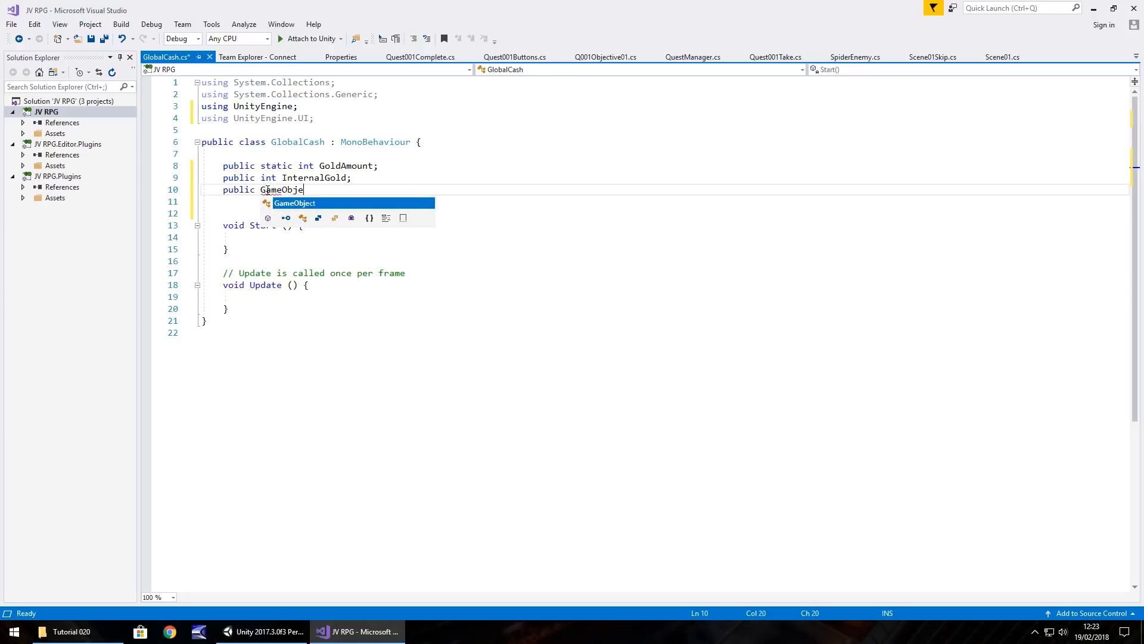
{"action": "type", "text": "Gold"}
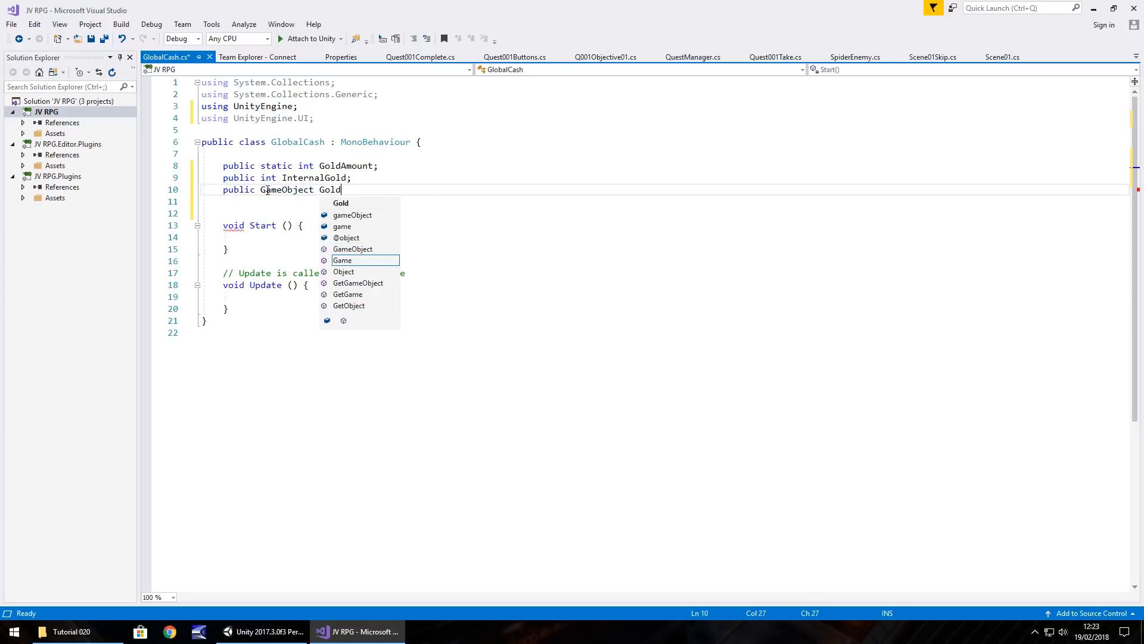
{"action": "type", "text": "Display;"}
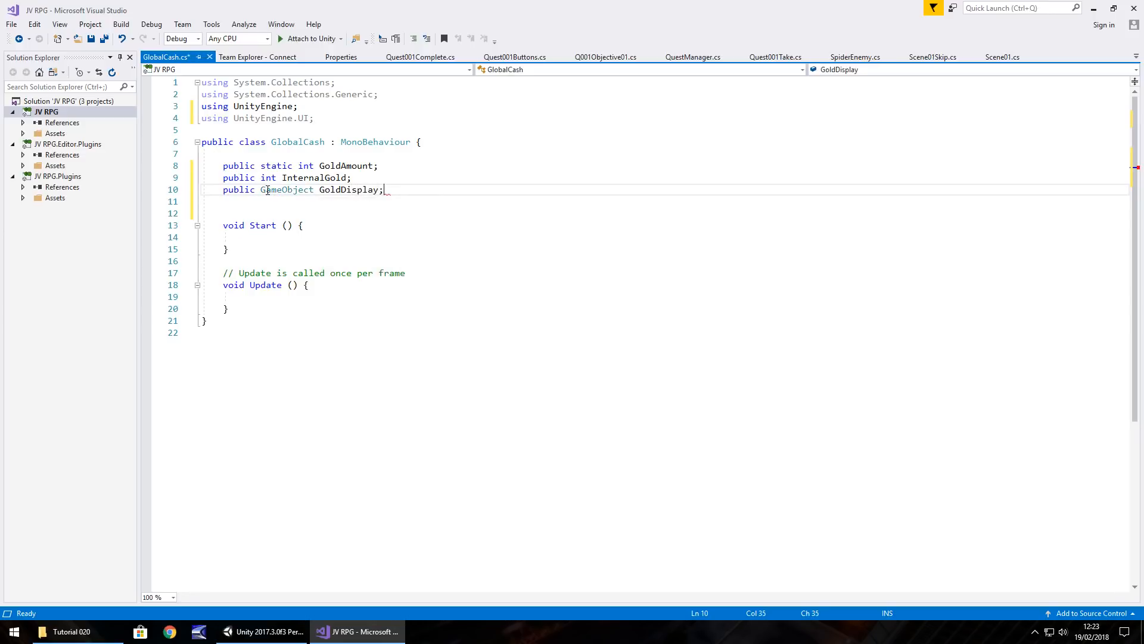
- In Update, set GoldDisplay's Text to "GOLD: " + InternalGold
{"action": "left_click", "coordinate": [336, 297]}
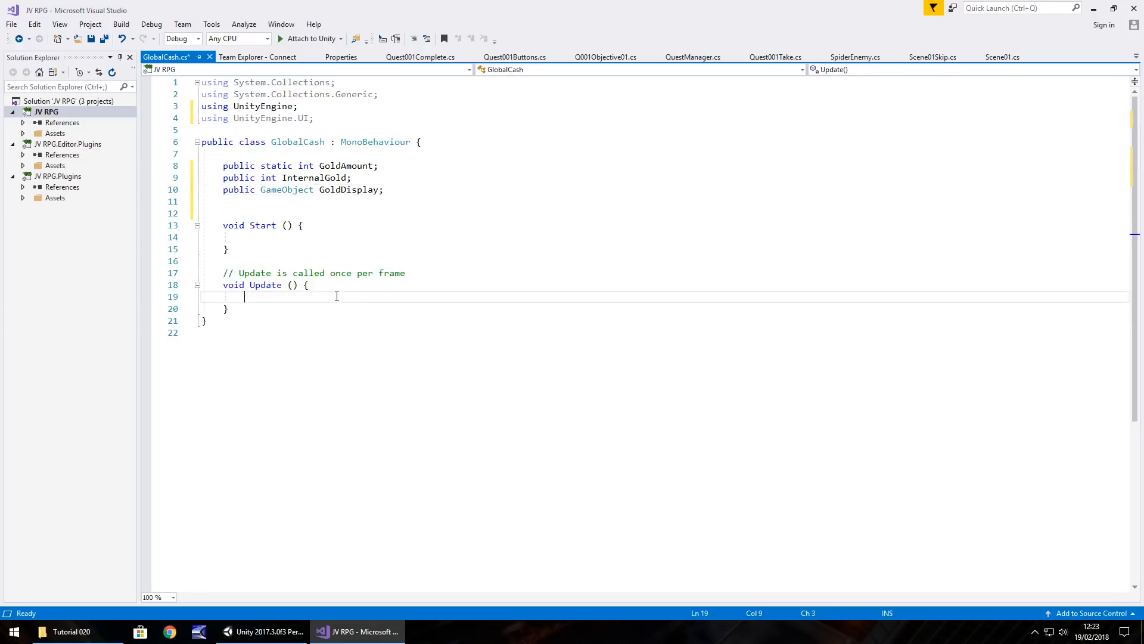
{"action": "type", "text": "G"}
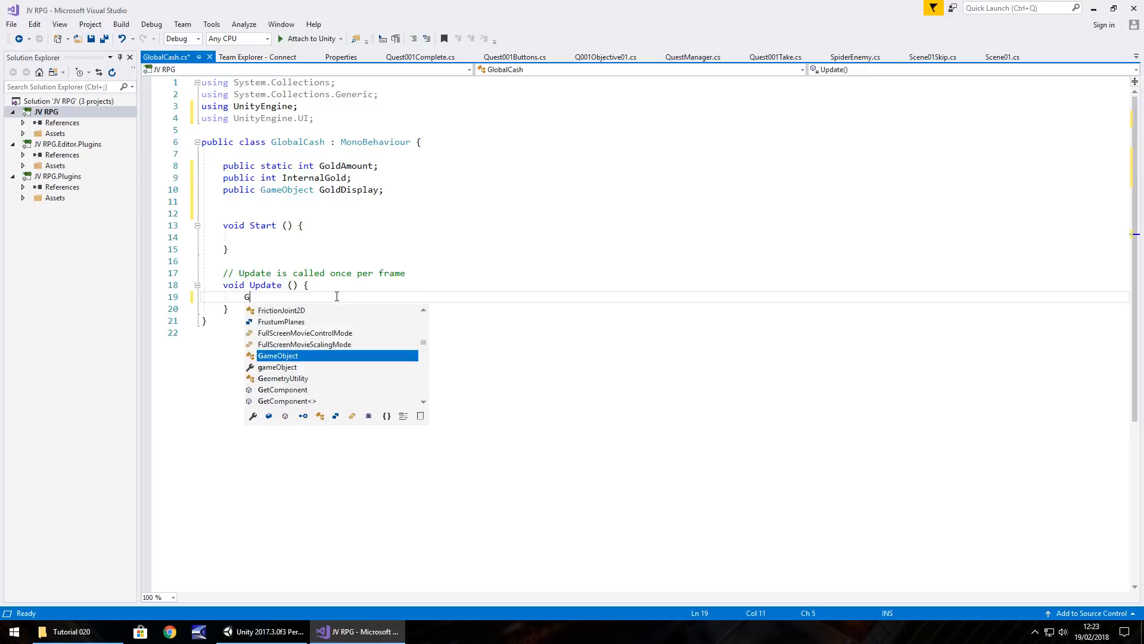
{"action": "type", "text": "oldDisplay"}
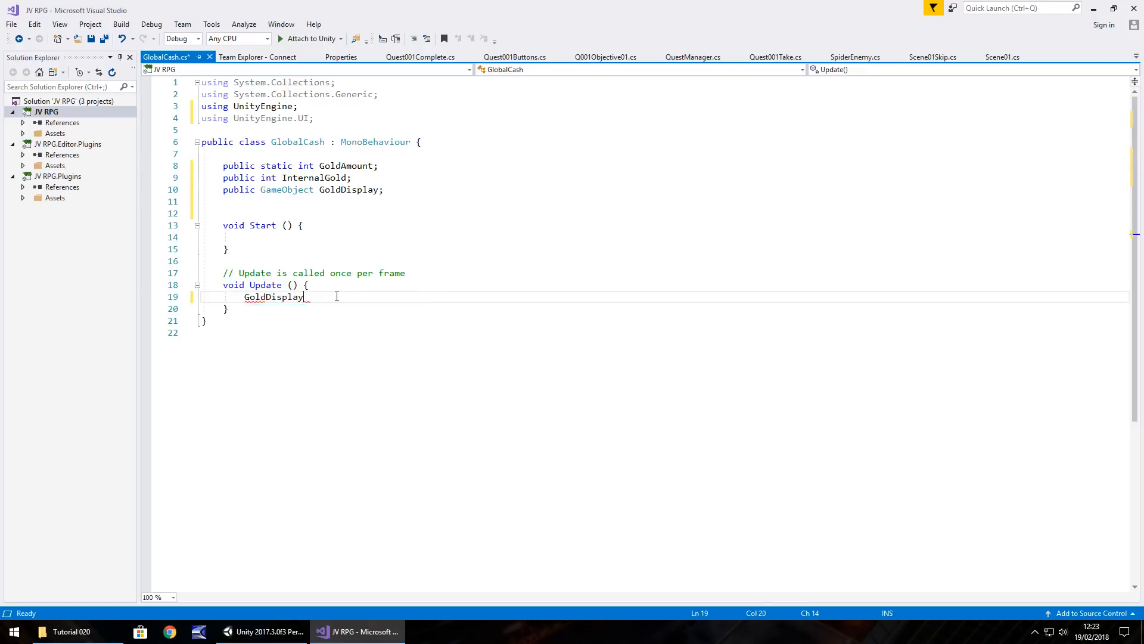
{"action": "type", "text": ".GetComponent<>"}
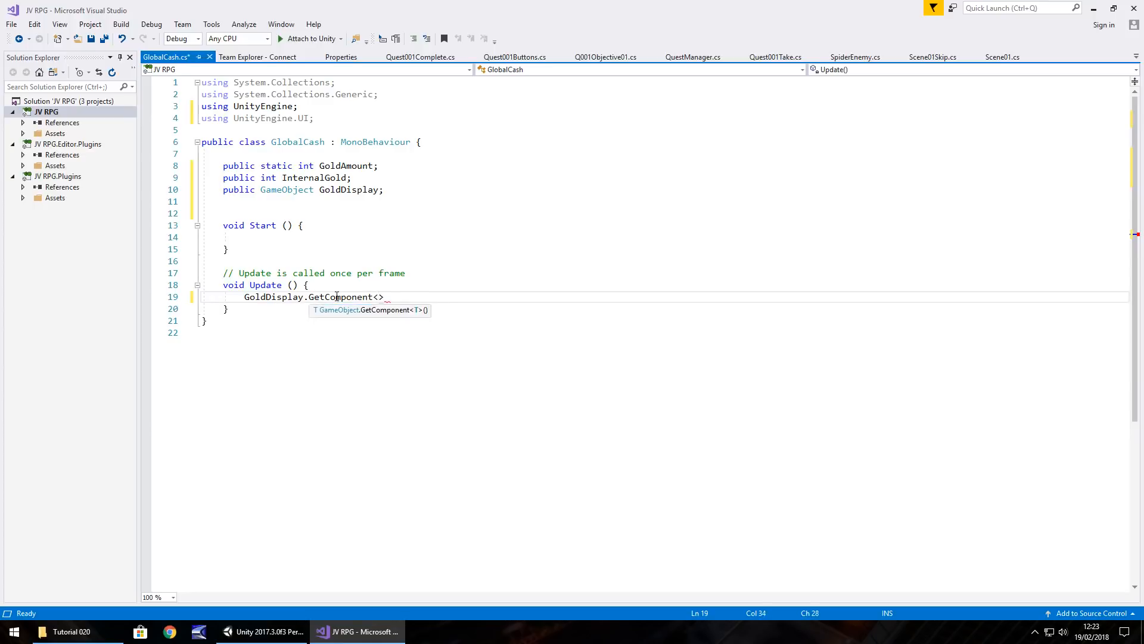
{"action": "type", "text": "Text"}
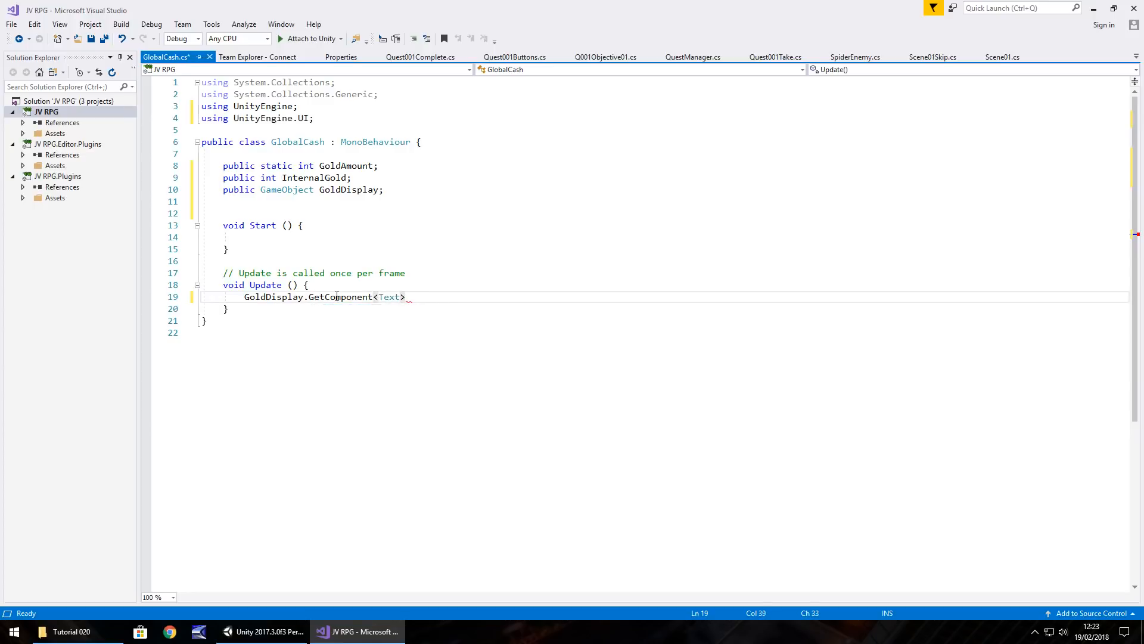
{"action": "type", "text": "().text = \""}
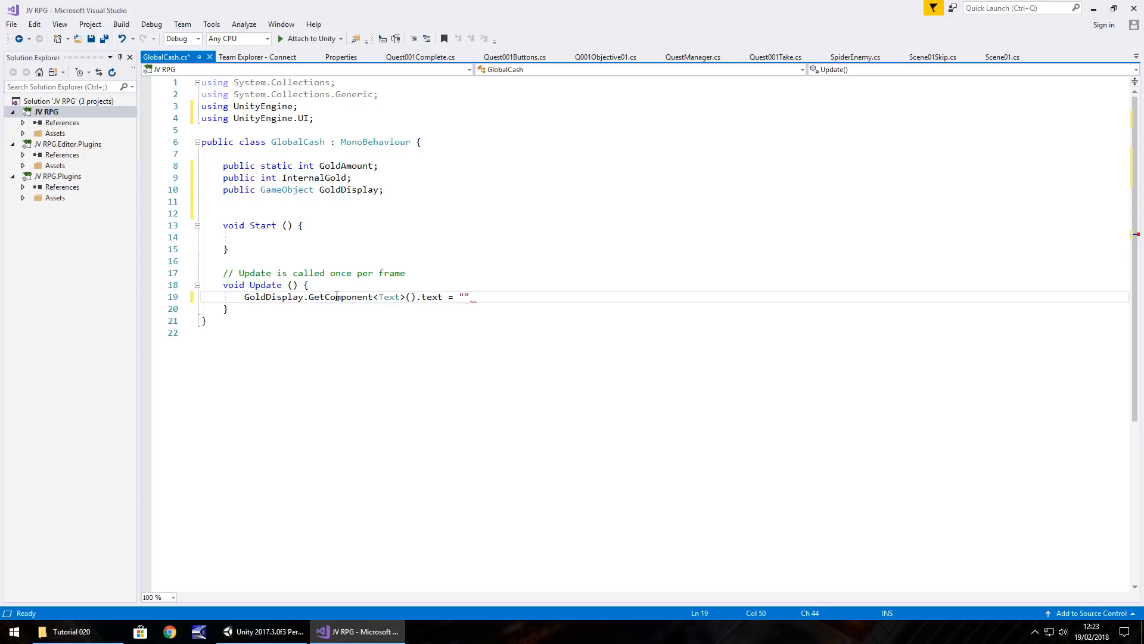
{"action": "type", "text": "G"}
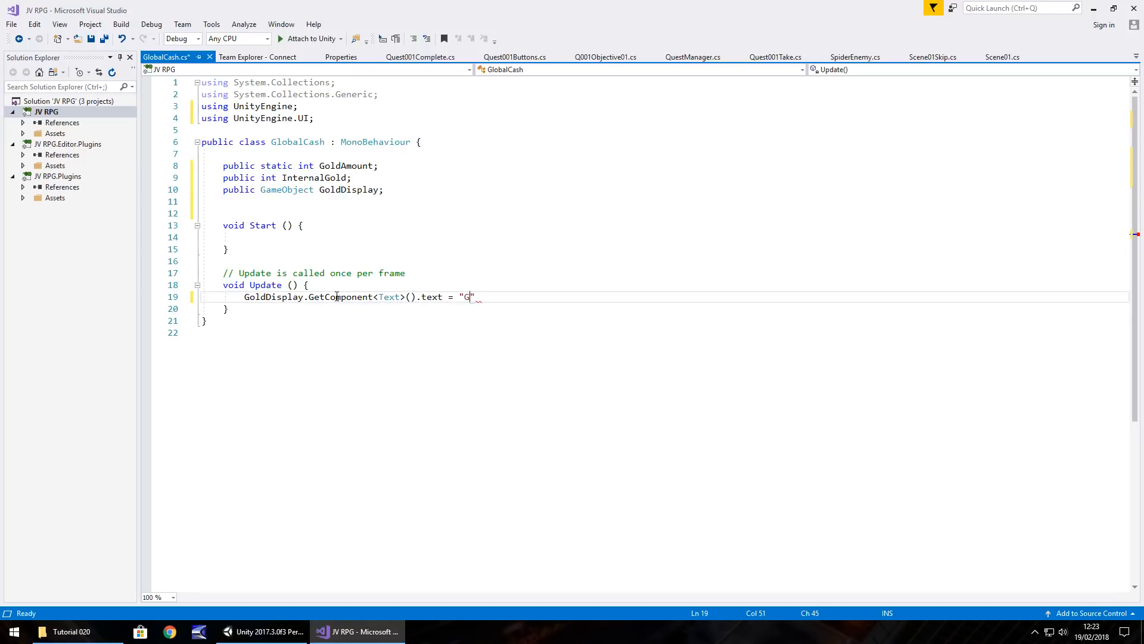
{"action": "type", "text": "OLD:"}
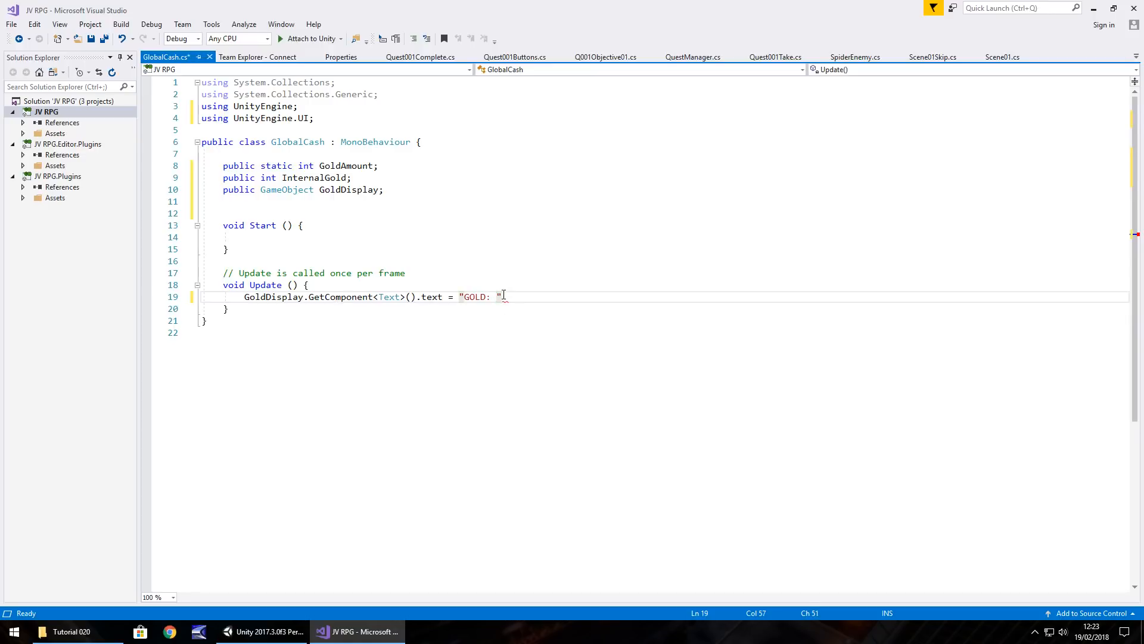
{"action": "type", "text": "+"}
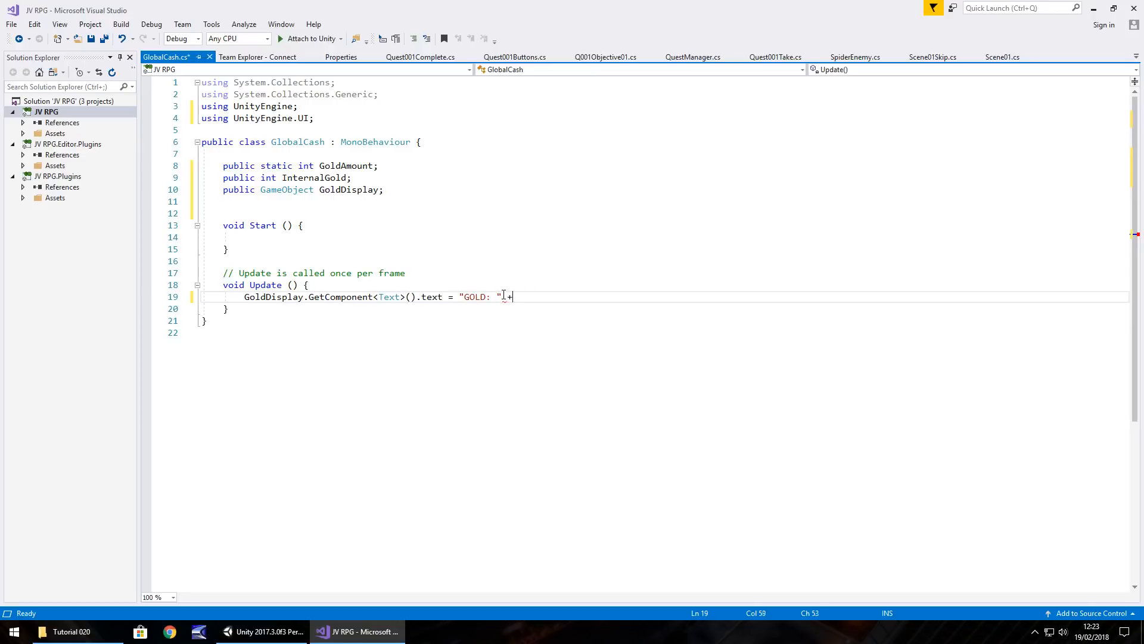
{"action": "type", "text": "InternalGold;"}
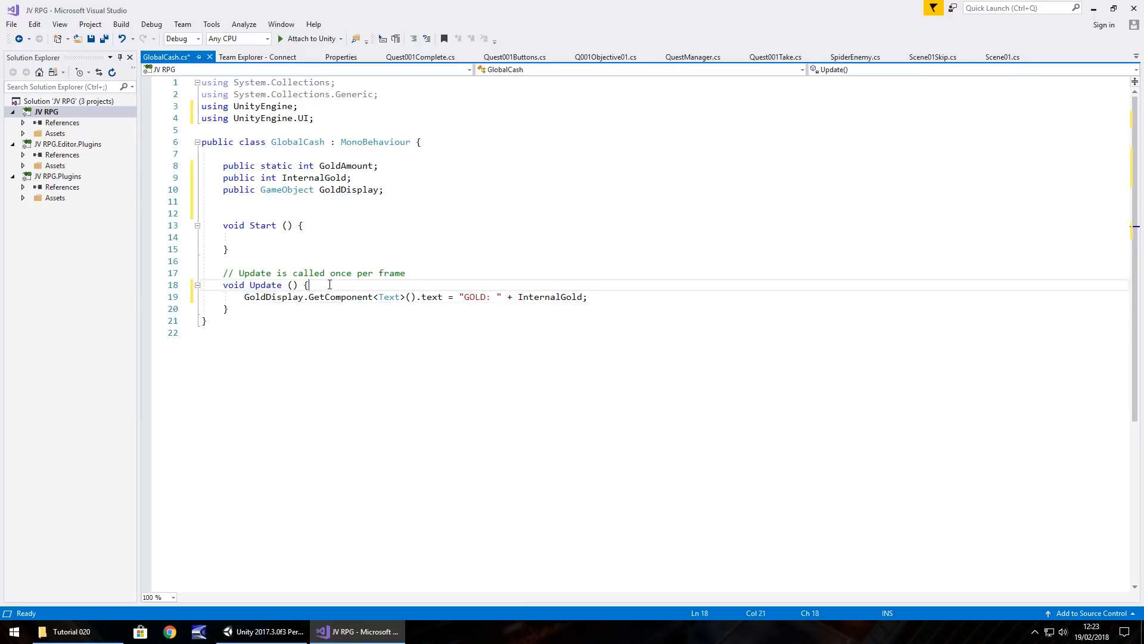
- Copy GoldAmount into InternalGold each frame and delete the comment above Update
{"action": "type", "text": "InternalGold ="}
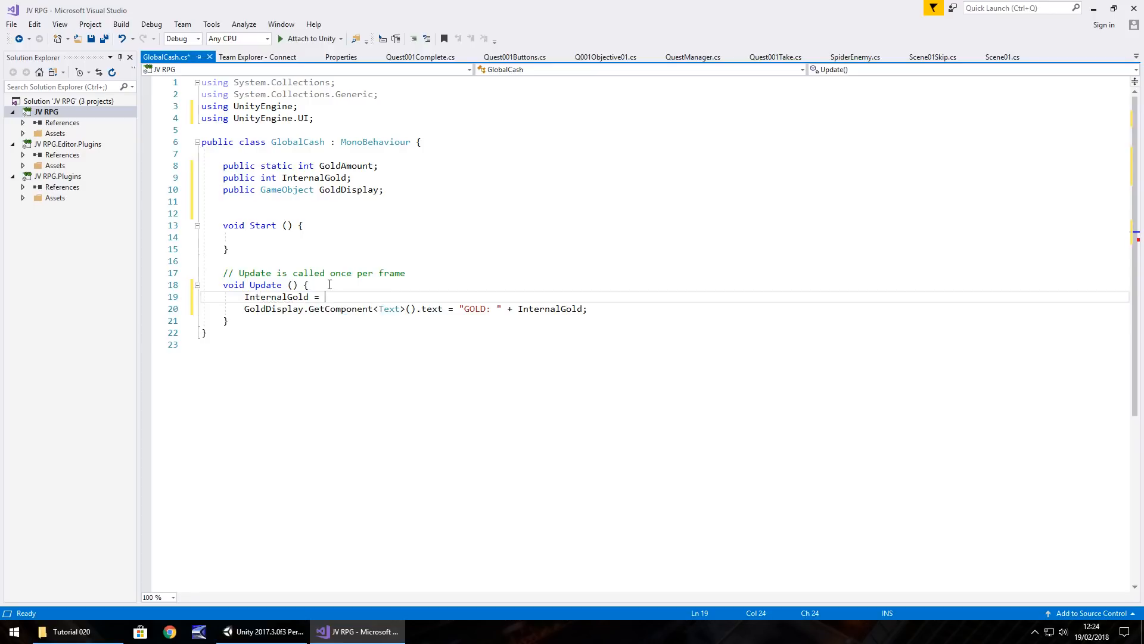
{"action": "type", "text": "GoldAmount;"}
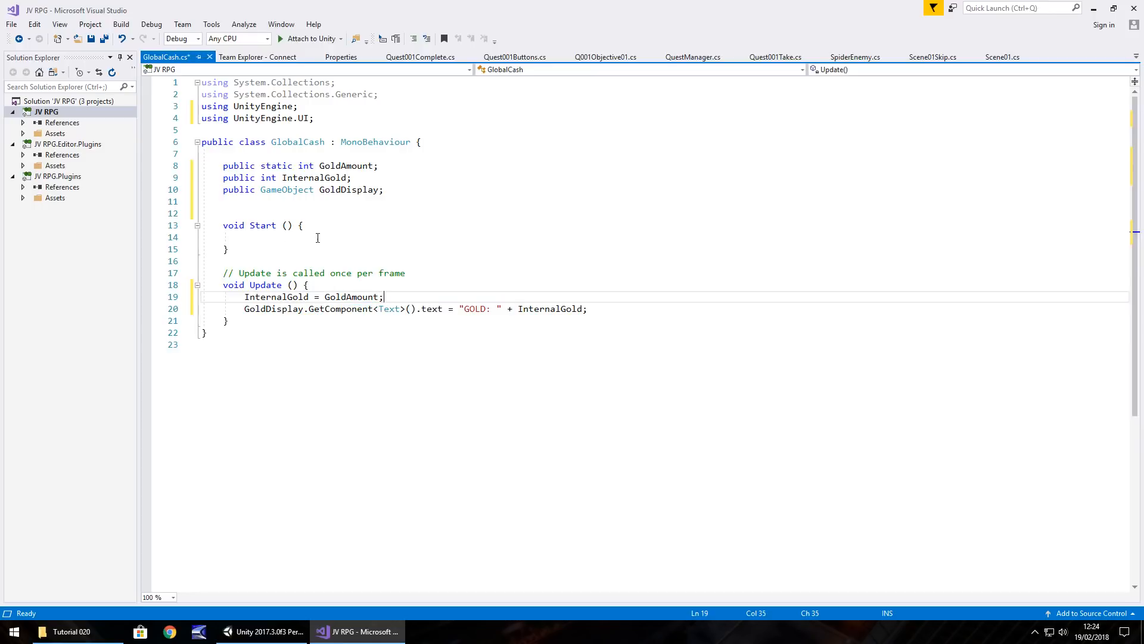
{"action": "left_click", "coordinate": [223, 272]}
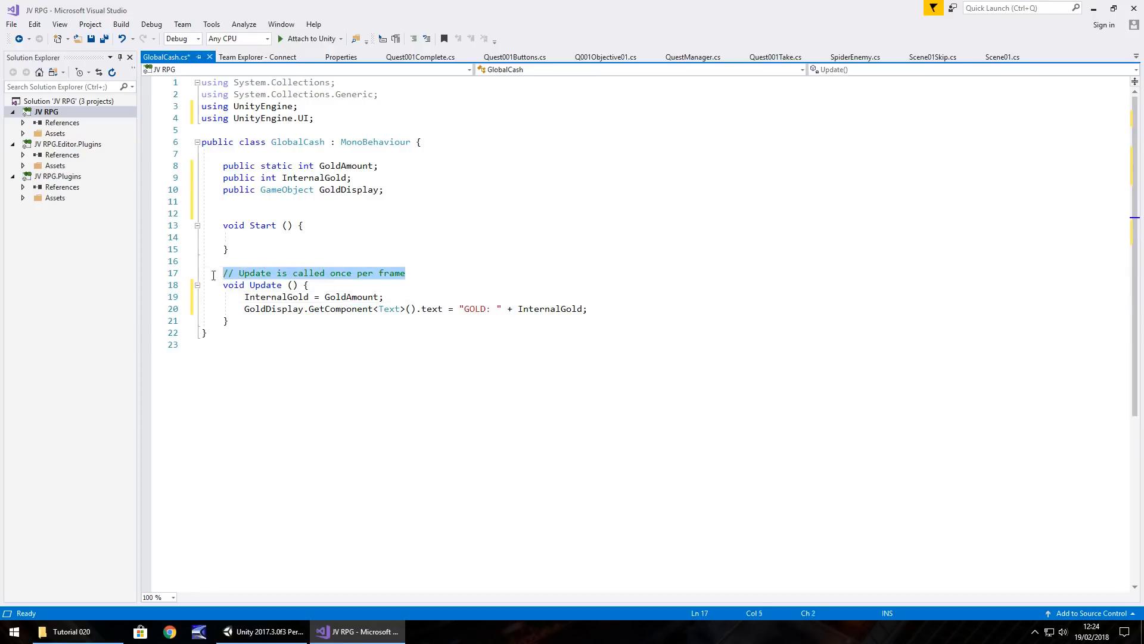
{"action": "key", "text": "Delete"}
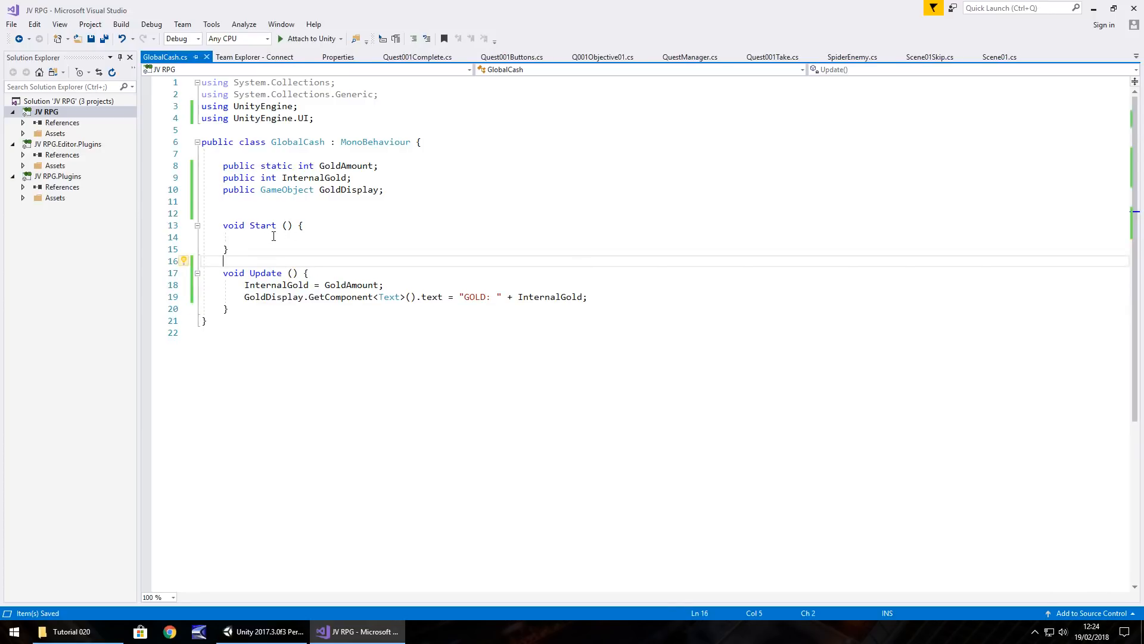
{"action": "mouse_move", "coordinate": [227, 576]}
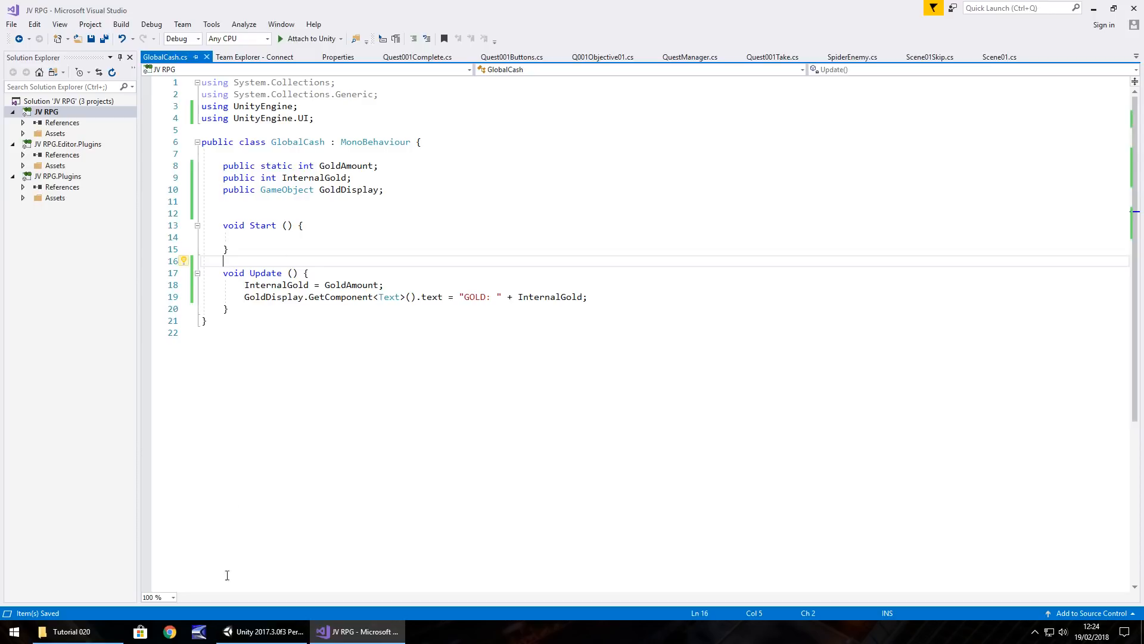
- Return to Unity and tidy the Hierarchy by collapsing Canvas and FPSController
{"action": "left_click", "coordinate": [262, 632]}
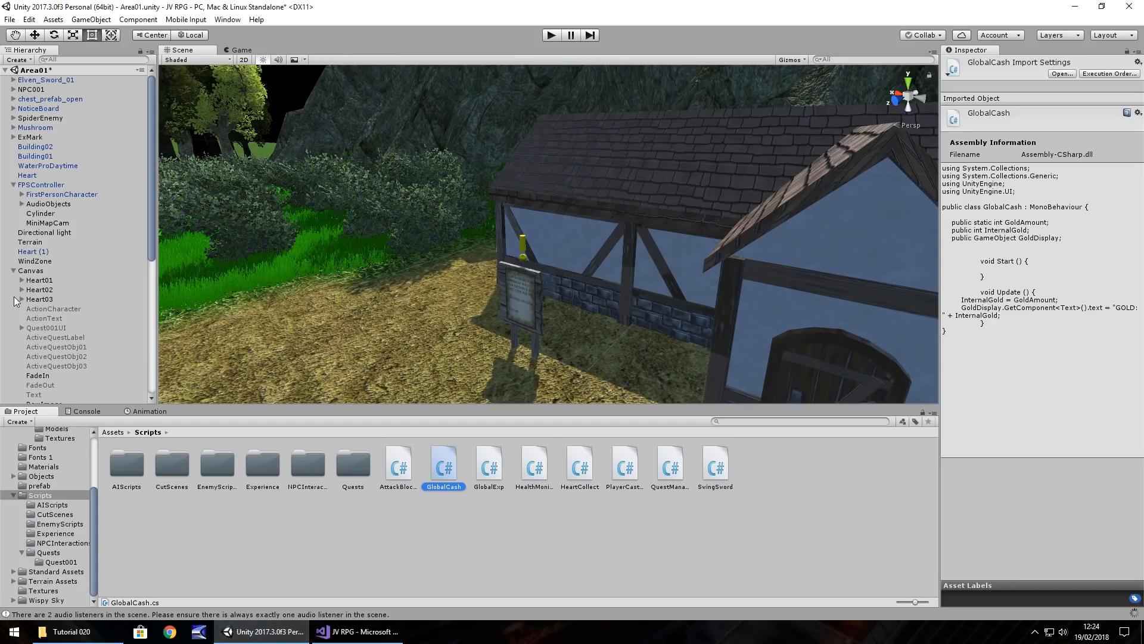
{"action": "mouse_move", "coordinate": [49, 232]}
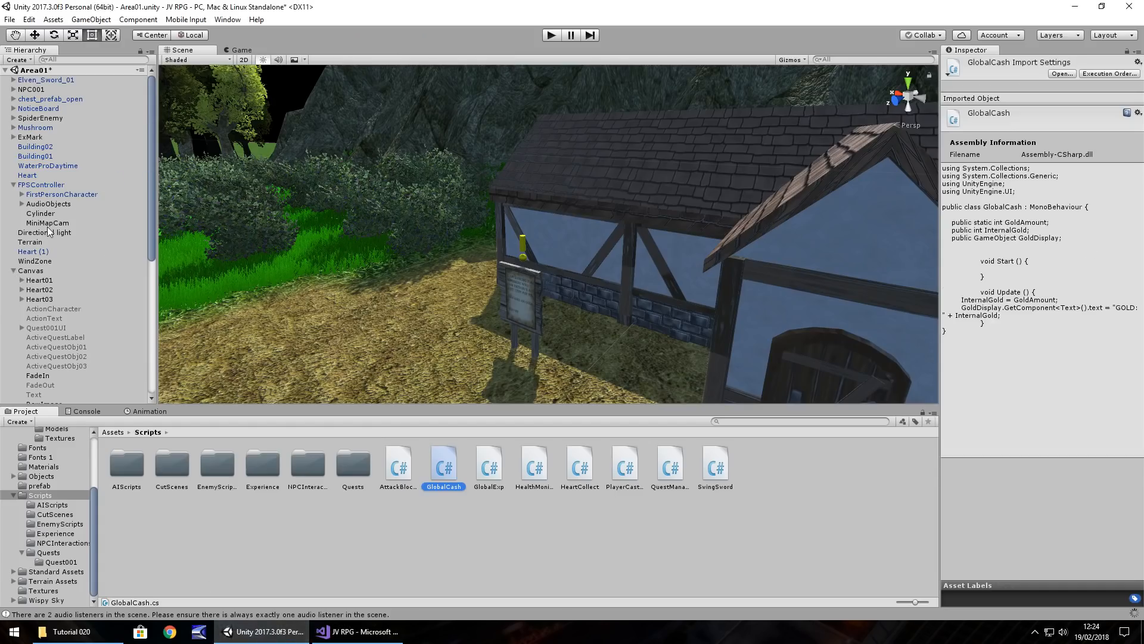
{"action": "left_click", "coordinate": [48, 223]}
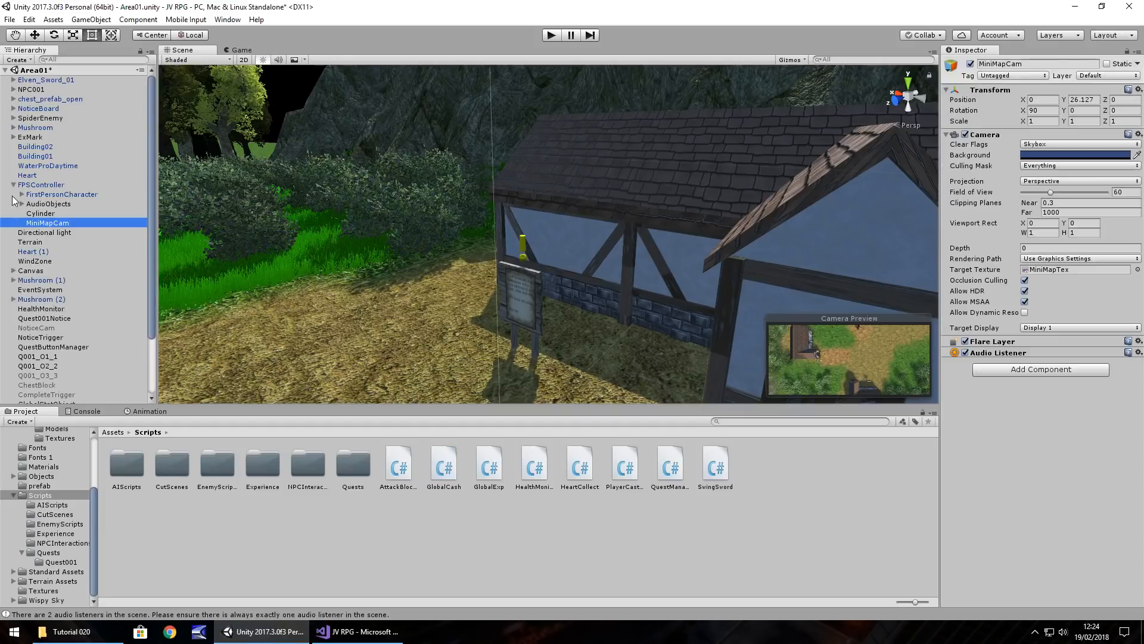
{"action": "left_click", "coordinate": [13, 185]}
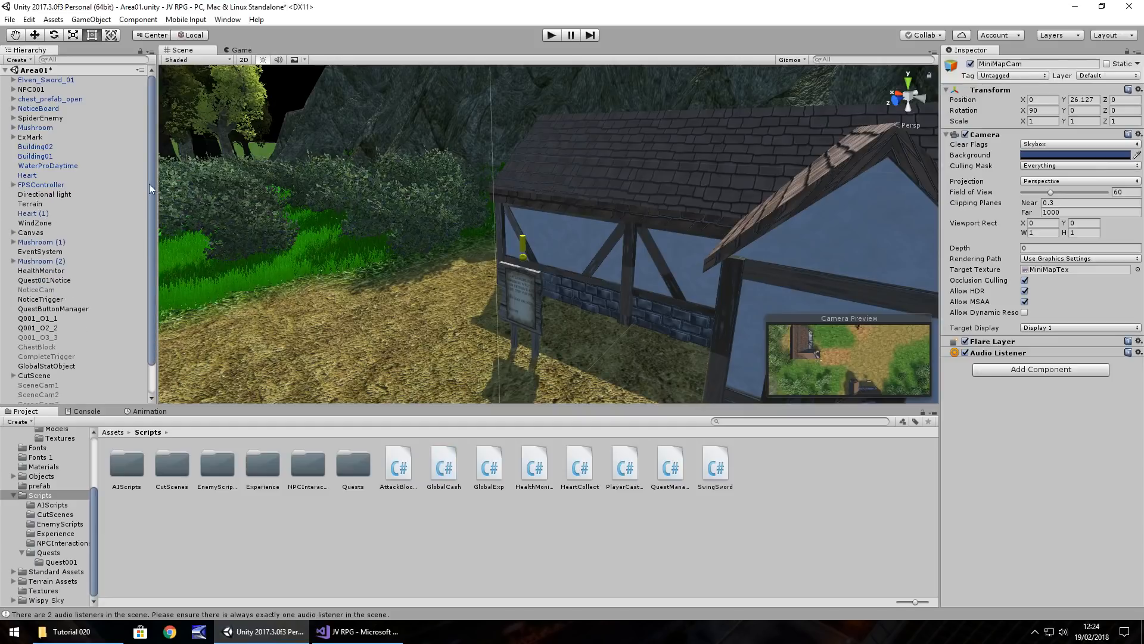
{"action": "scroll", "scroll_direction": "down", "scroll_amount": 3}
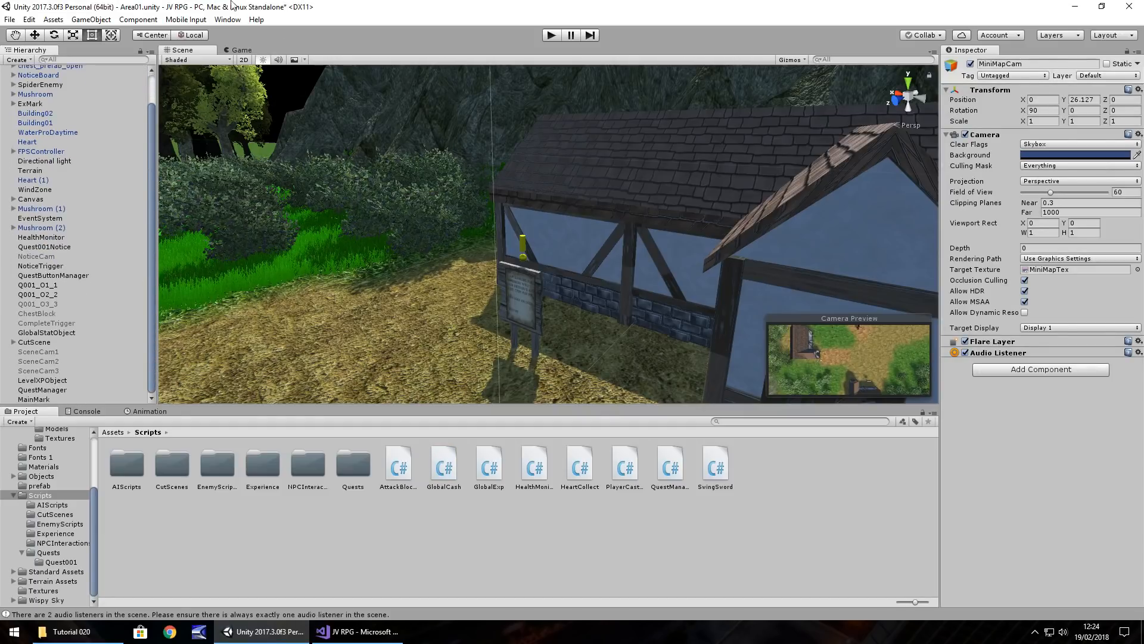
- Create an empty object named GlobalCashObject and attach the GlobalCash script
{"action": "left_click", "coordinate": [90, 19]}
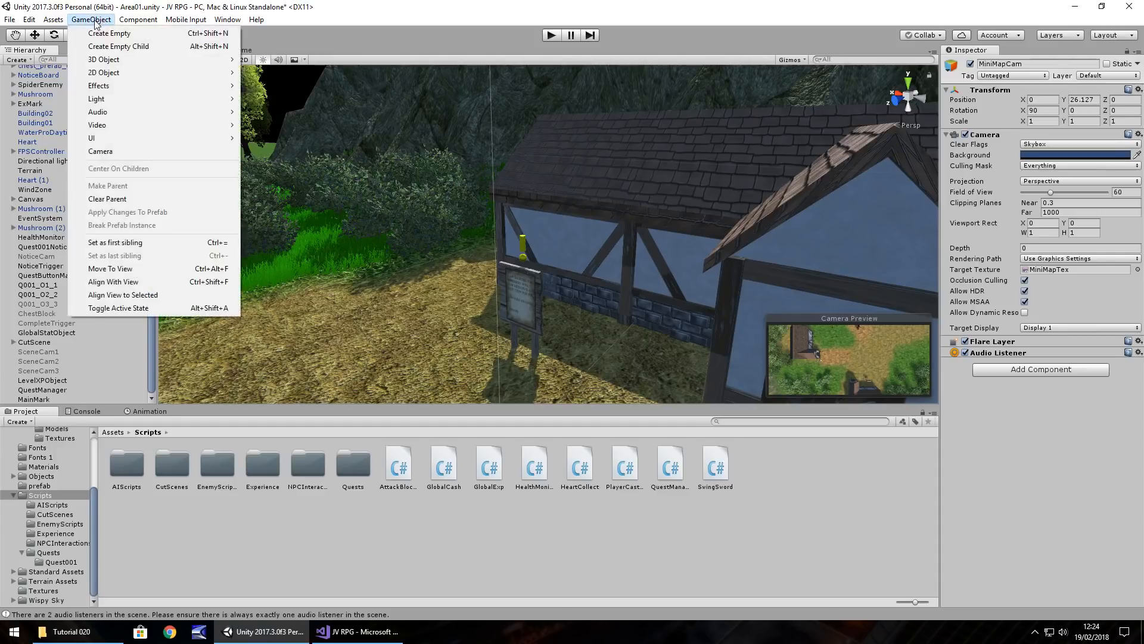
{"action": "left_click", "coordinate": [108, 33]}
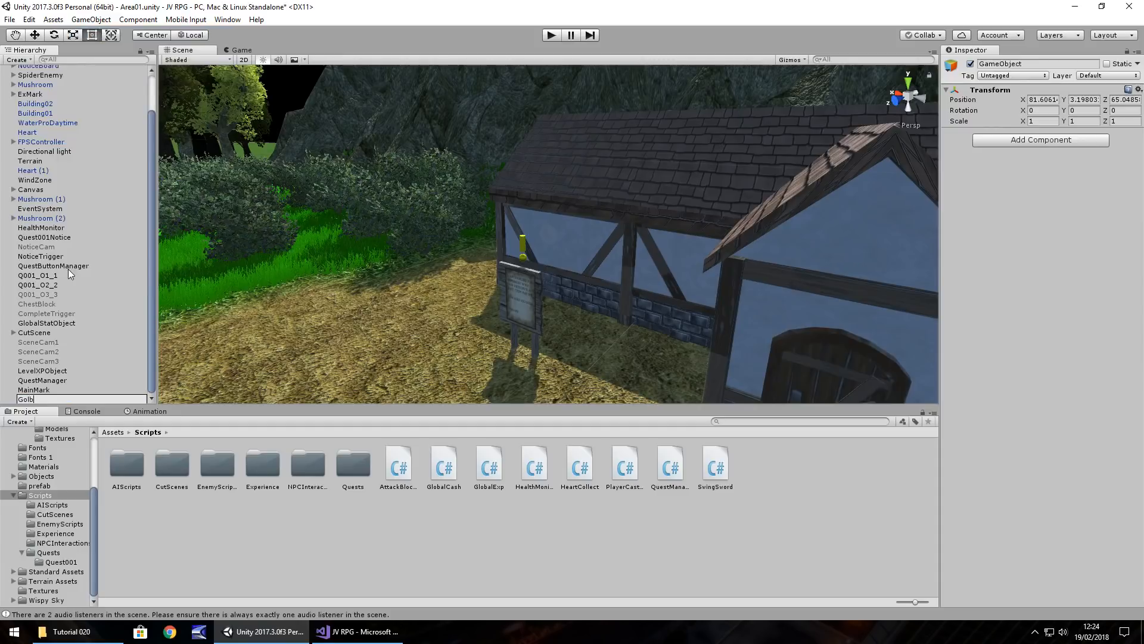
{"action": "type", "text": "GlobalCashObject"}
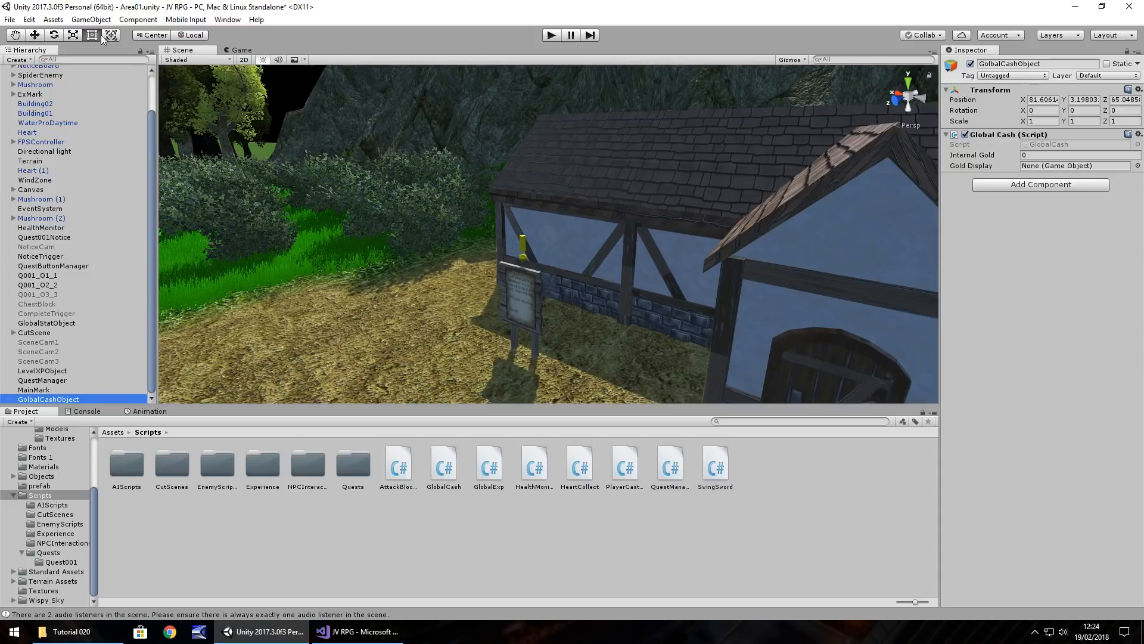
{"action": "left_click", "coordinate": [90, 19]}
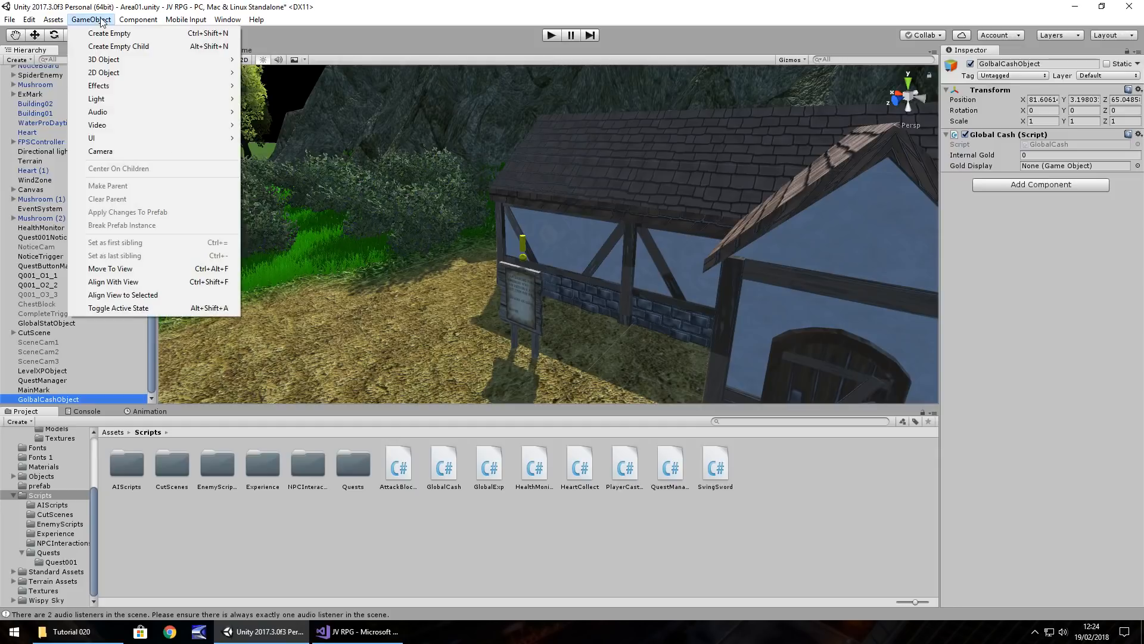
{"action": "mouse_move", "coordinate": [92, 139]}
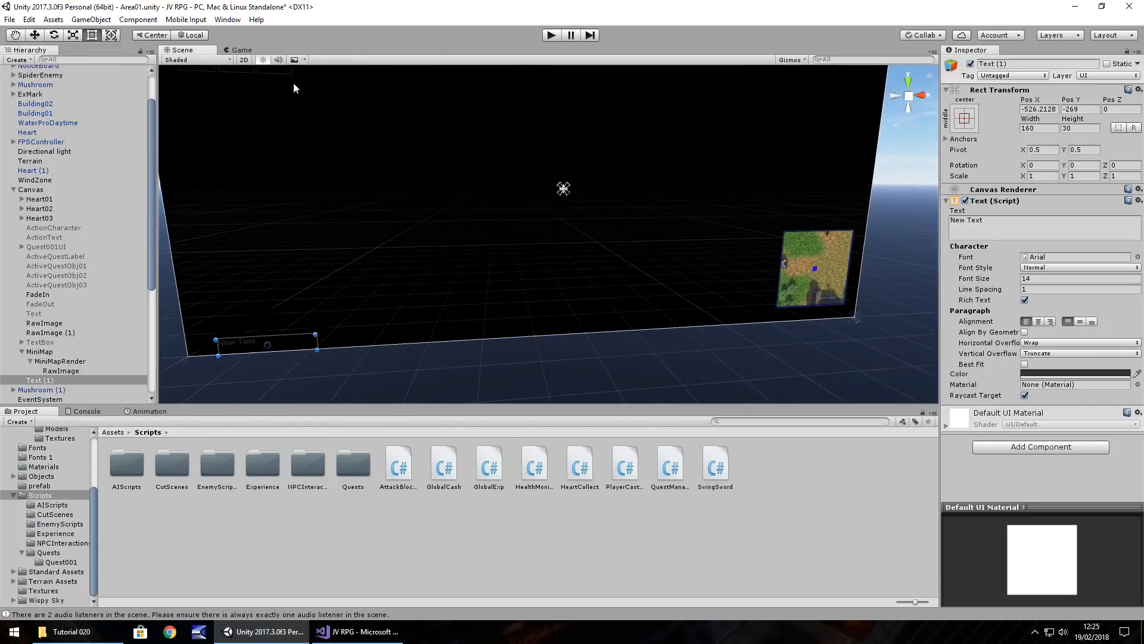
- Anchor the new text top-right, colour it white and set font size 36
{"action": "left_click", "coordinate": [964, 118]}
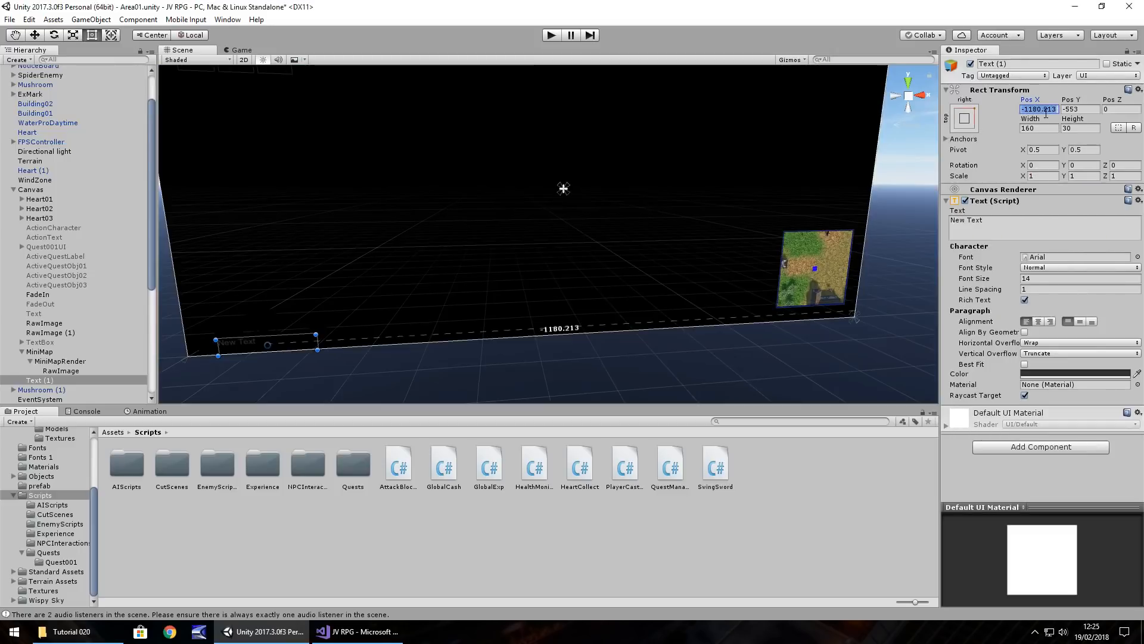
{"action": "left_click", "coordinate": [1073, 373]}
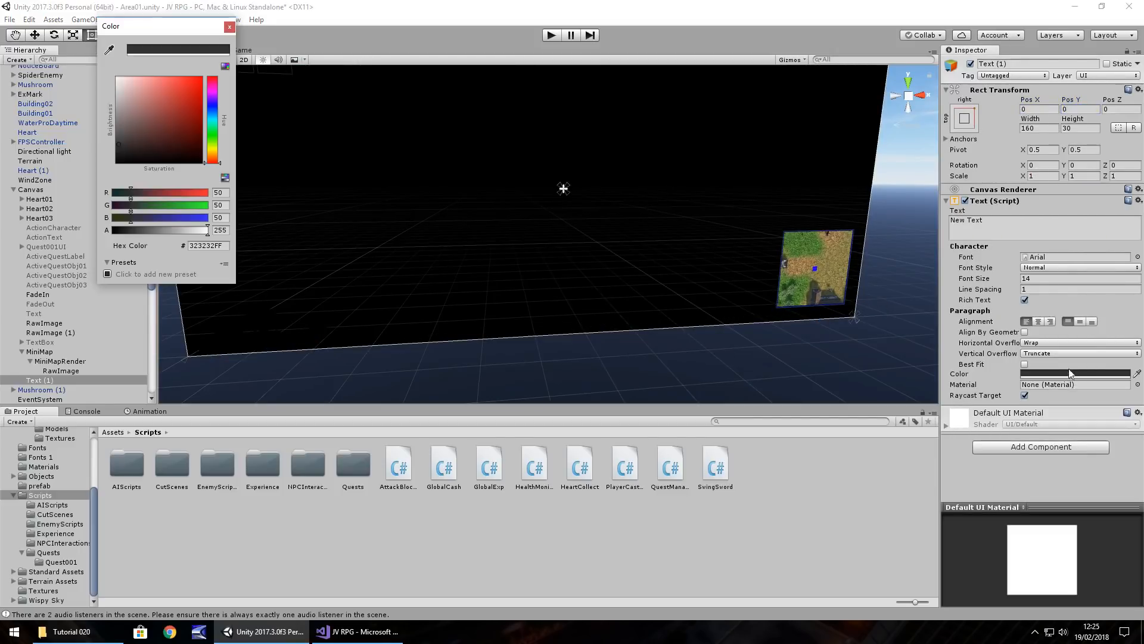
{"action": "left_click", "coordinate": [229, 28]}
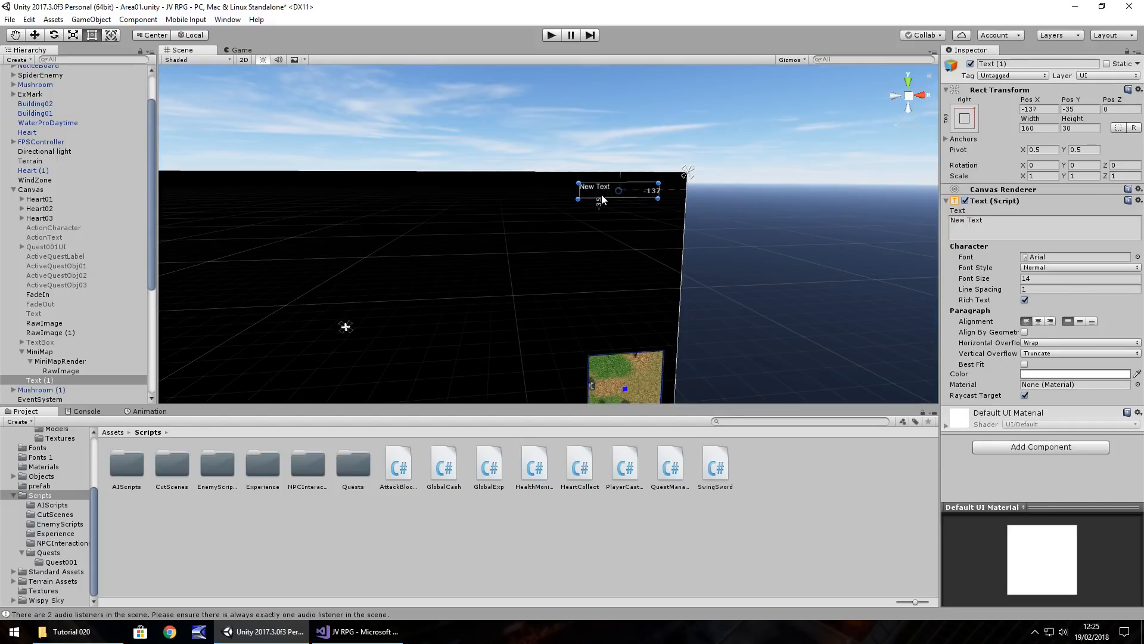
{"action": "triple_click", "coordinate": [1080, 278]}
{"action": "type", "text": "36"}
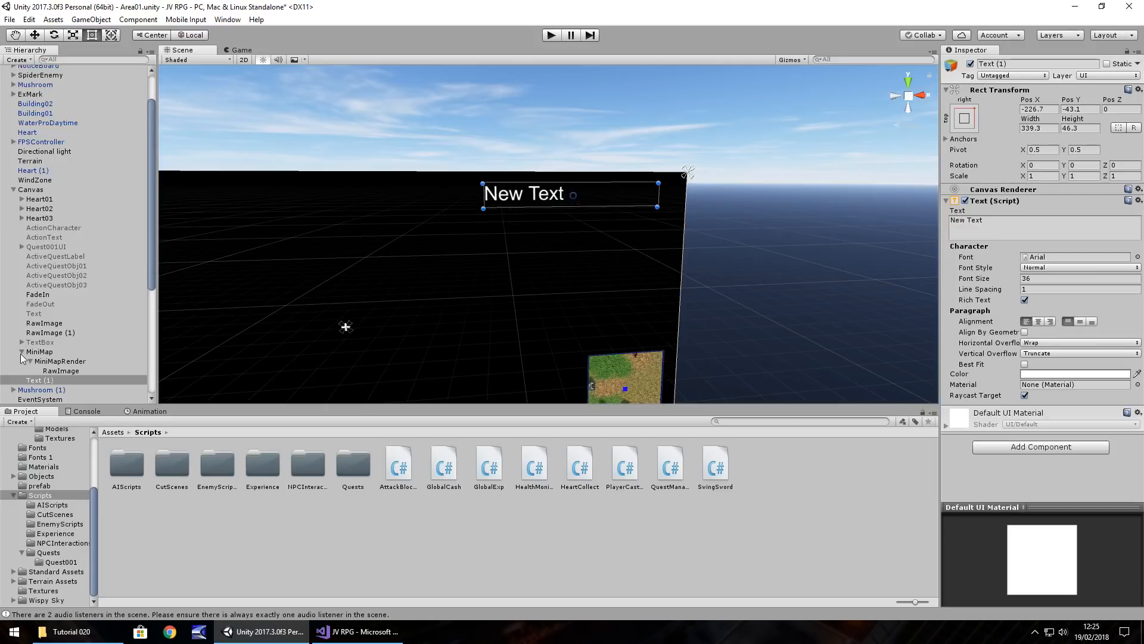
- Rename the Text (1) label to GoldDisplay
{"action": "right_click", "coordinate": [38, 379]}
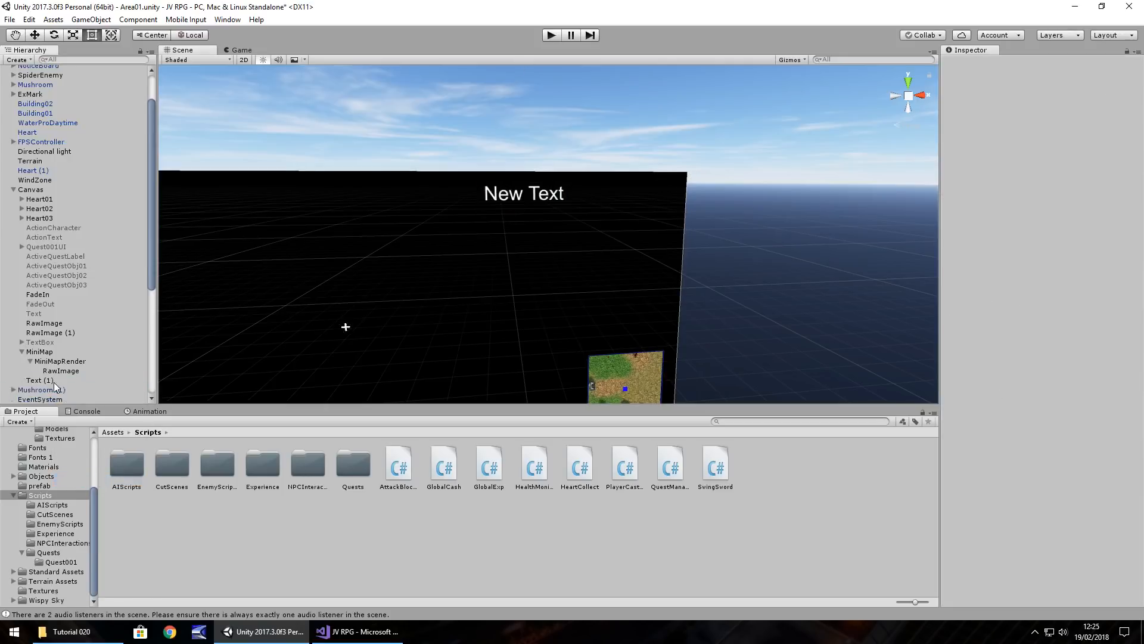
{"action": "right_click", "coordinate": [43, 379]}
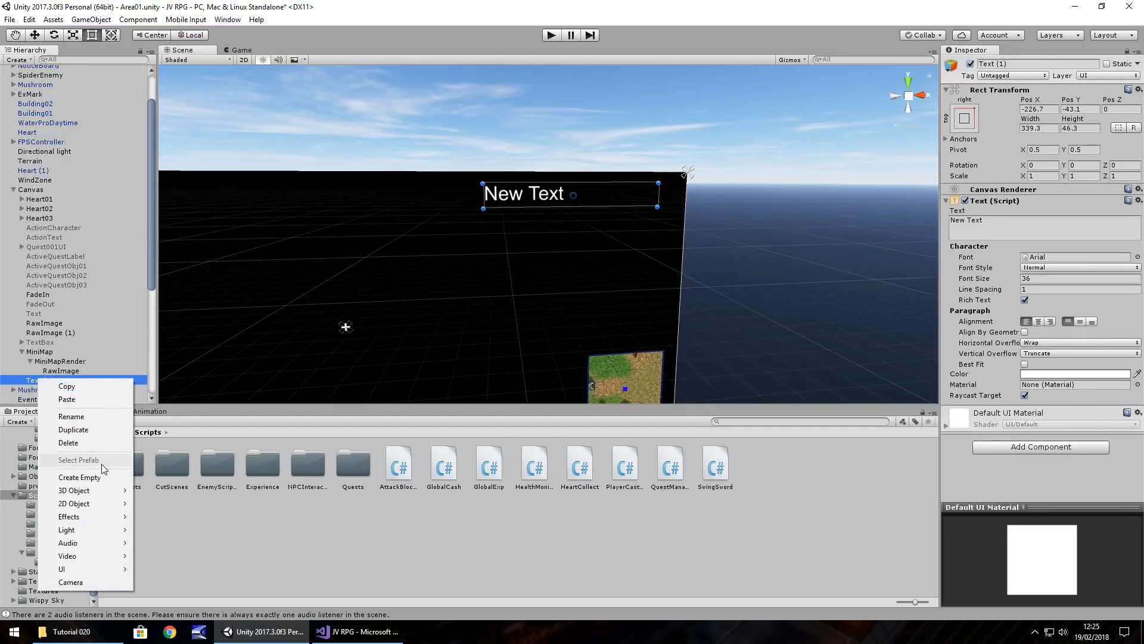
{"action": "left_click", "coordinate": [70, 416]}
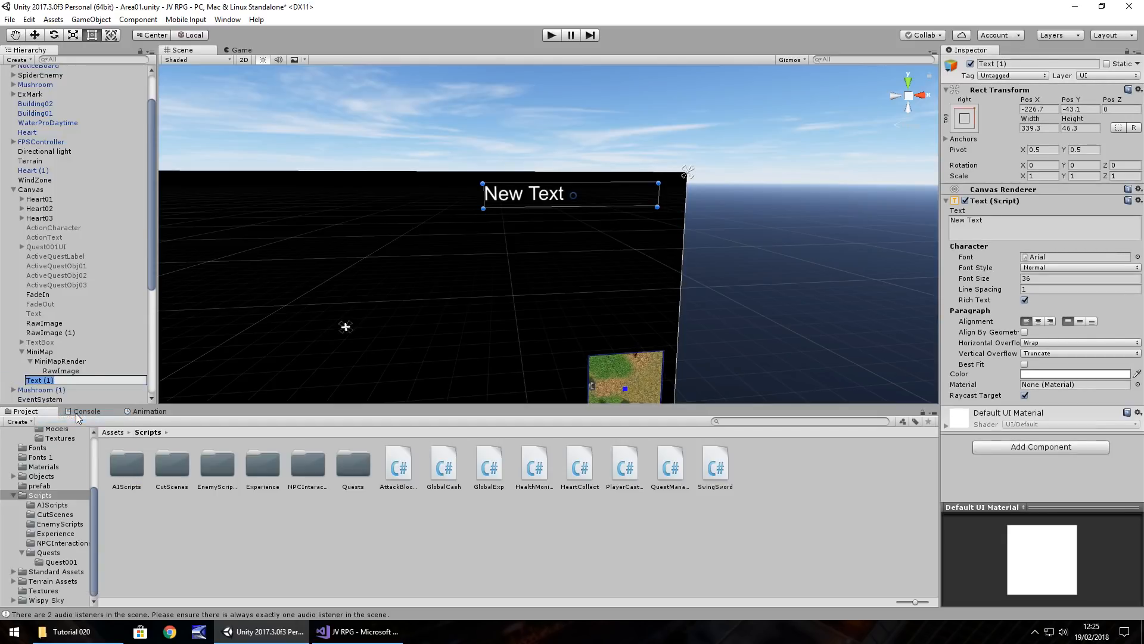
{"action": "type", "text": "GoldD"}
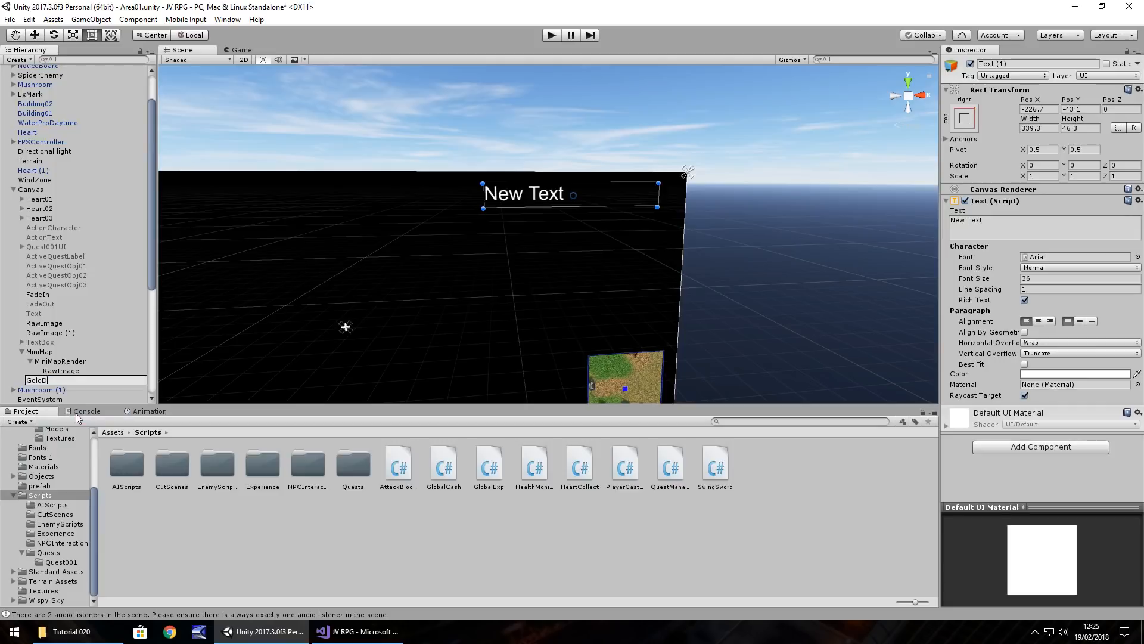
{"action": "type", "text": "isplay;"}
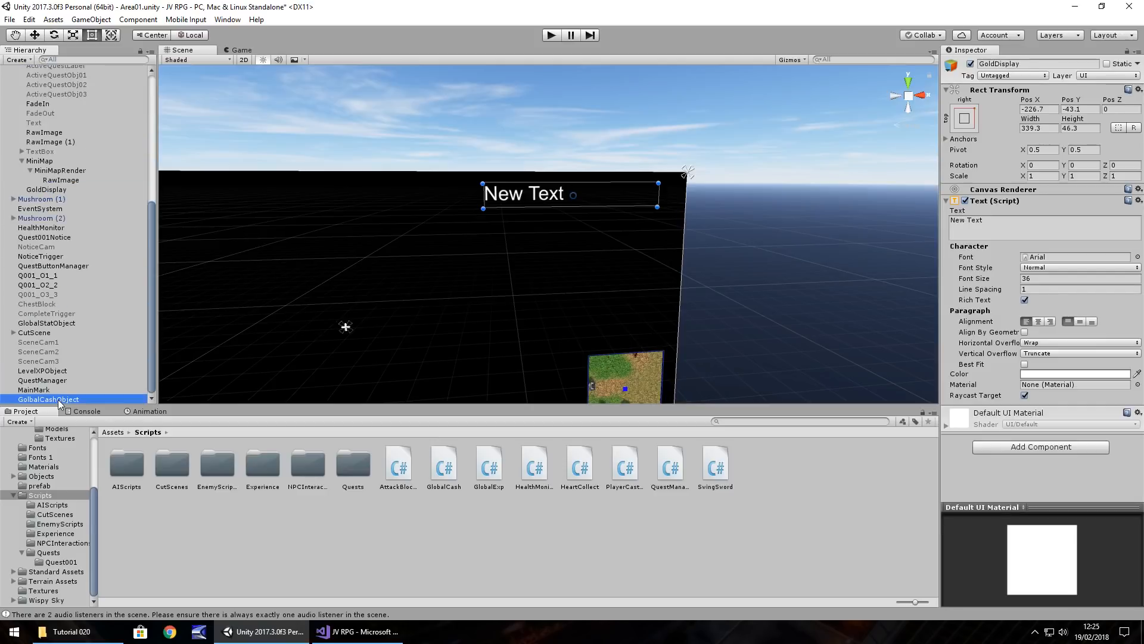
- Check GlobalCashObject's Gold Display slot, then start and stop a quick play test
{"action": "left_click", "coordinate": [48, 399]}
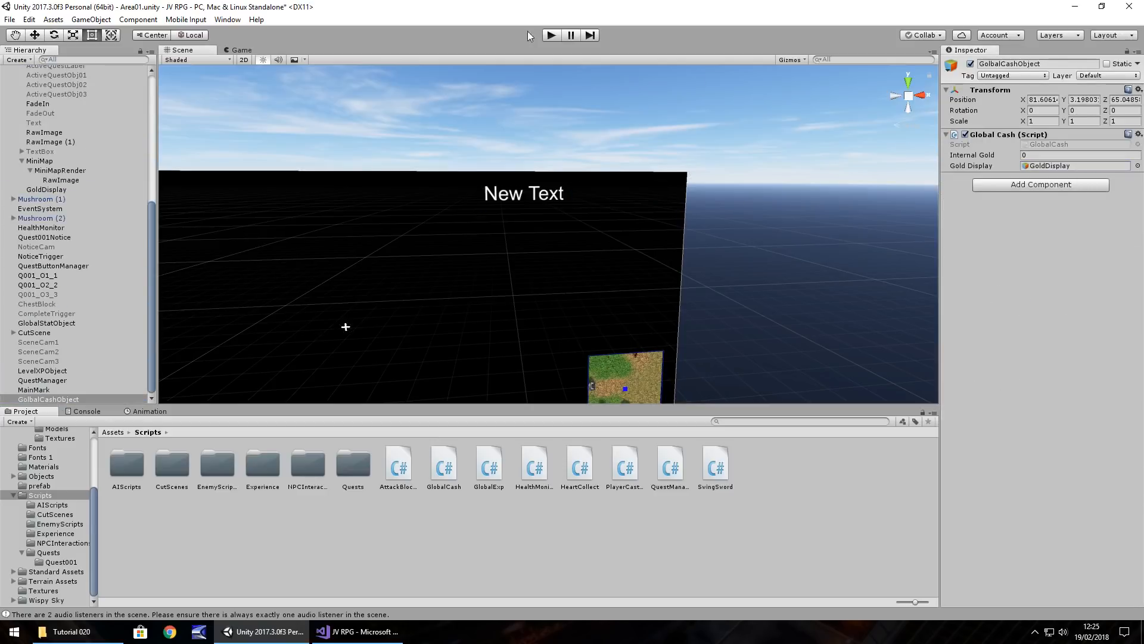
{"action": "left_click", "coordinate": [551, 34]}
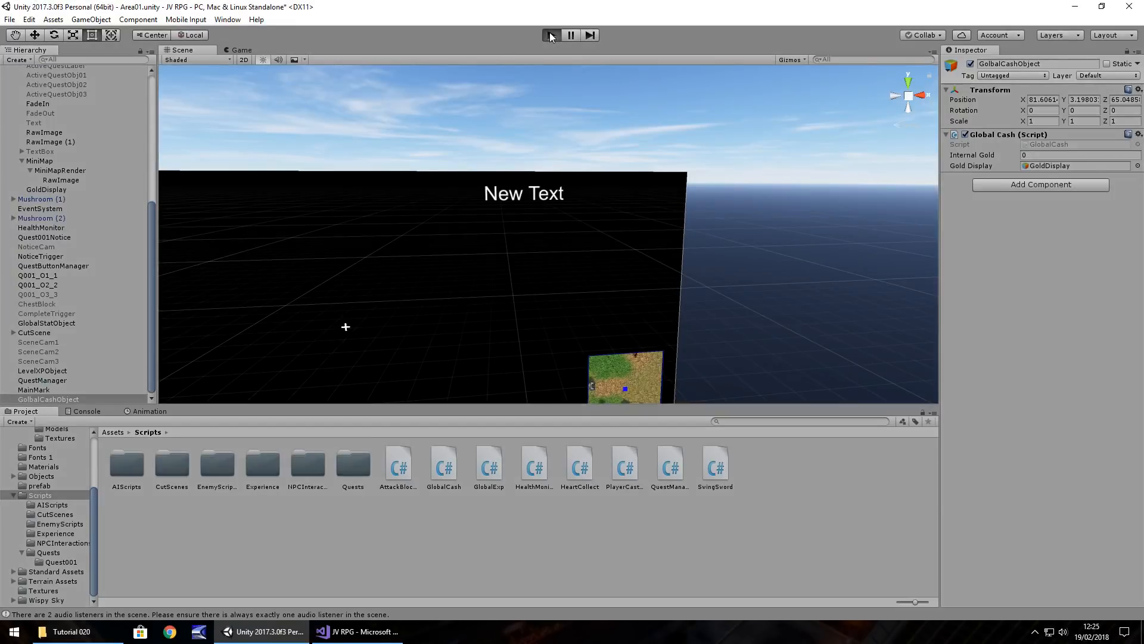
{"action": "left_click", "coordinate": [549, 35]}
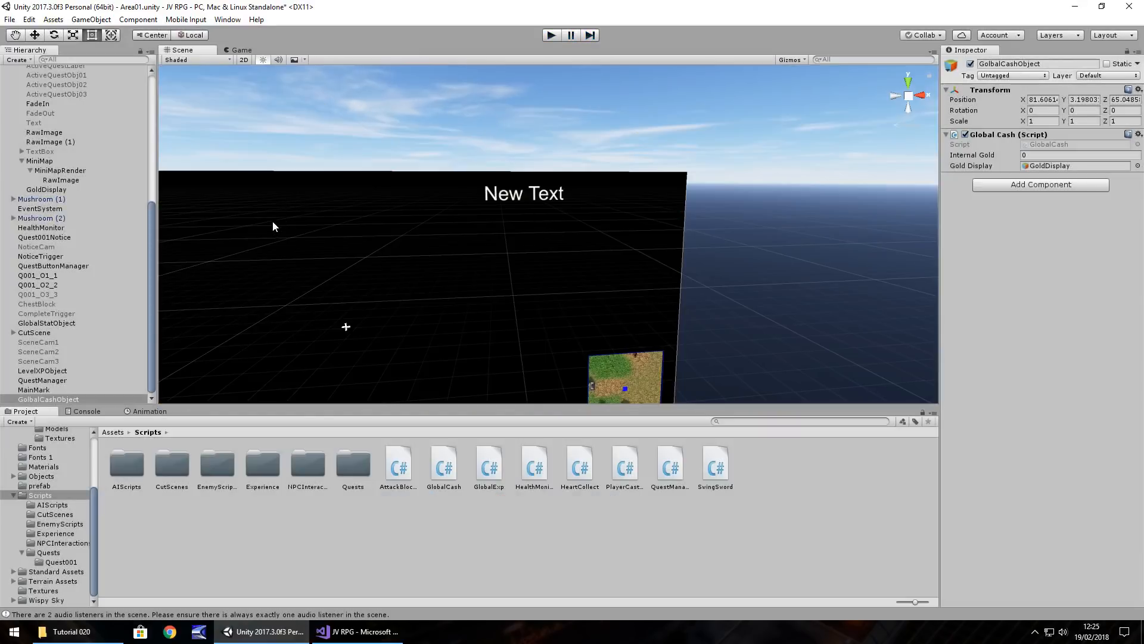
{"action": "mouse_move", "coordinate": [59, 291]}
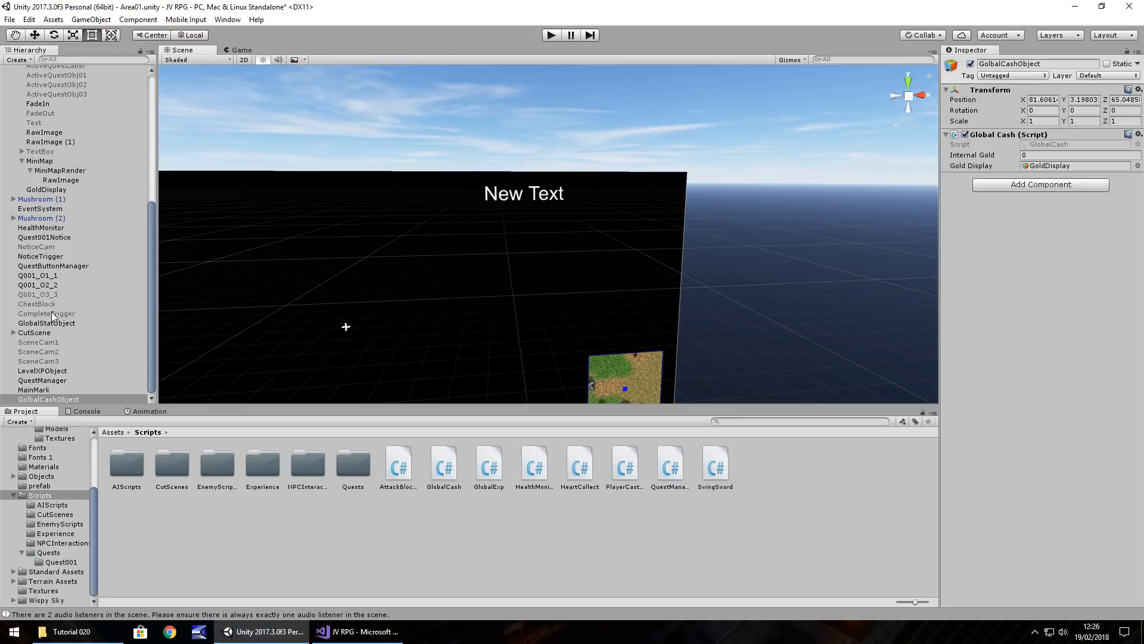
- In Quest001Complete.cs, start a new line after SubQuestNumber referencing GlobalCash
{"action": "left_click", "coordinate": [46, 313]}
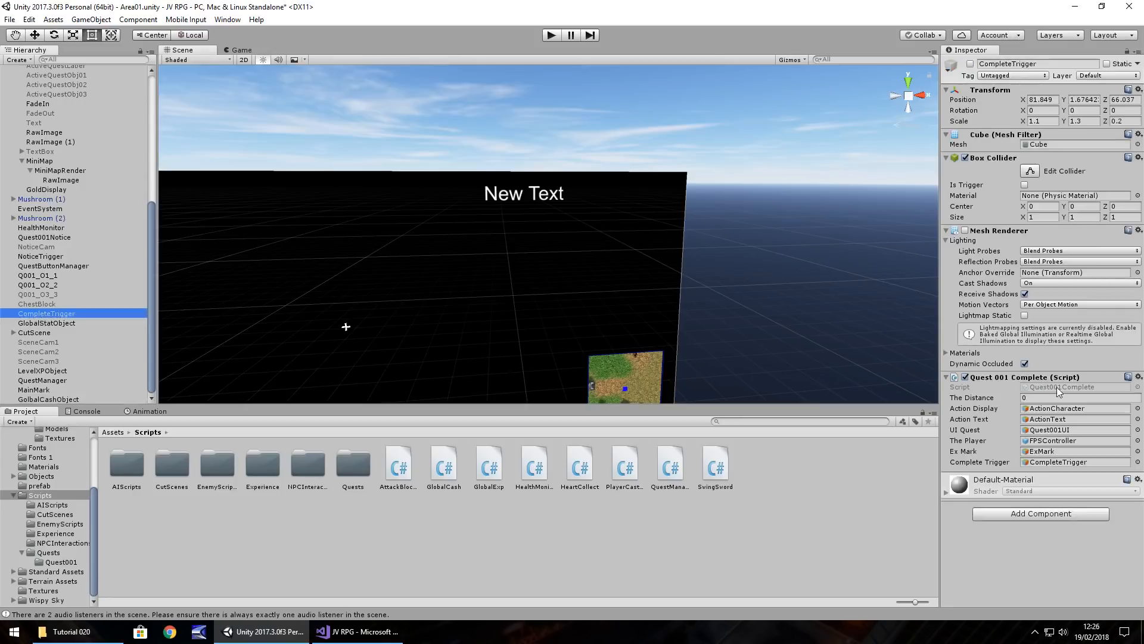
{"action": "left_click", "coordinate": [356, 632]}
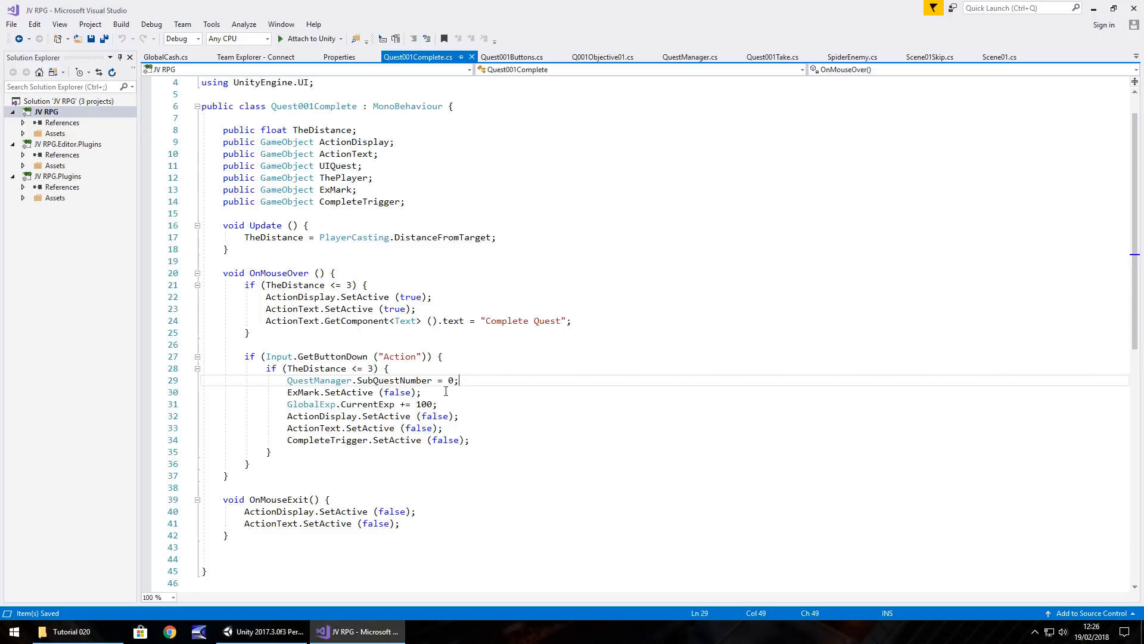
{"action": "key", "text": "Return"}
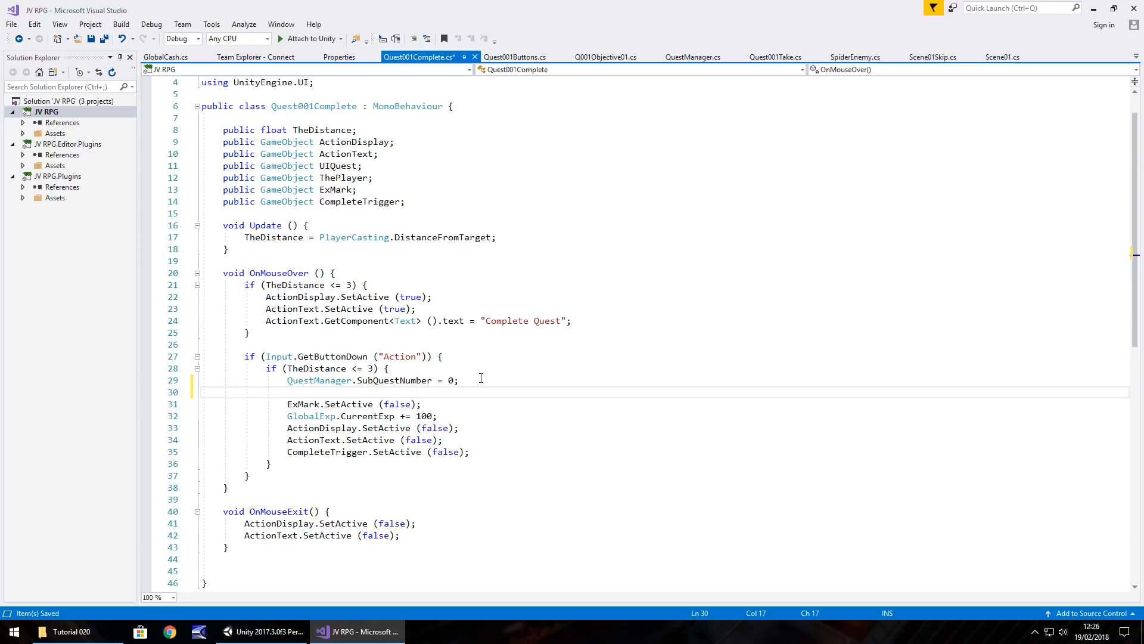
{"action": "type", "text": "GlobalCash."}
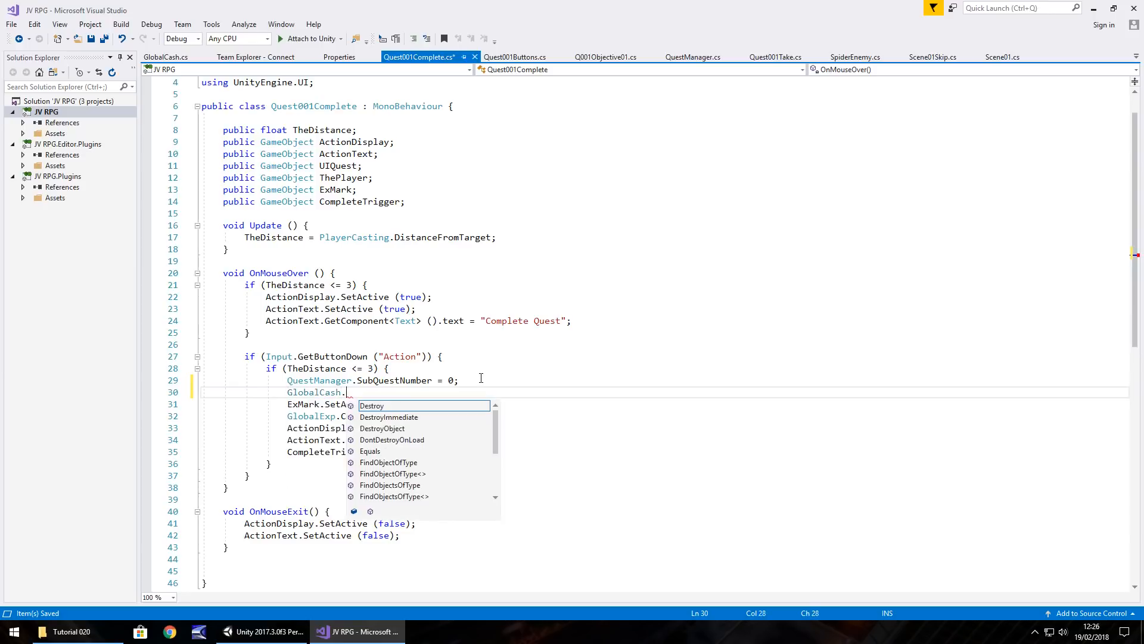
{"action": "type", "text": "C"}
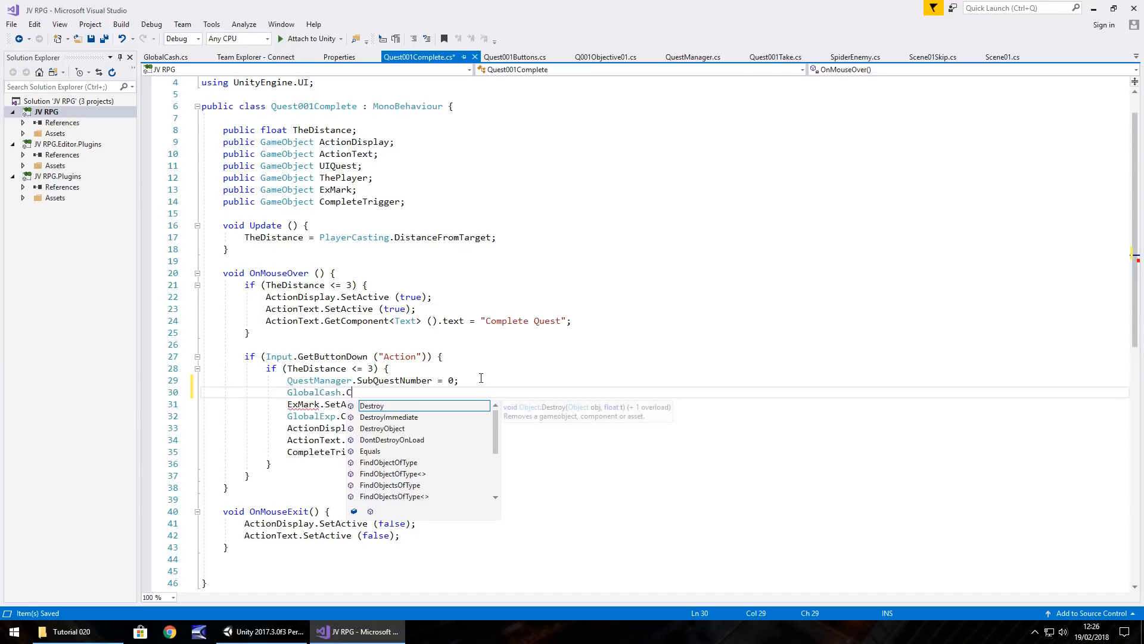
{"action": "type", "text": "urrent"}
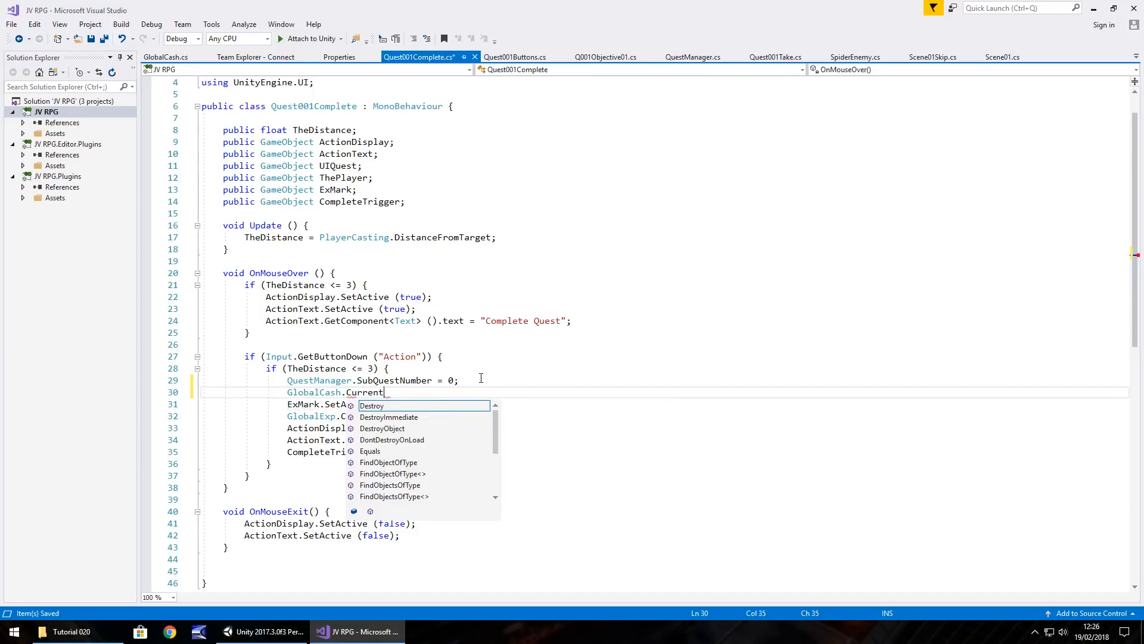
- Finish the line as 'GlobalCash.GoldAmount += 100;' after checking the variable in GlobalCash.cs
{"action": "left_click", "coordinate": [164, 57]}
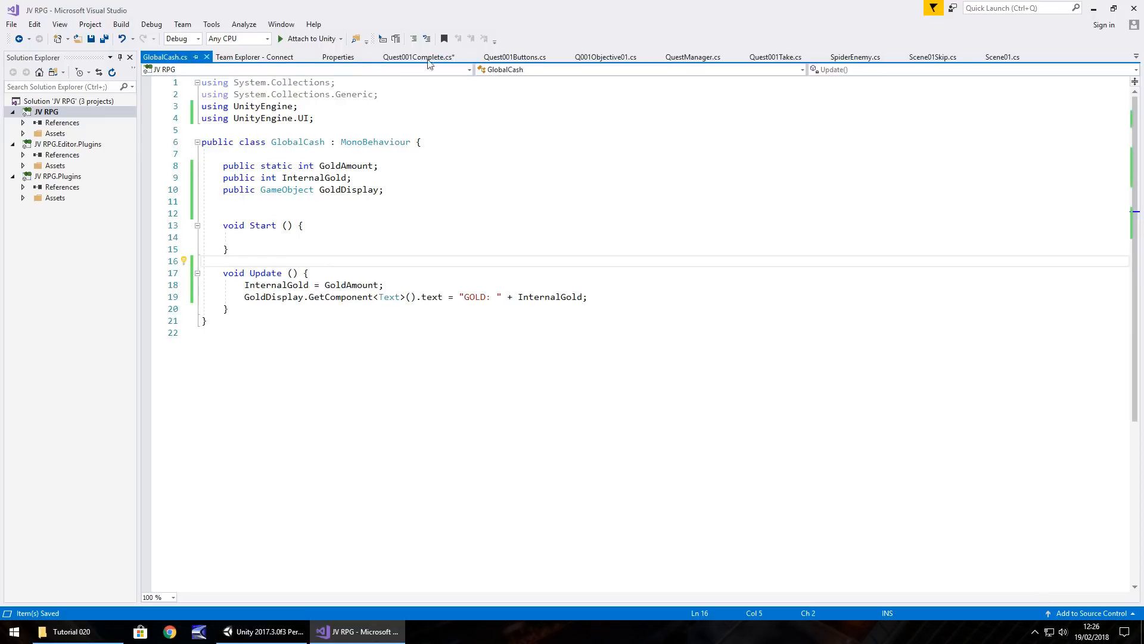
{"action": "left_click", "coordinate": [418, 57]}
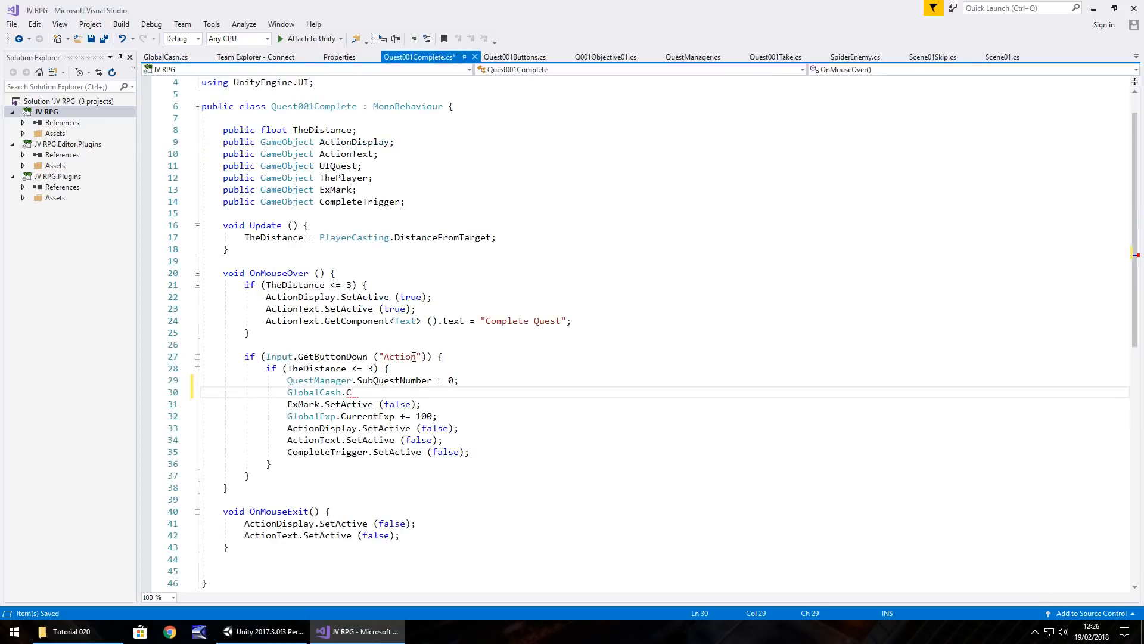
{"action": "type", "text": "GoldAmount +="}
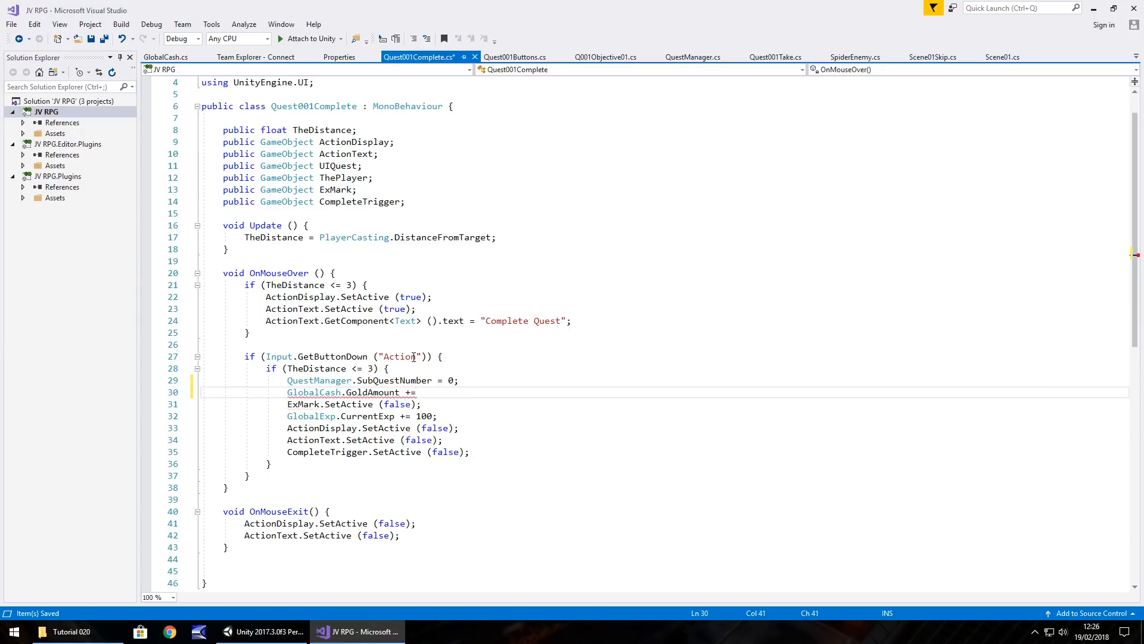
{"action": "type", "text": "100;"}
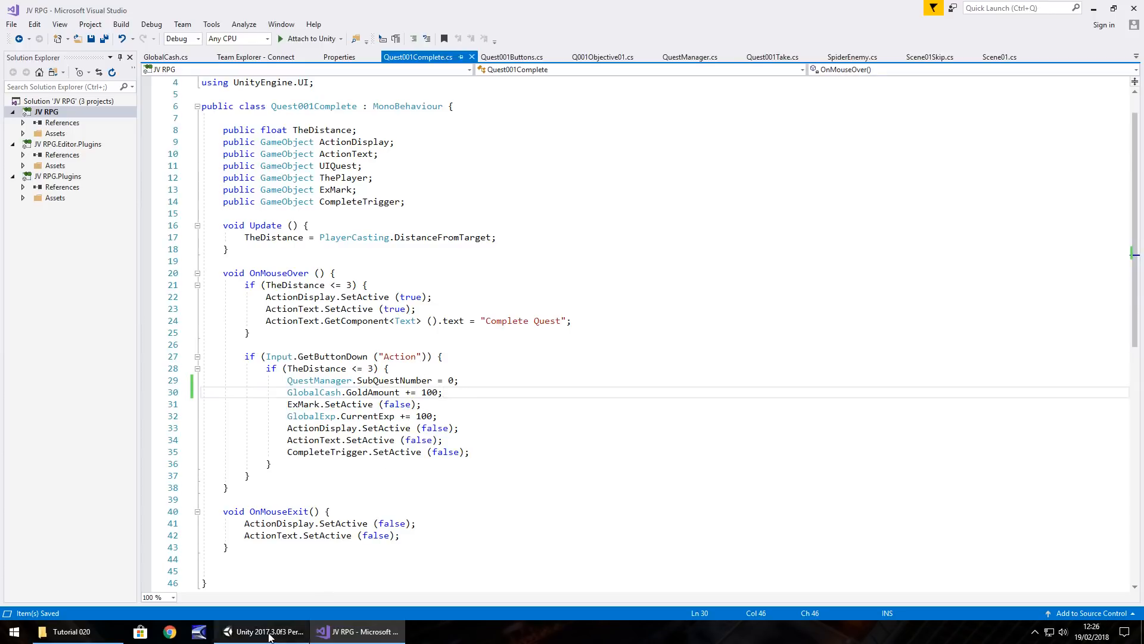
- Run the game in Unity to test the quest gold reward, then stop play mode
{"action": "left_click", "coordinate": [263, 632]}
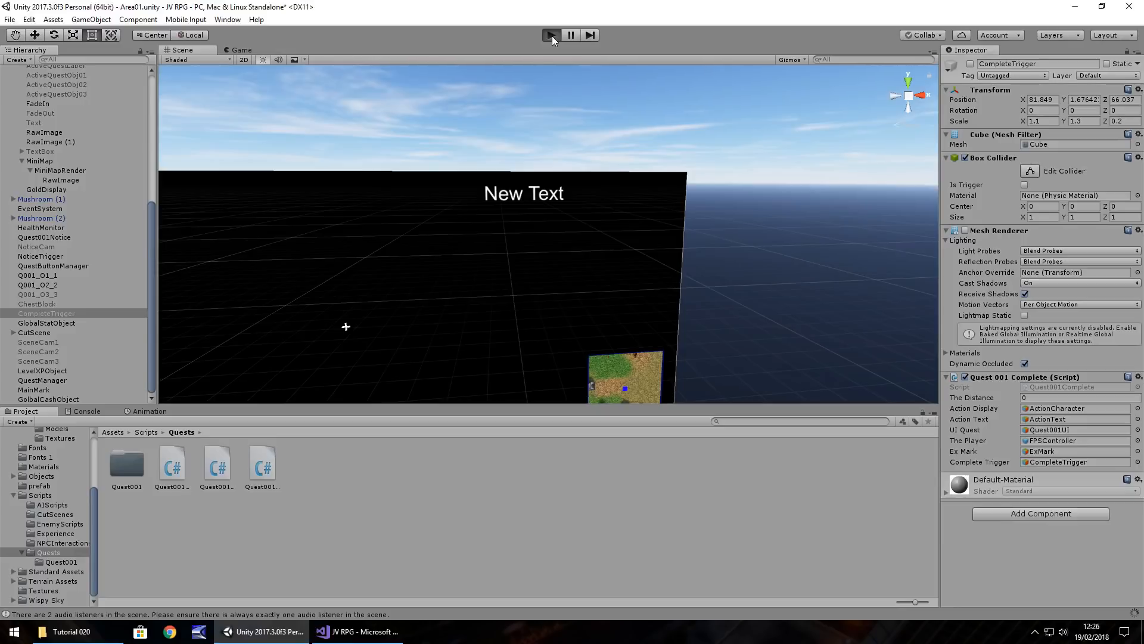
{"action": "left_click", "coordinate": [551, 35]}
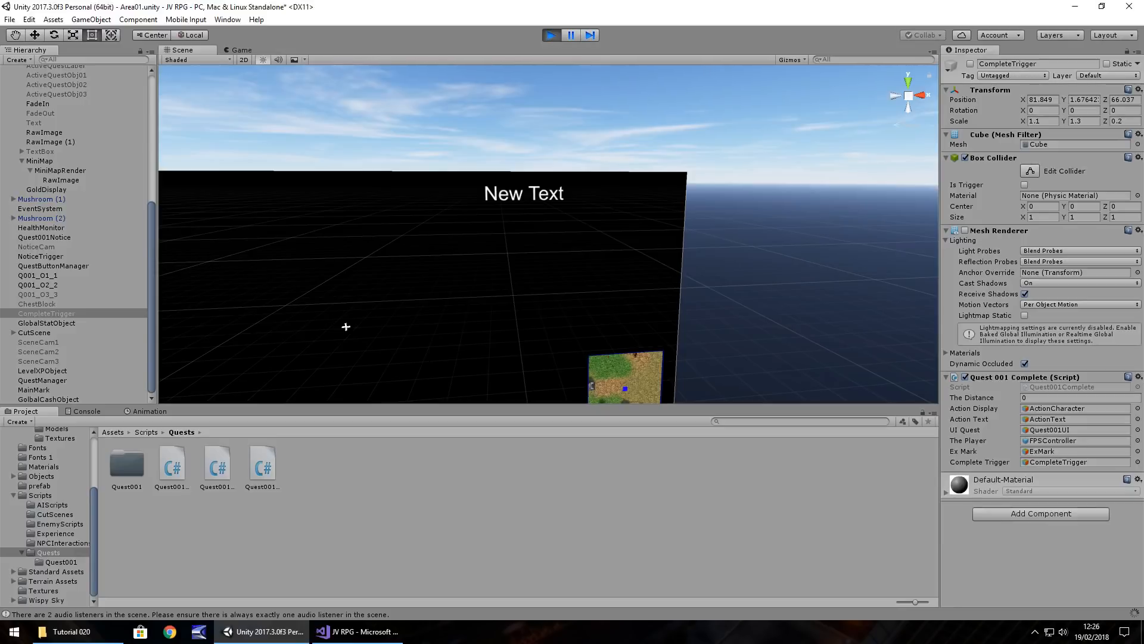
{"action": "left_click", "coordinate": [239, 50]}
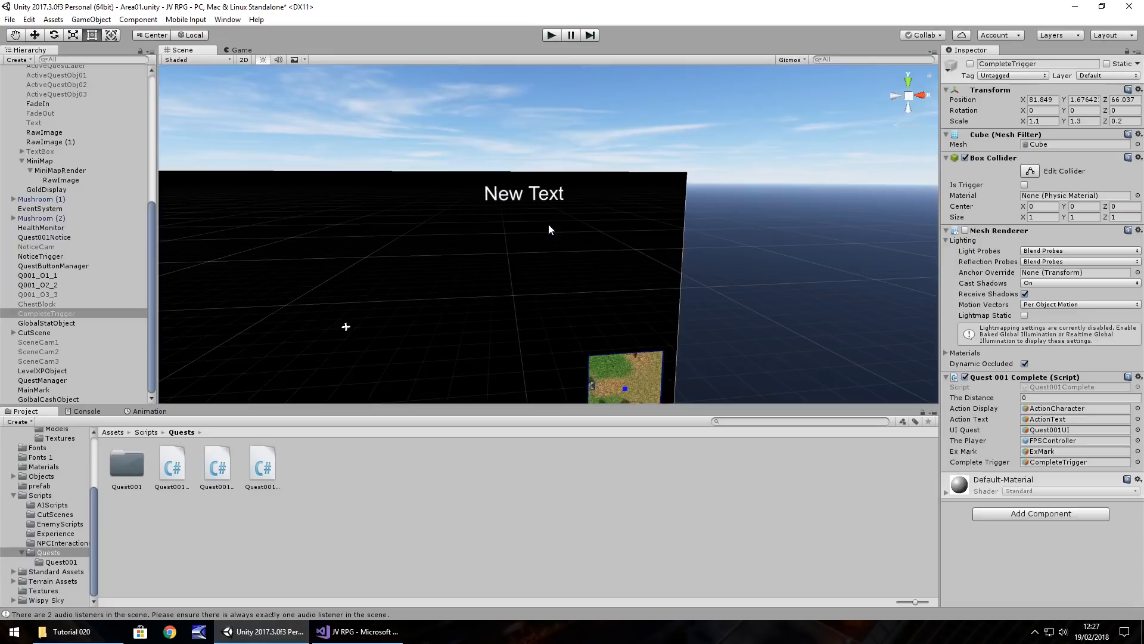
{"action": "mouse_move", "coordinate": [302, 362]}
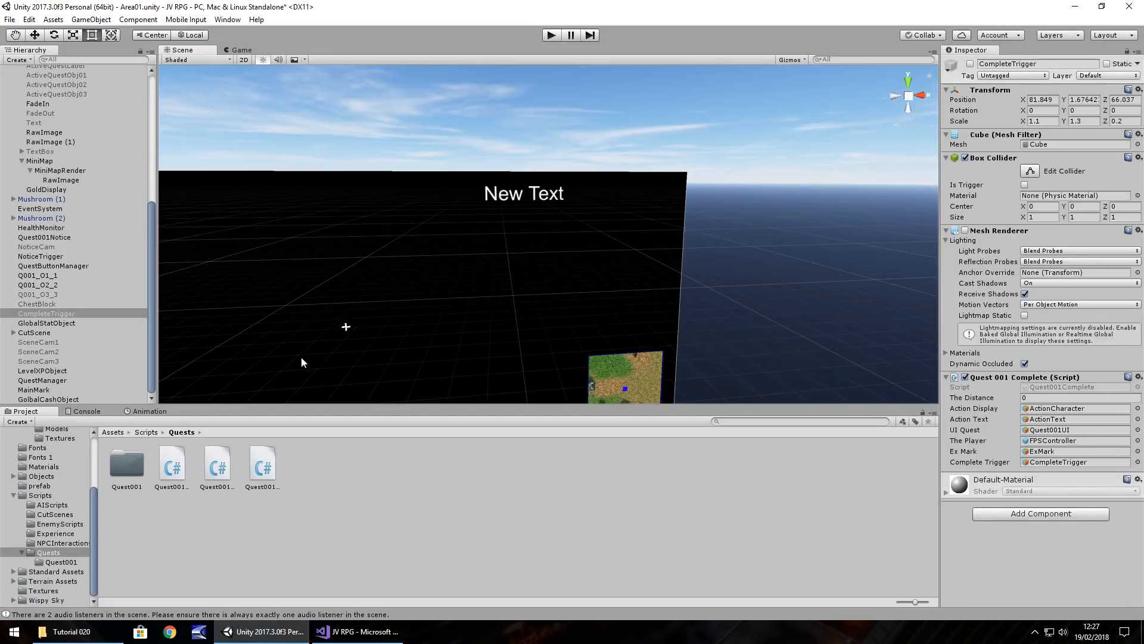